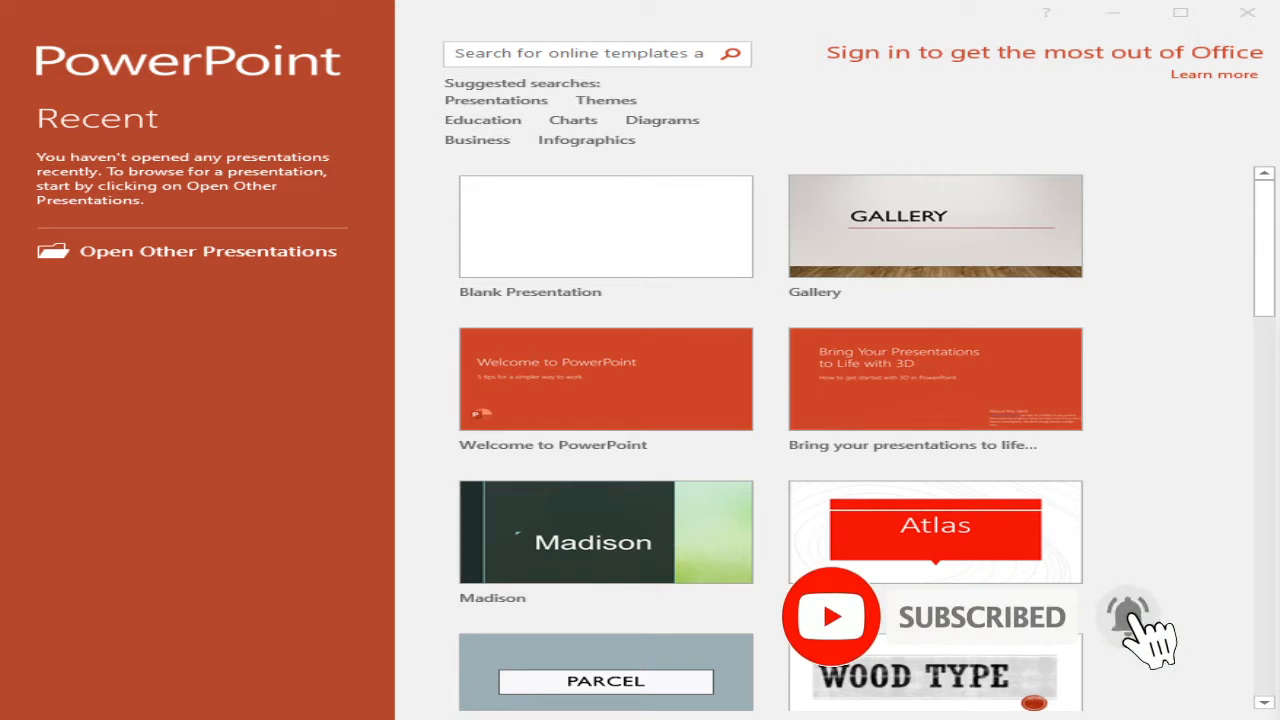
pyautogui.moveTo(1130, 630)
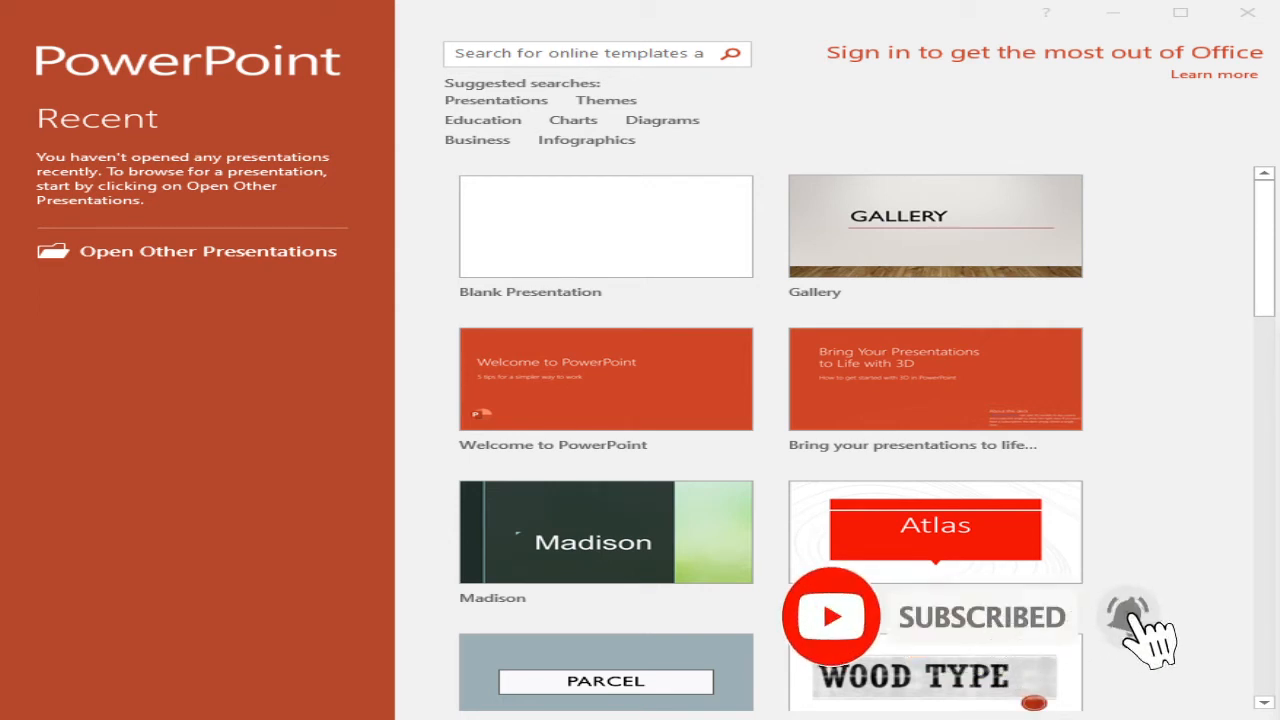
pyautogui.moveTo(1130, 630)
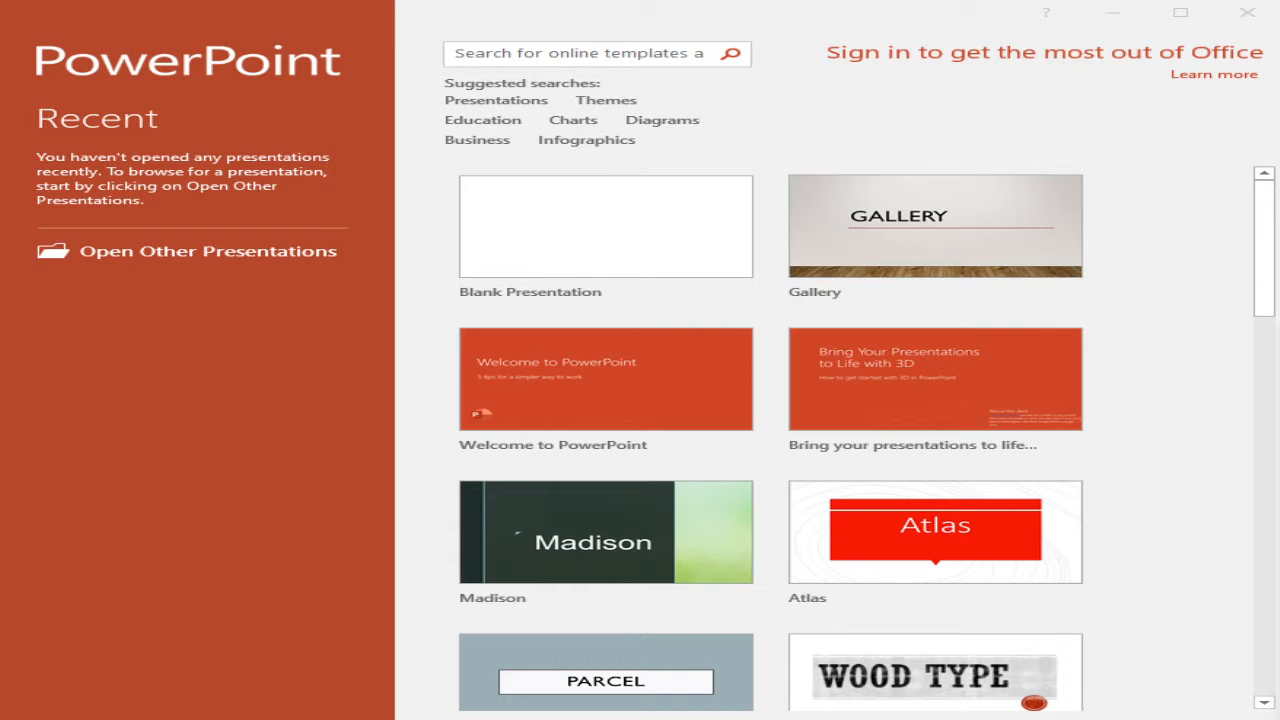
pyautogui.moveTo(1252, 284)
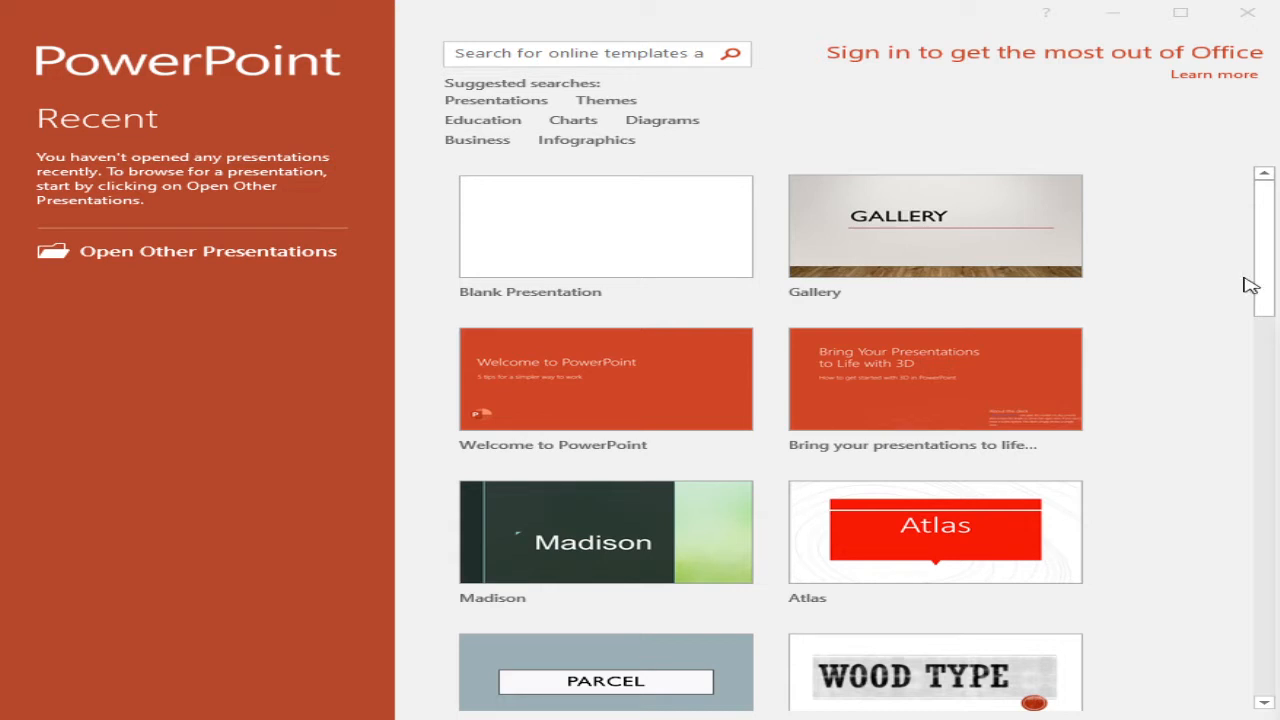
pyautogui.moveTo(628, 246)
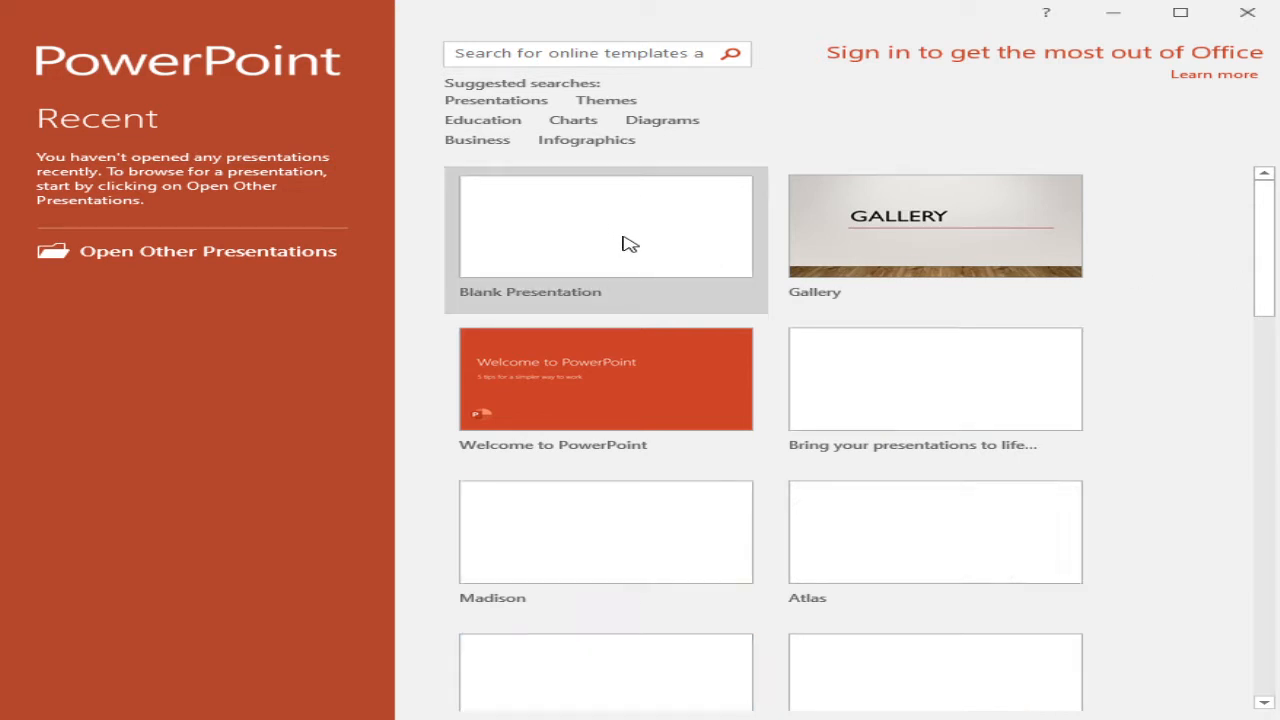
# - Start a new blank presentation from the start screen
pyautogui.click(604, 224)
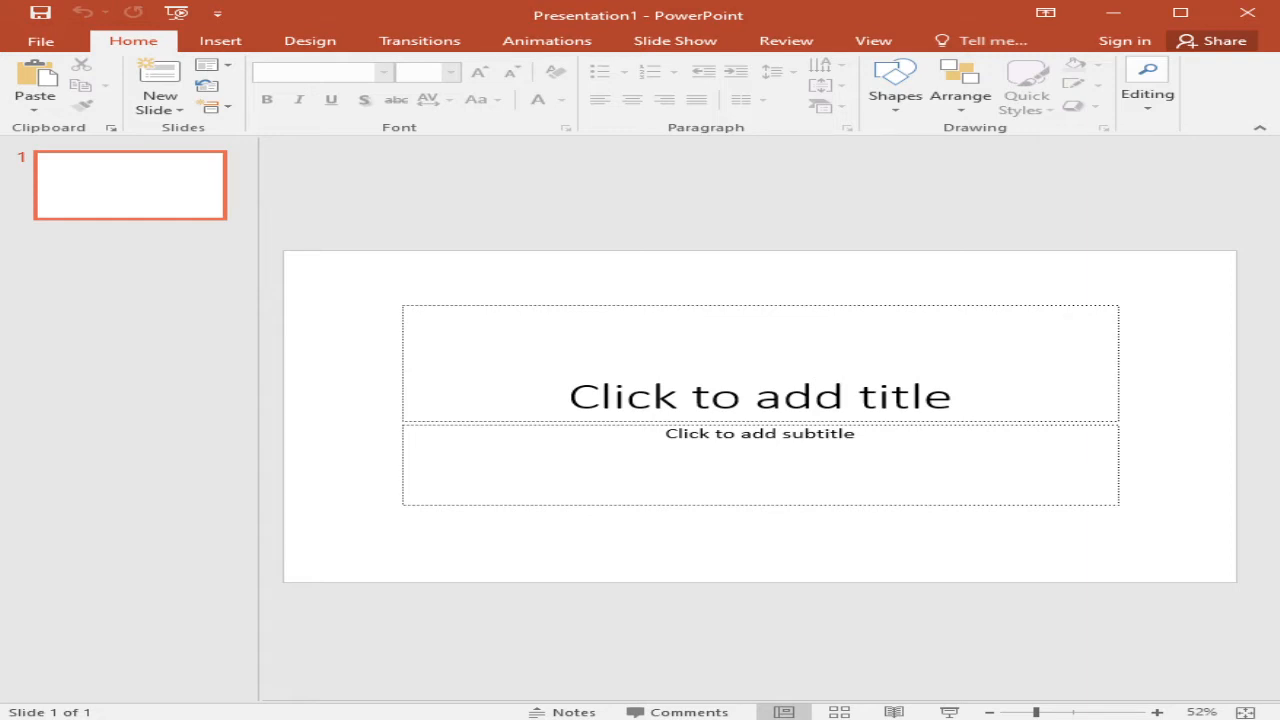
pyautogui.moveTo(726, 204)
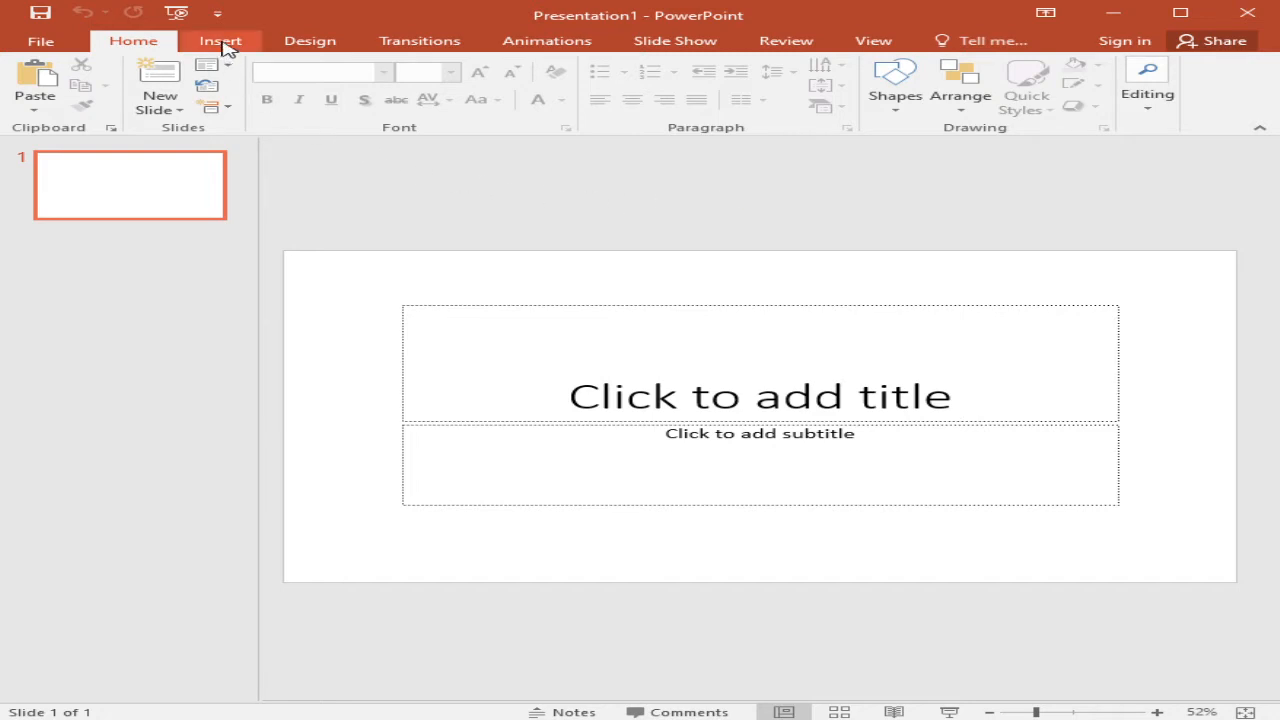
# - Reach the custom slide size settings and the list of preset paper sizes
pyautogui.click(310, 40)
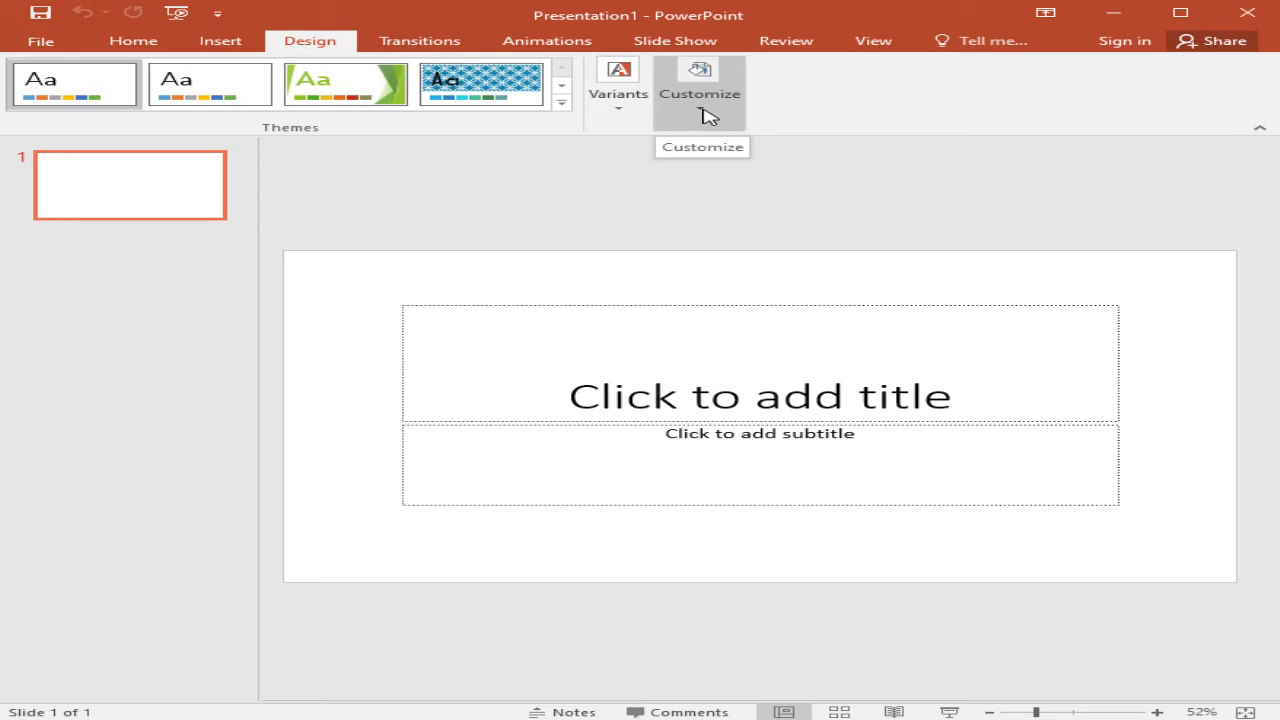
pyautogui.click(700, 84)
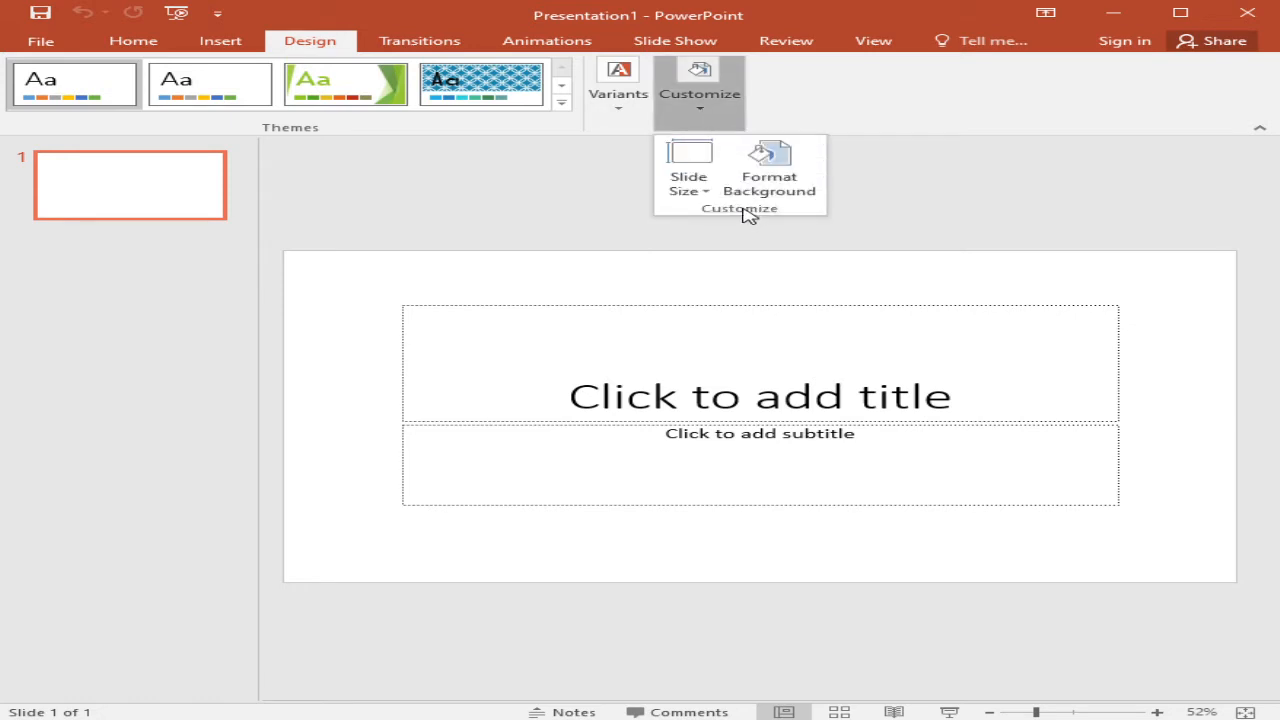
pyautogui.click(688, 168)
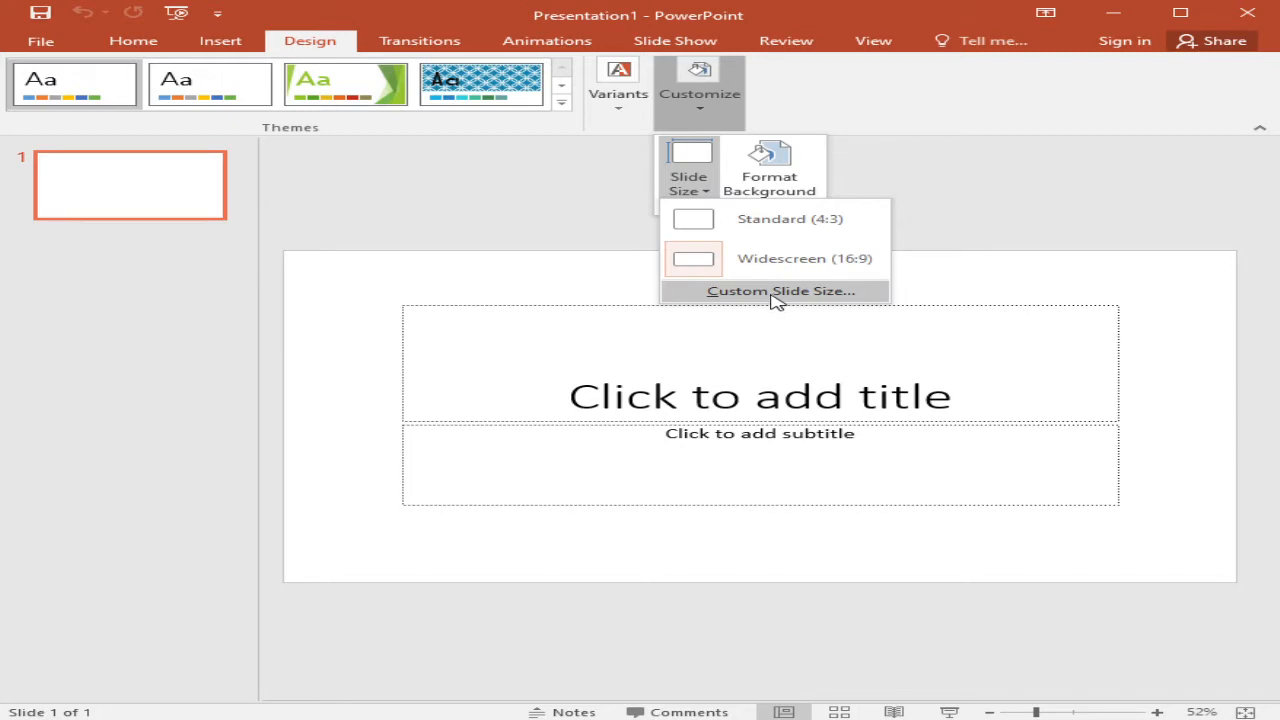
pyautogui.click(780, 290)
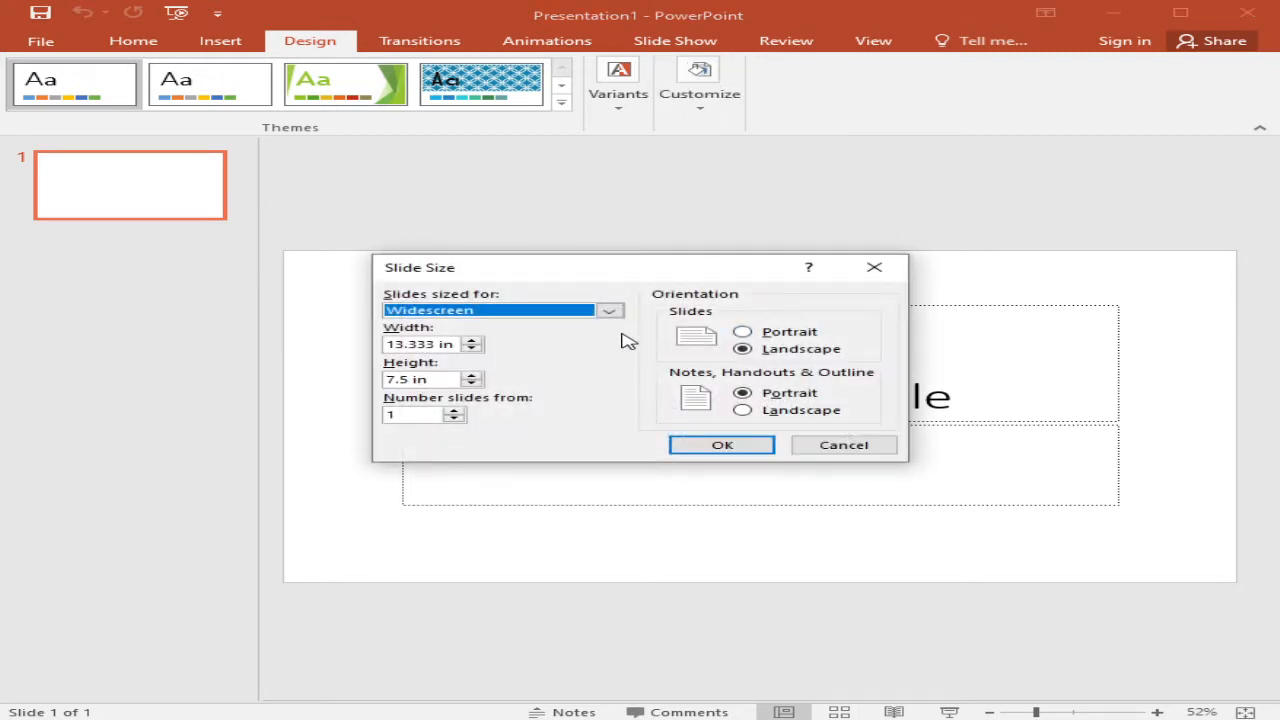
pyautogui.click(608, 310)
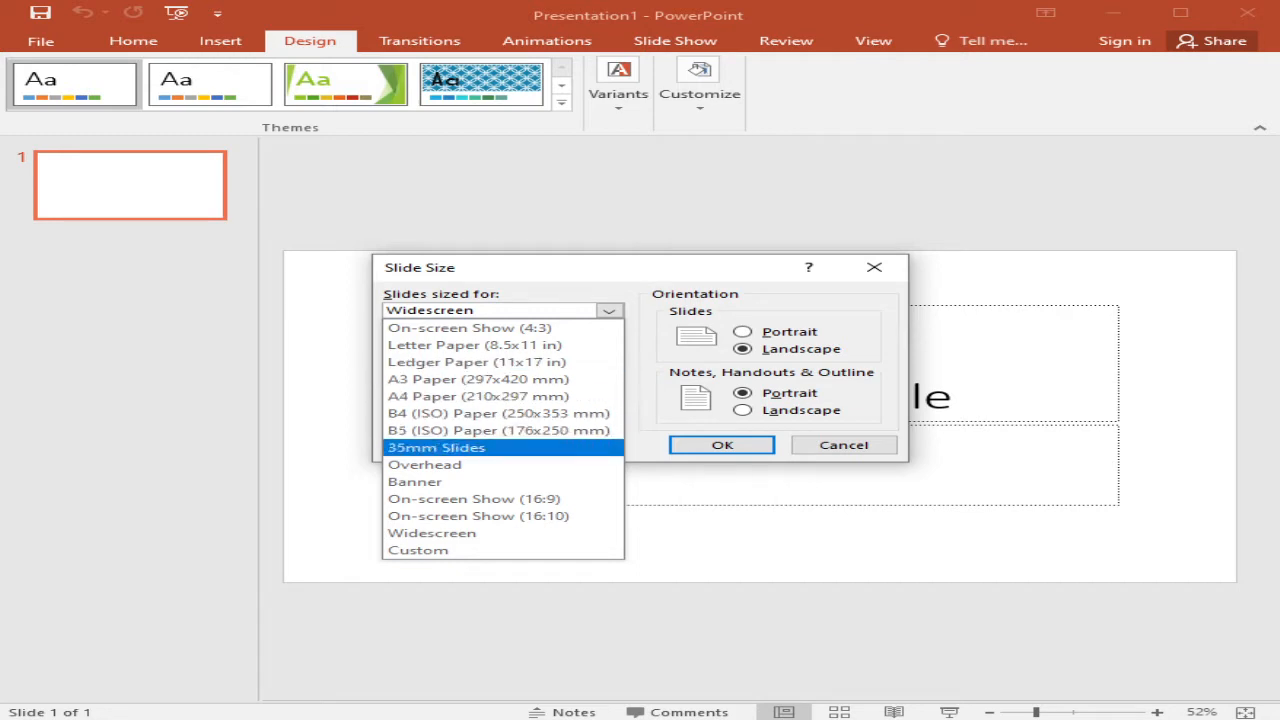
pyautogui.moveTo(648, 422)
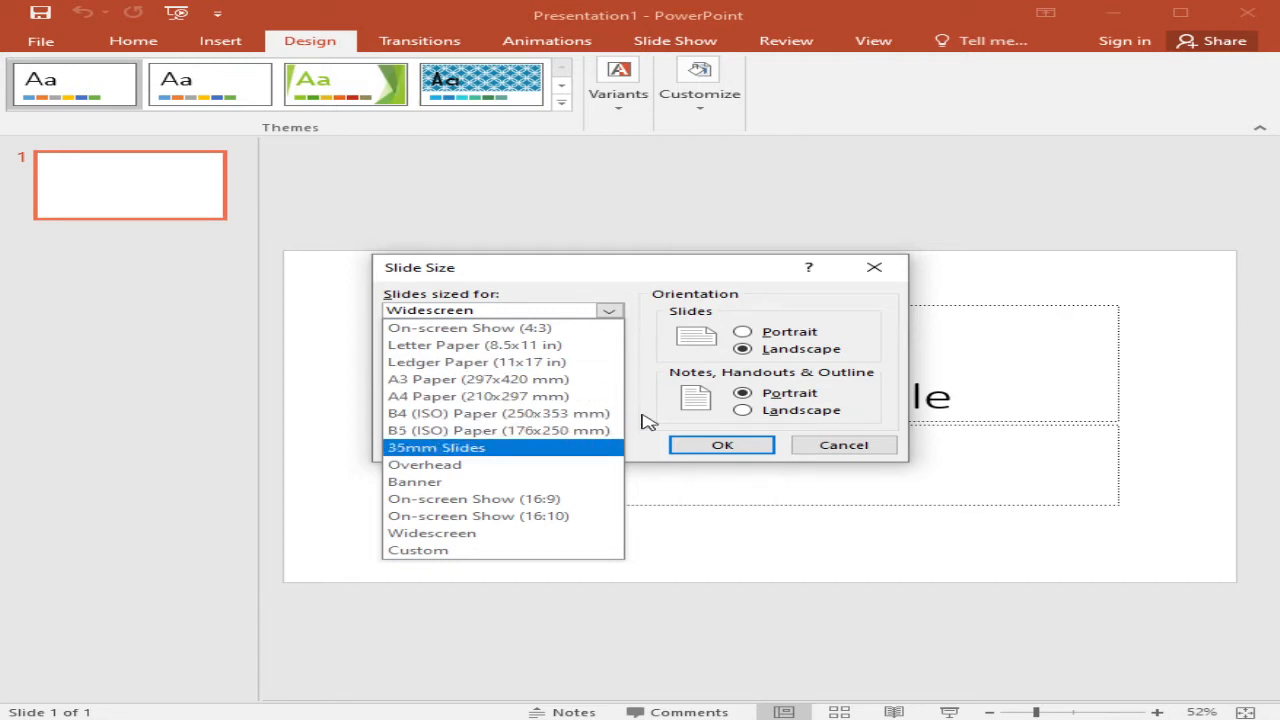
pyautogui.moveTo(416, 448)
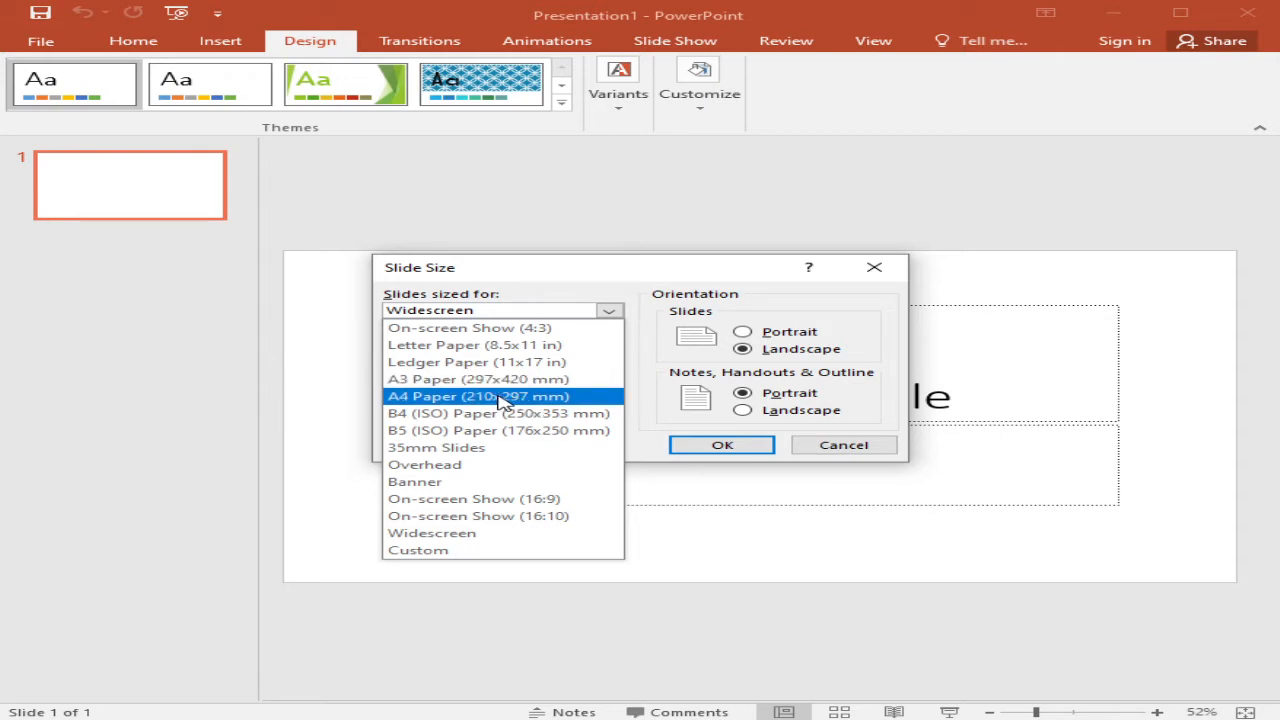
# - Set the slide to A4 Paper, portrait orientation, with content scaled to fit (Ensure Fit)
pyautogui.click(478, 396)
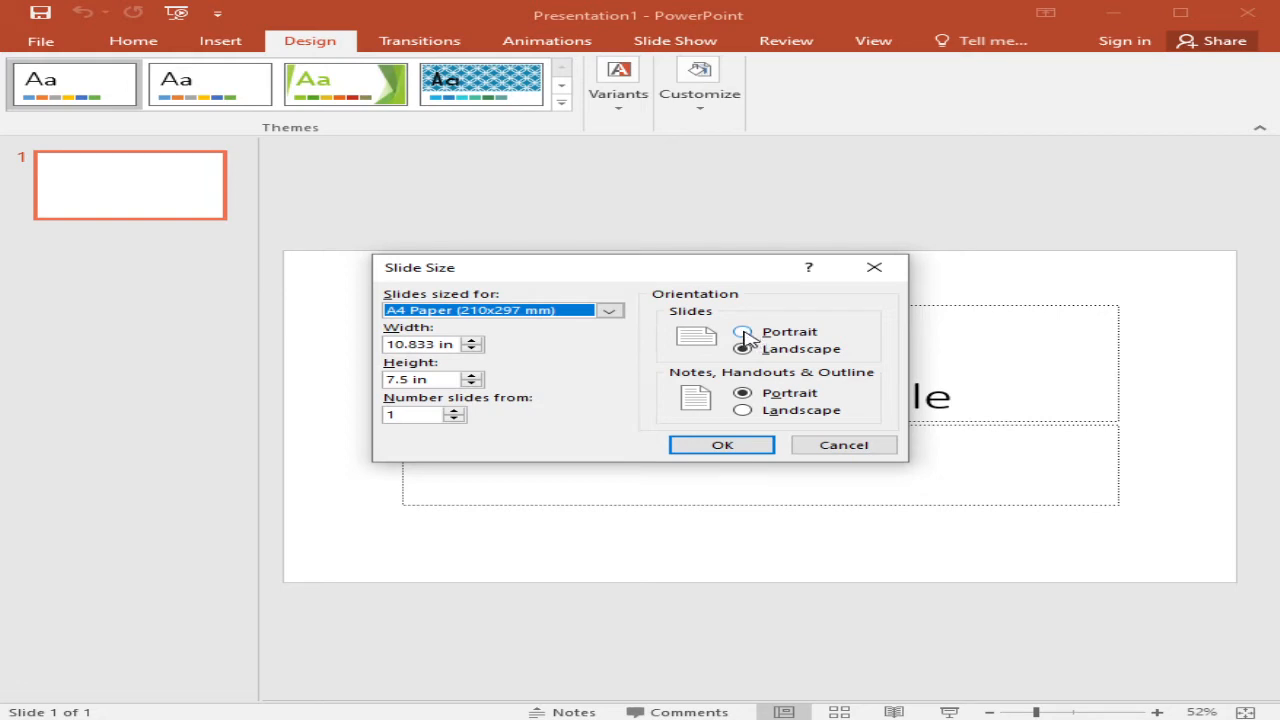
pyautogui.click(744, 332)
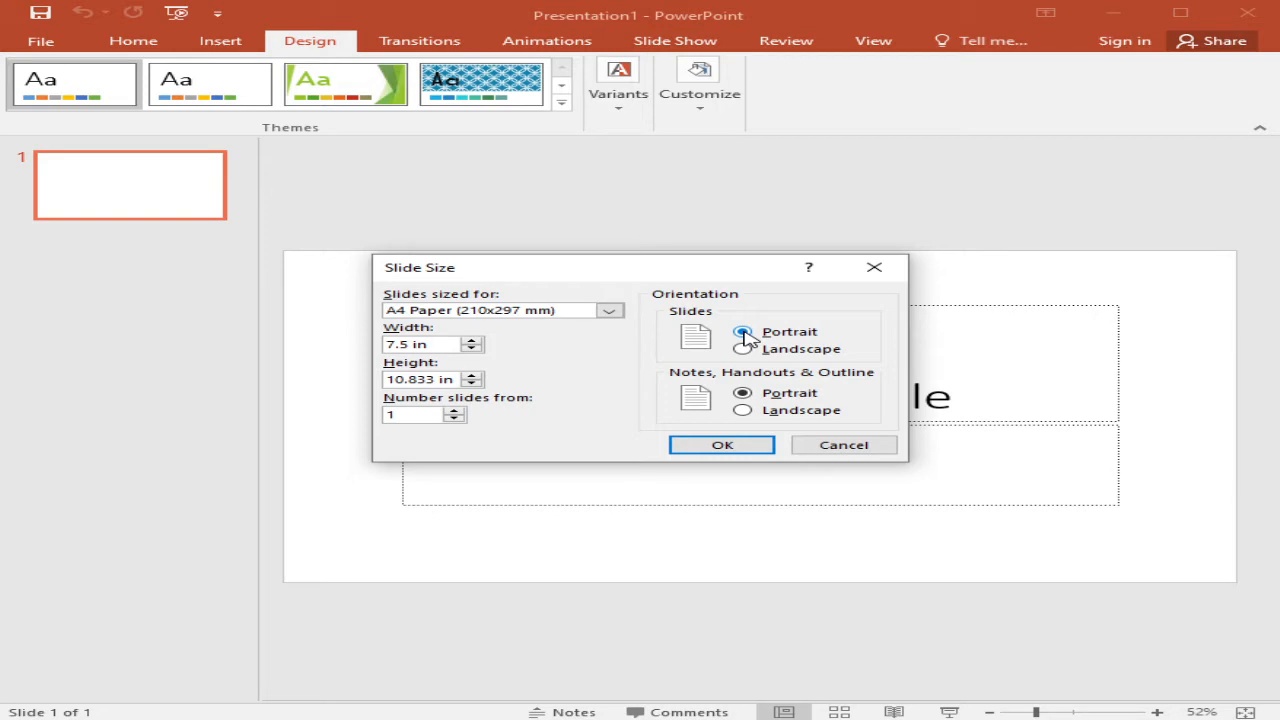
pyautogui.click(722, 444)
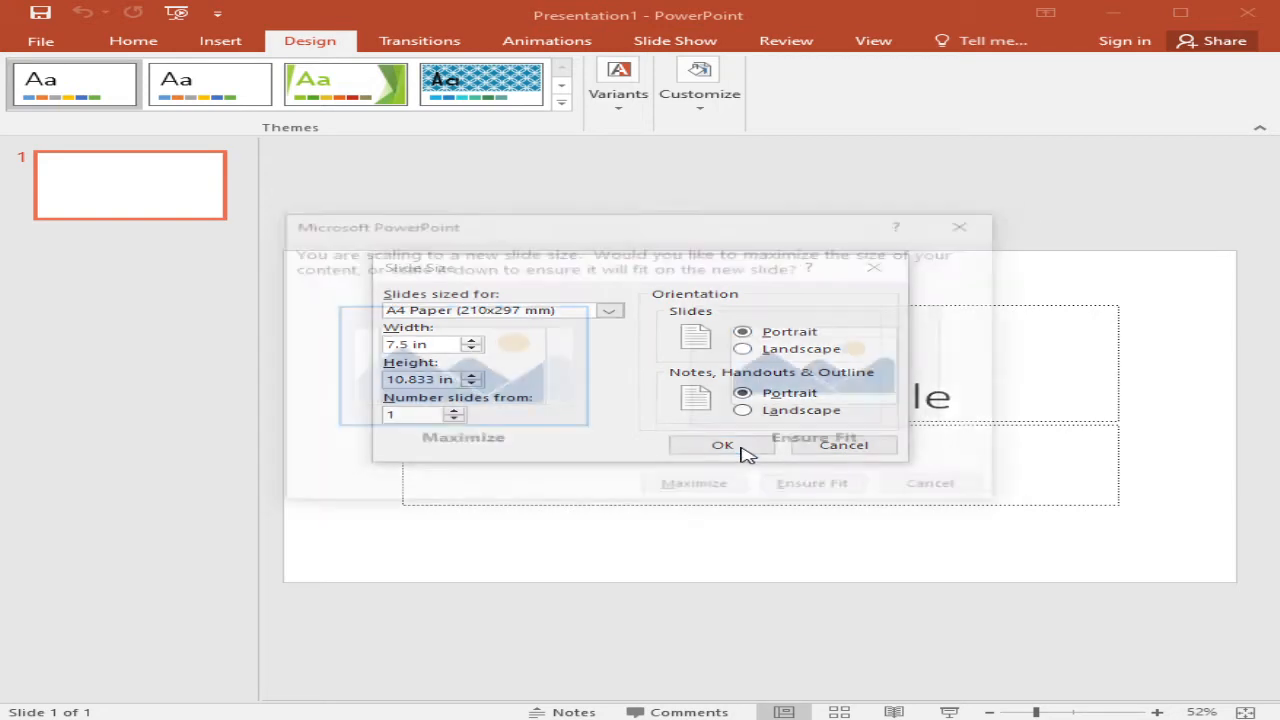
pyautogui.click(722, 444)
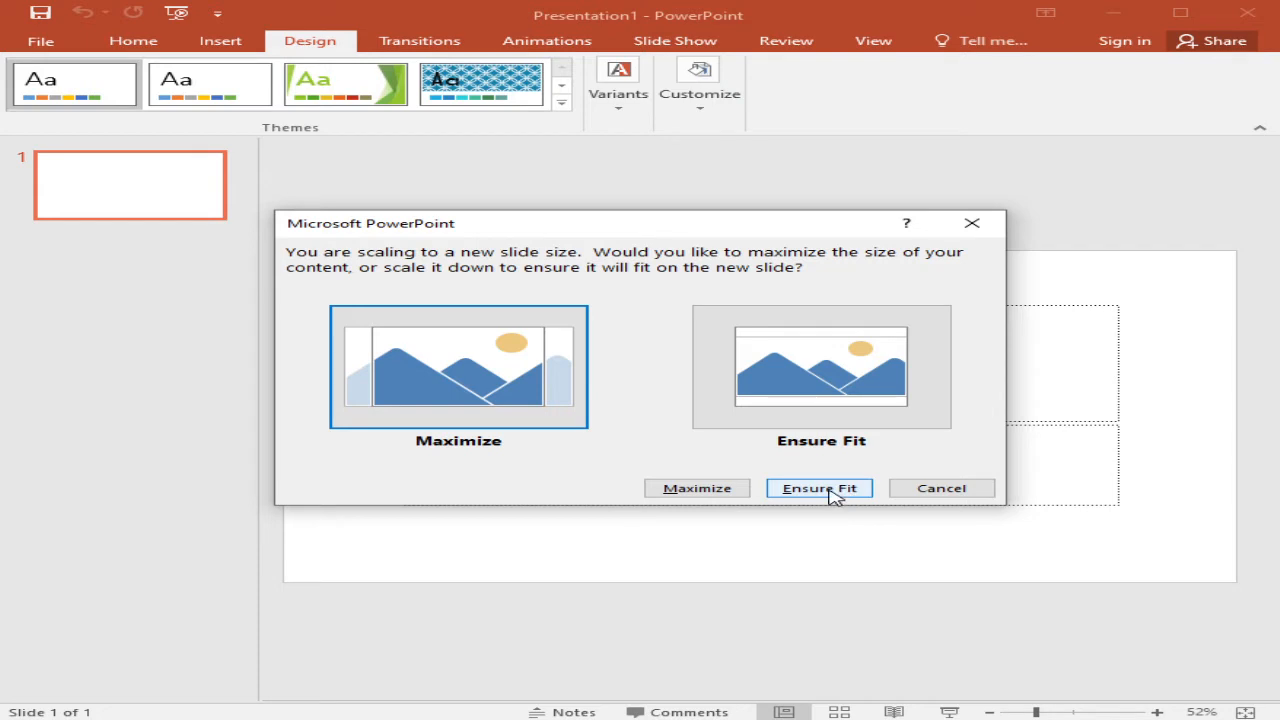
pyautogui.click(820, 488)
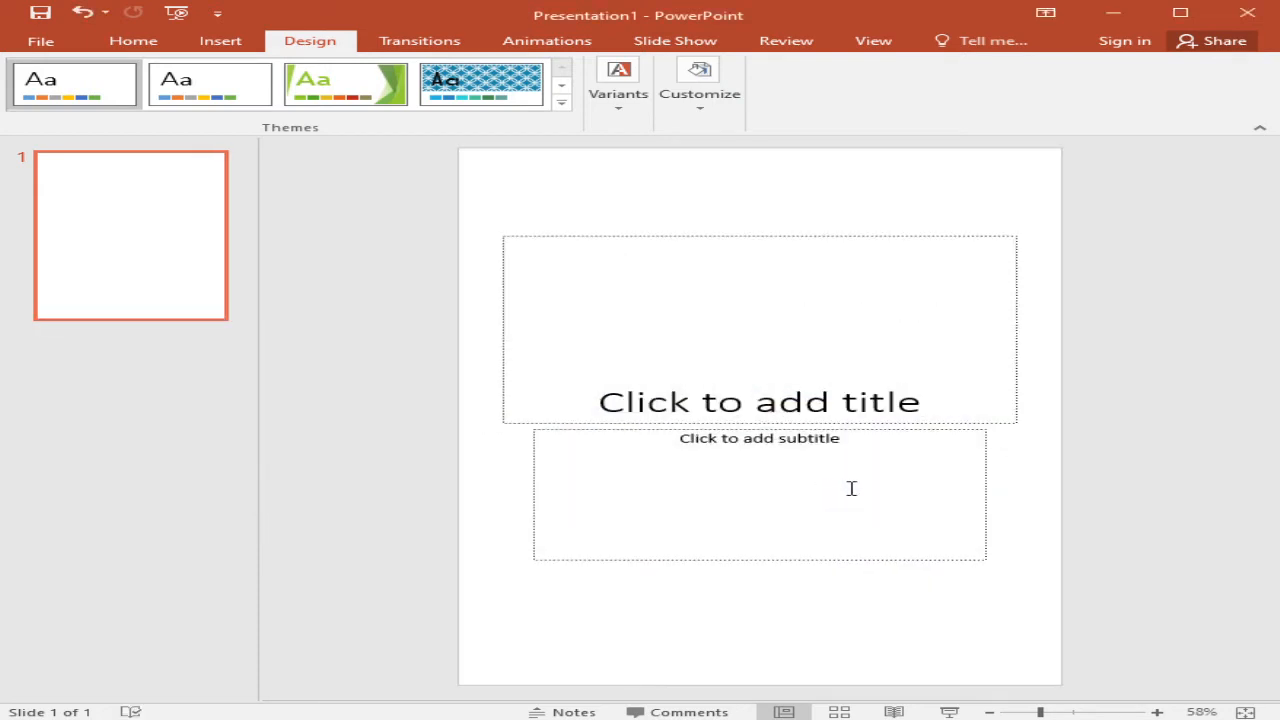
pyautogui.moveTo(900, 512)
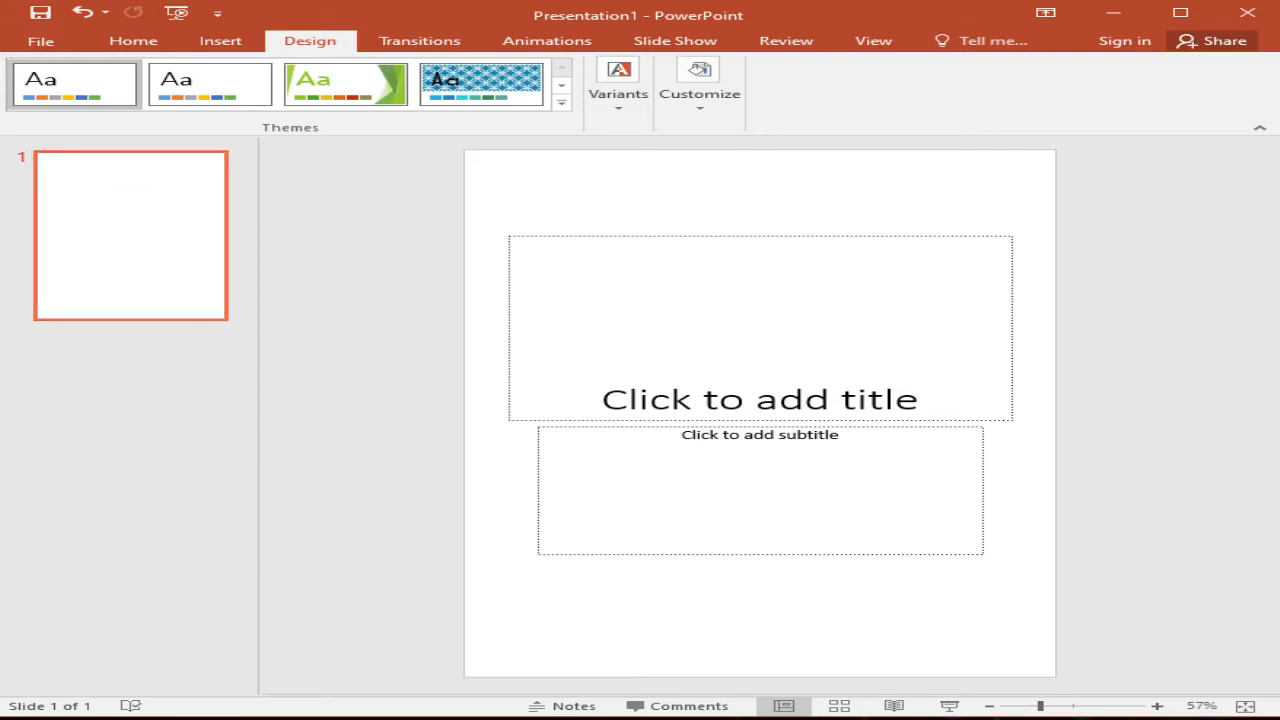
pyautogui.moveTo(116, 330)
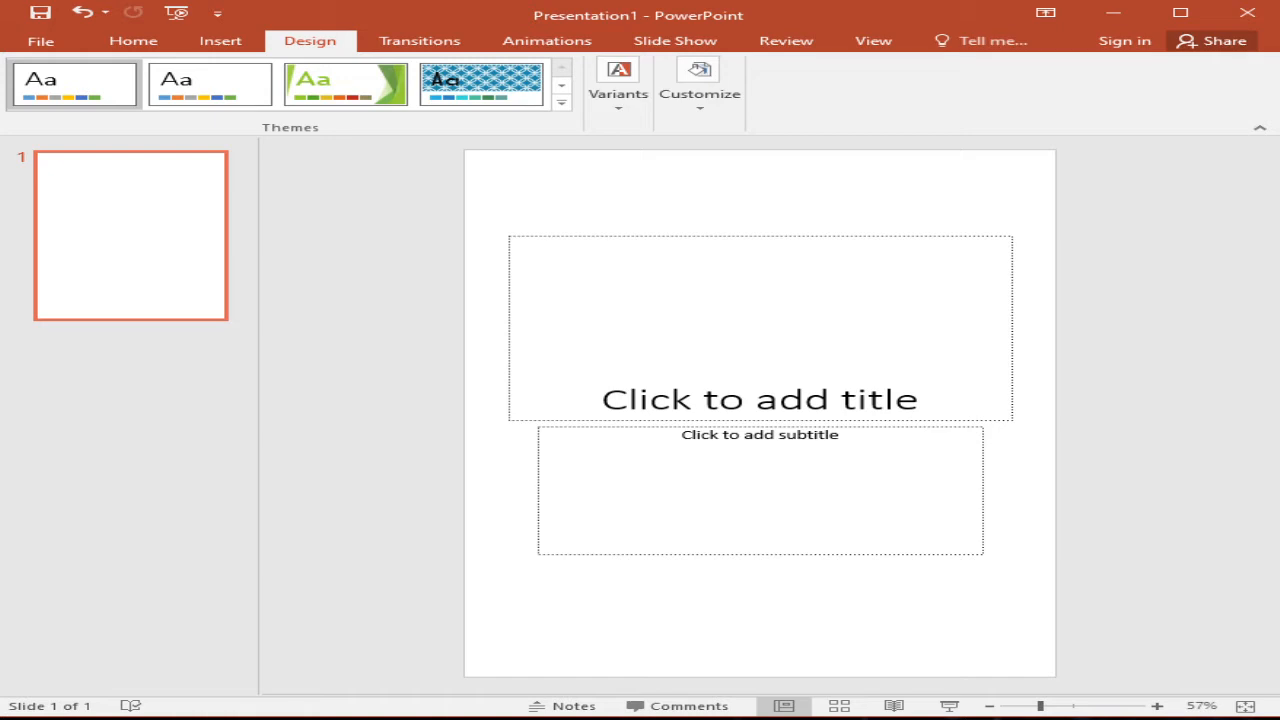
# - Write the title 'How to create a poster in powerpoint' in the title placeholder
pyautogui.click(760, 330)
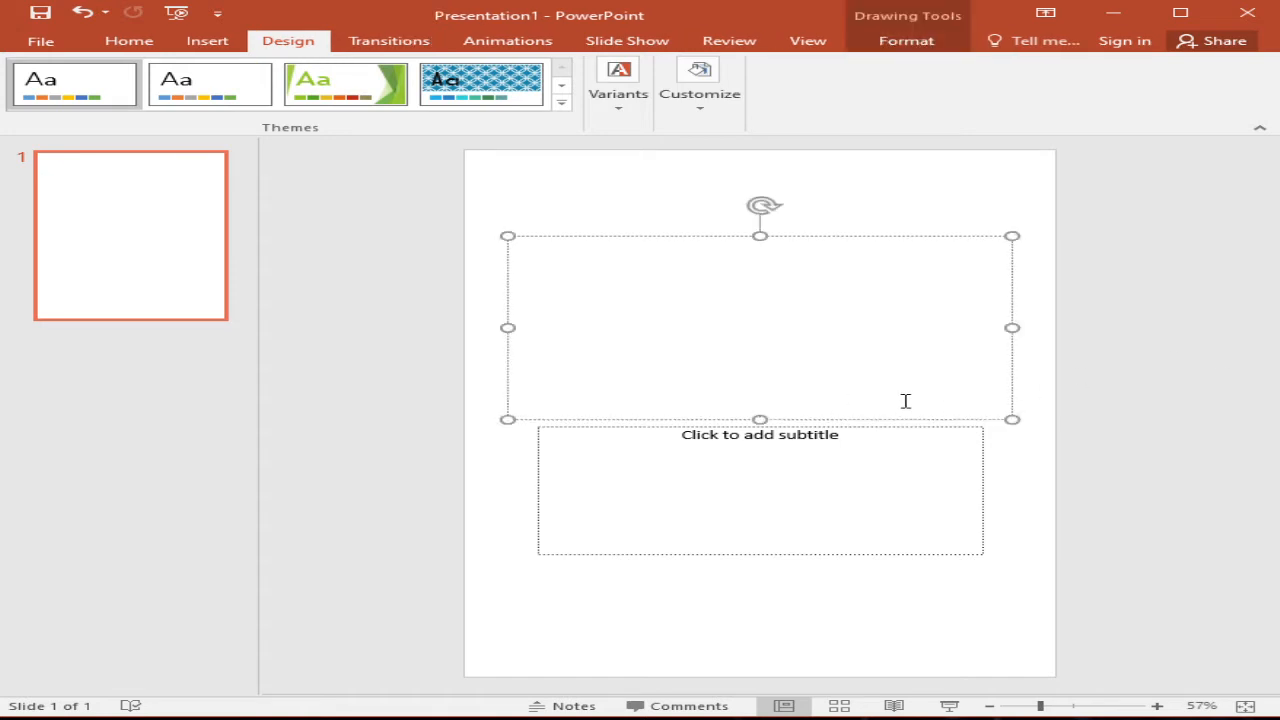
pyautogui.write('ho')
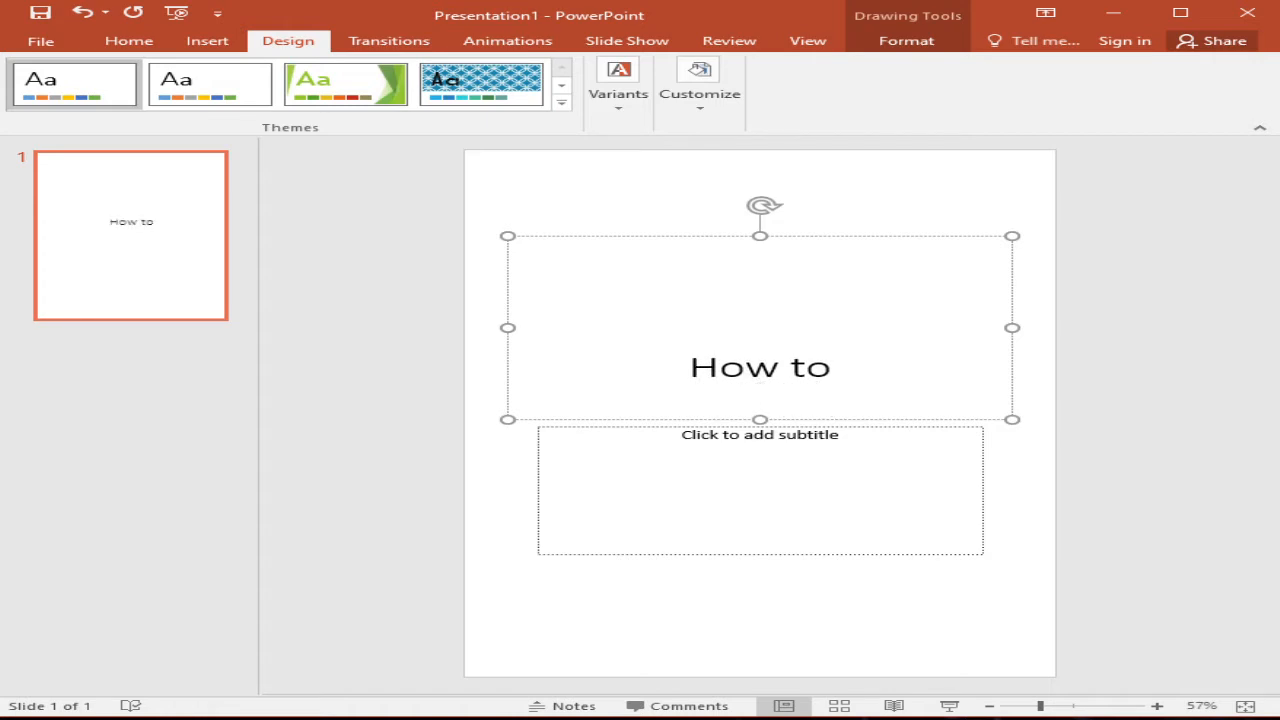
pyautogui.write('create')
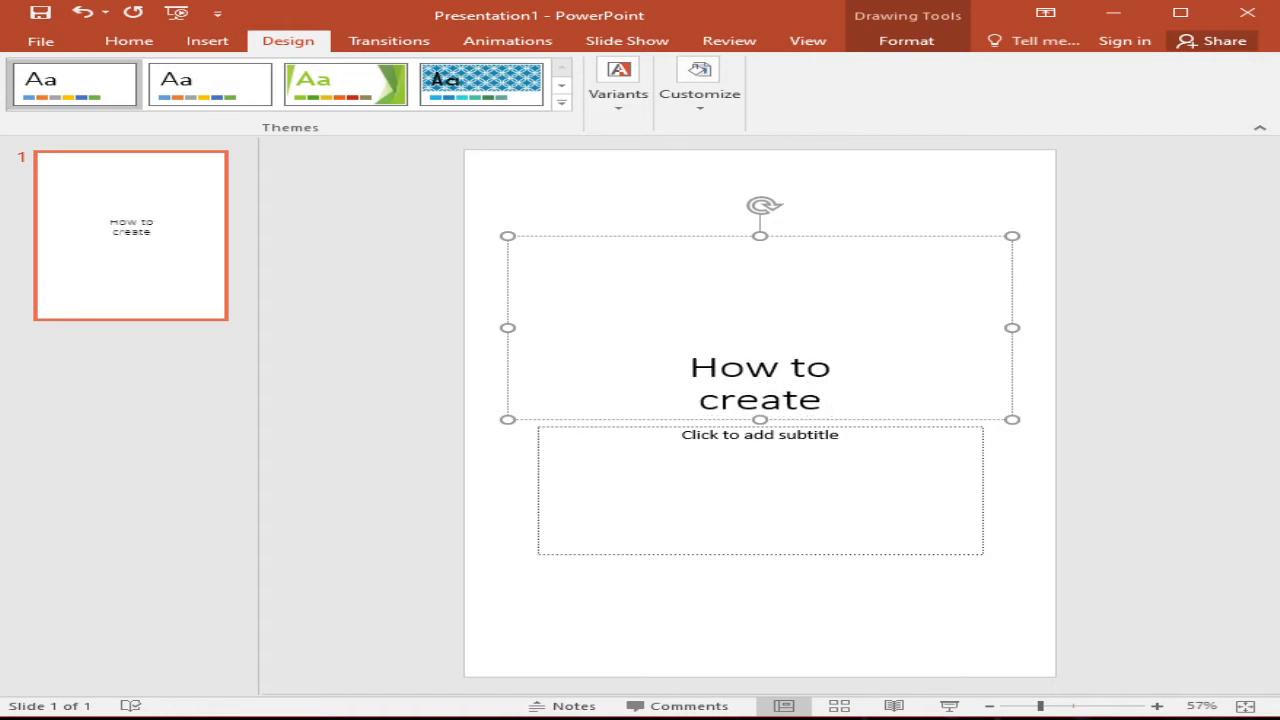
pyautogui.write('a')
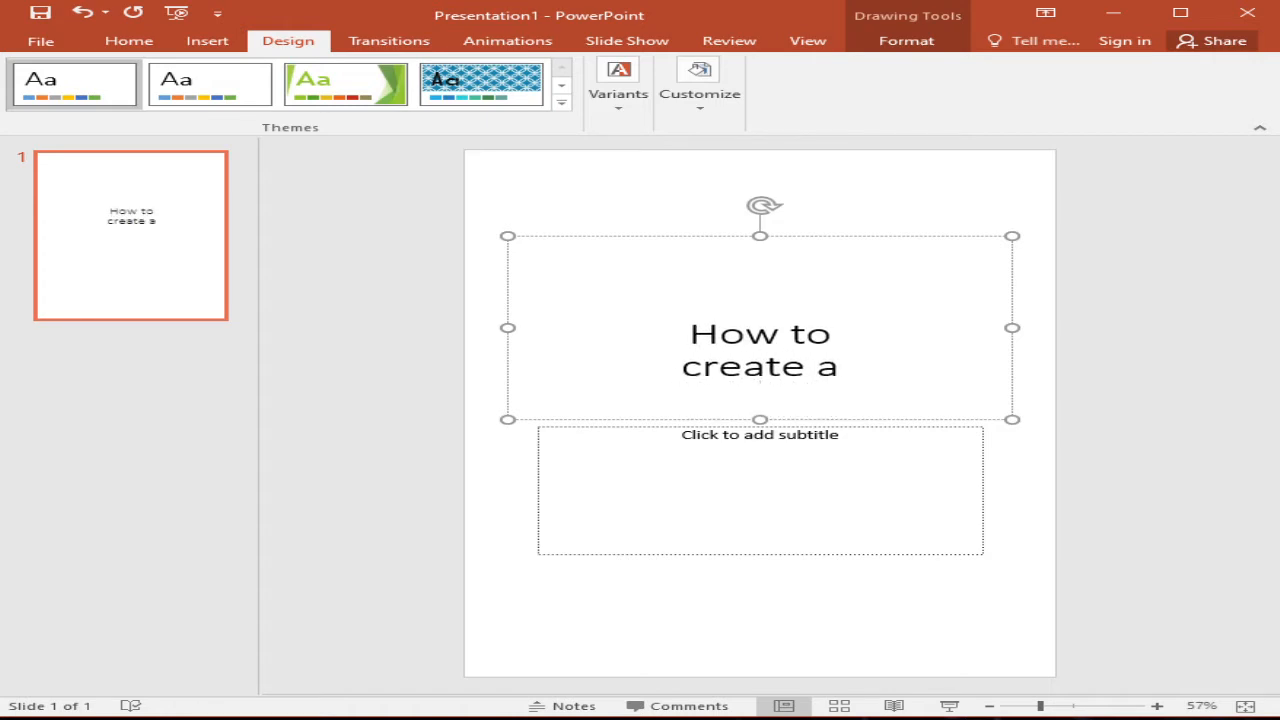
pyautogui.write('po')
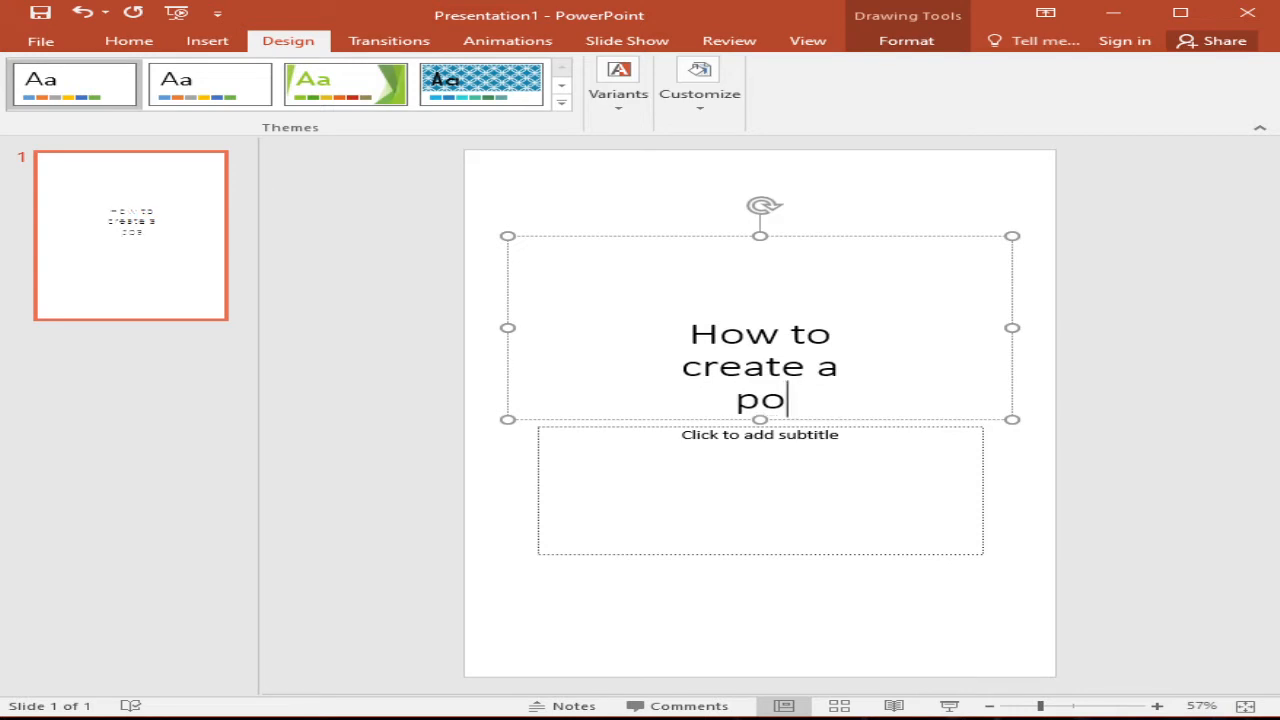
pyautogui.write('ster')
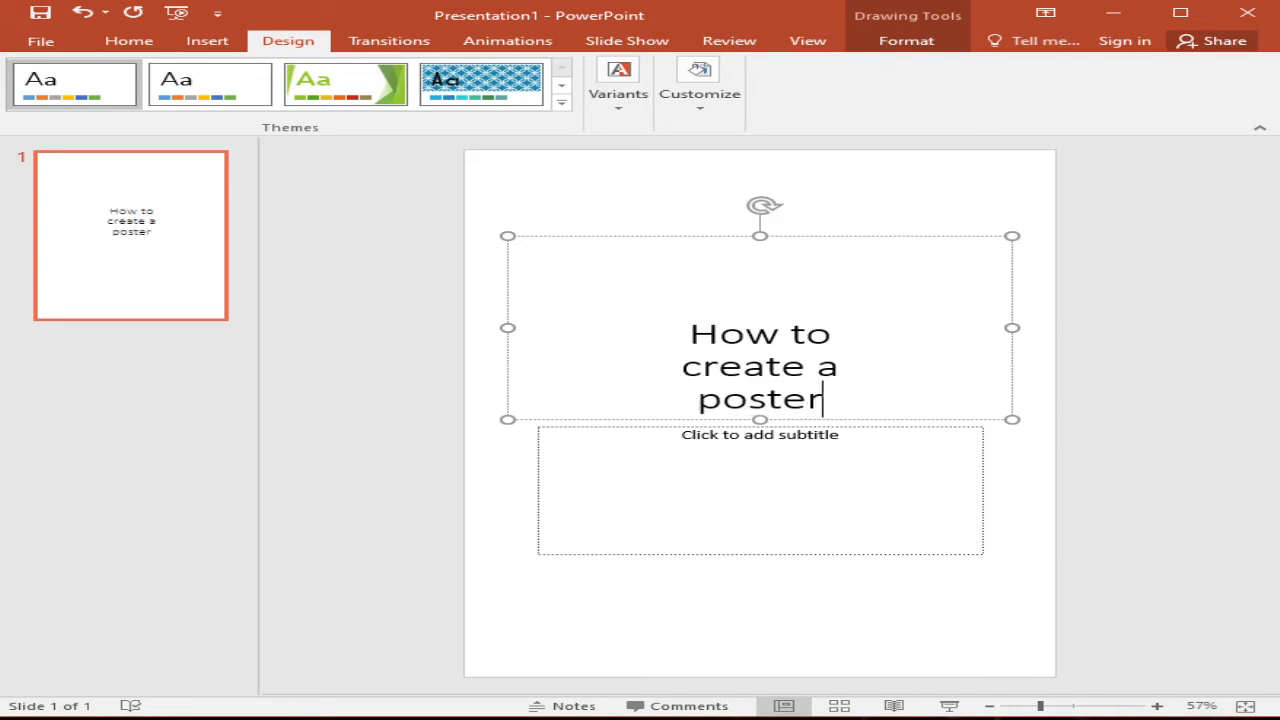
pyautogui.write('in')
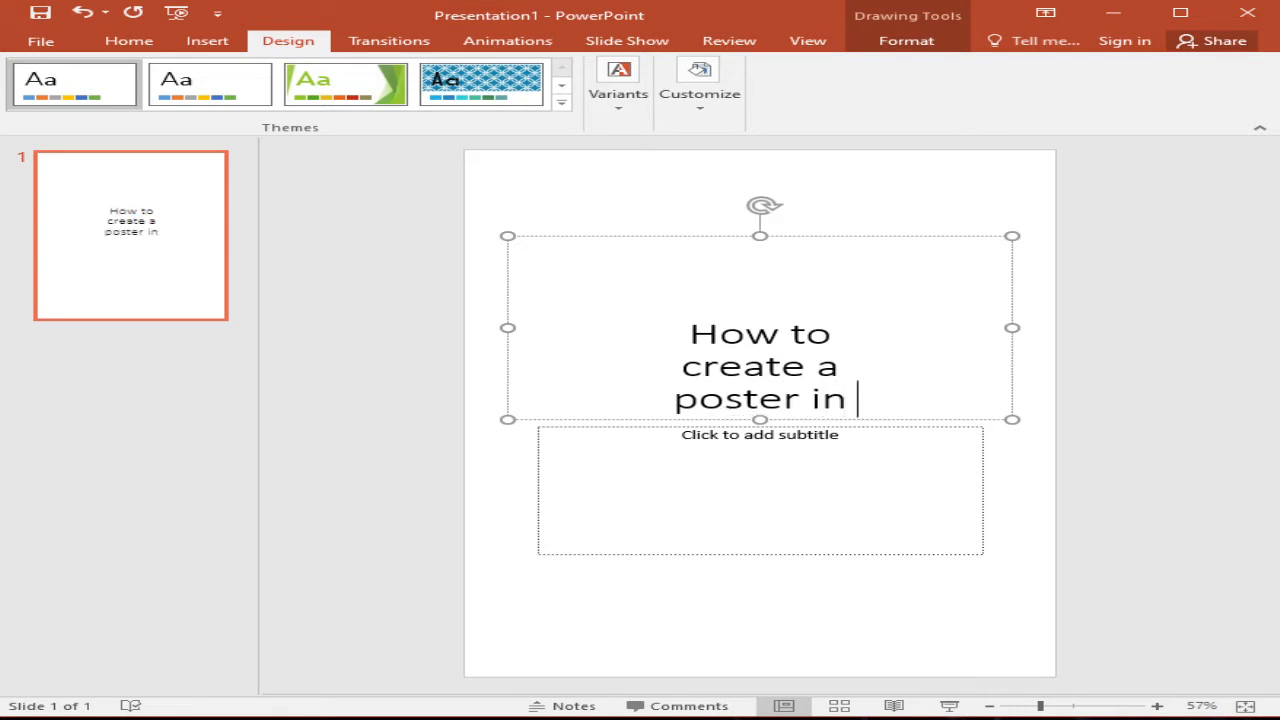
pyautogui.write('power')
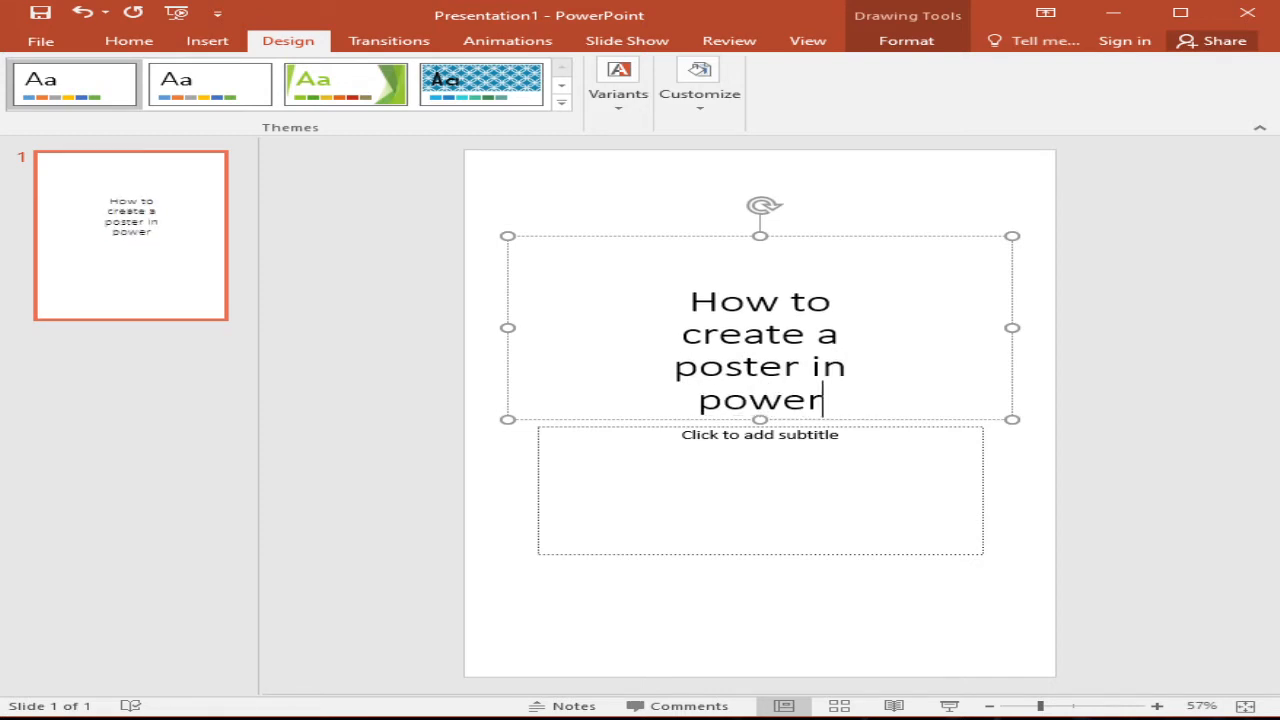
pyautogui.write('point')
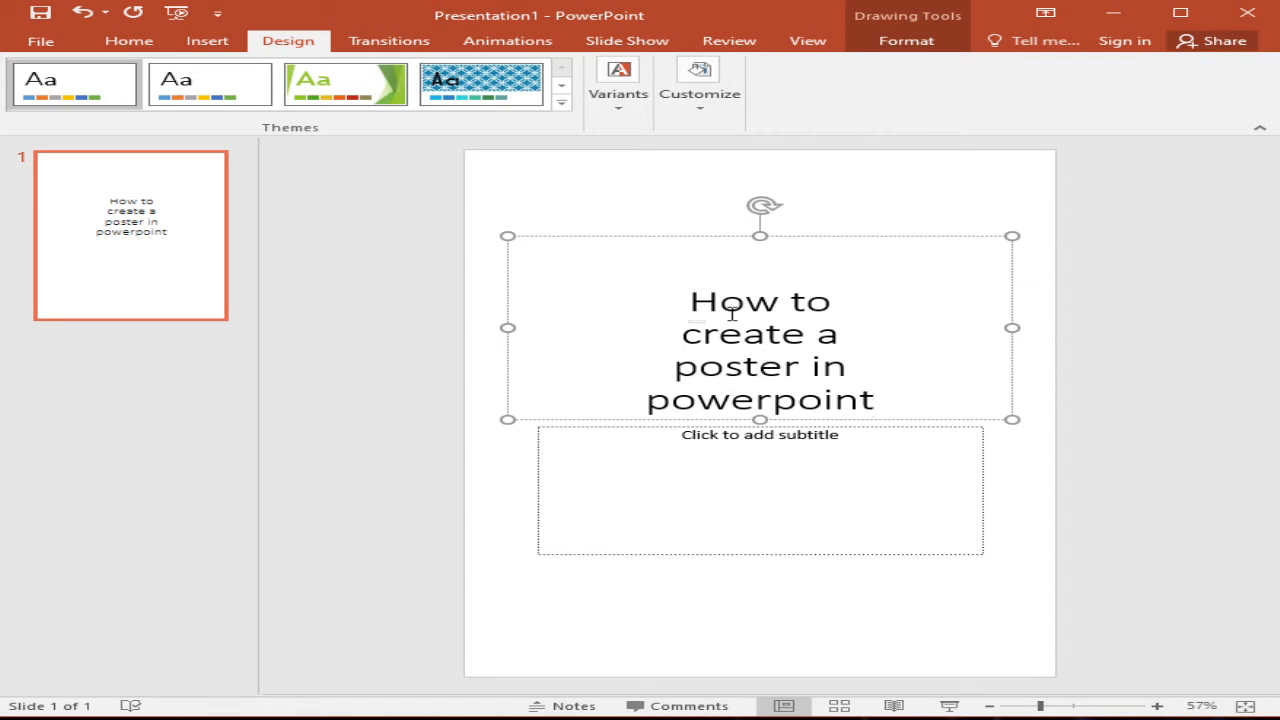
pyautogui.click(128, 40)
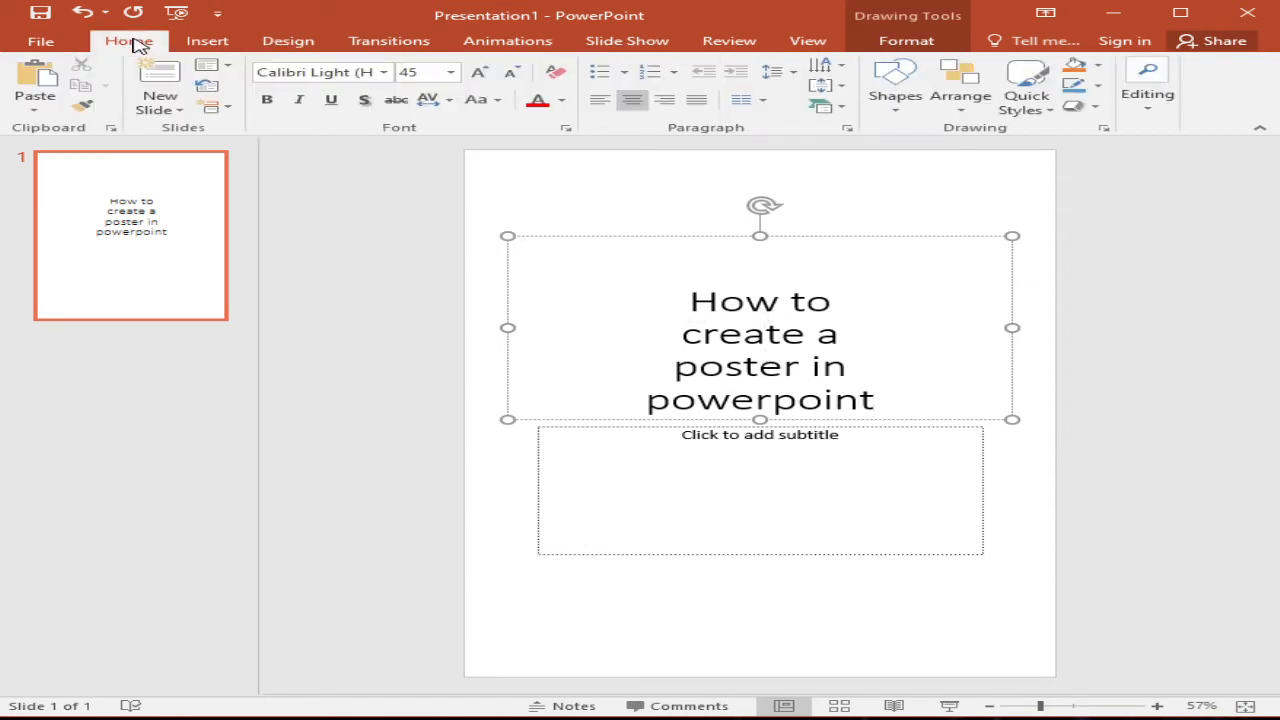
# - Change the title font to Lemon Milk Bold from the font list
pyautogui.click(484, 100)
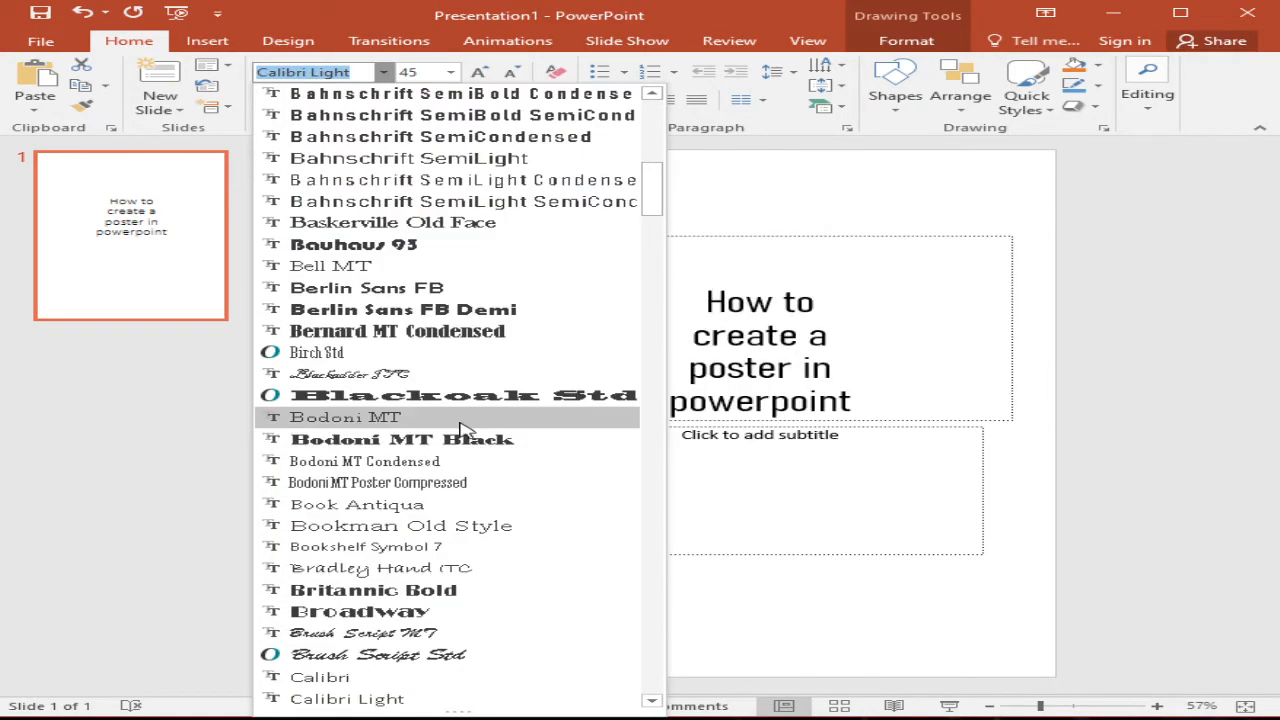
pyautogui.scroll(-3)
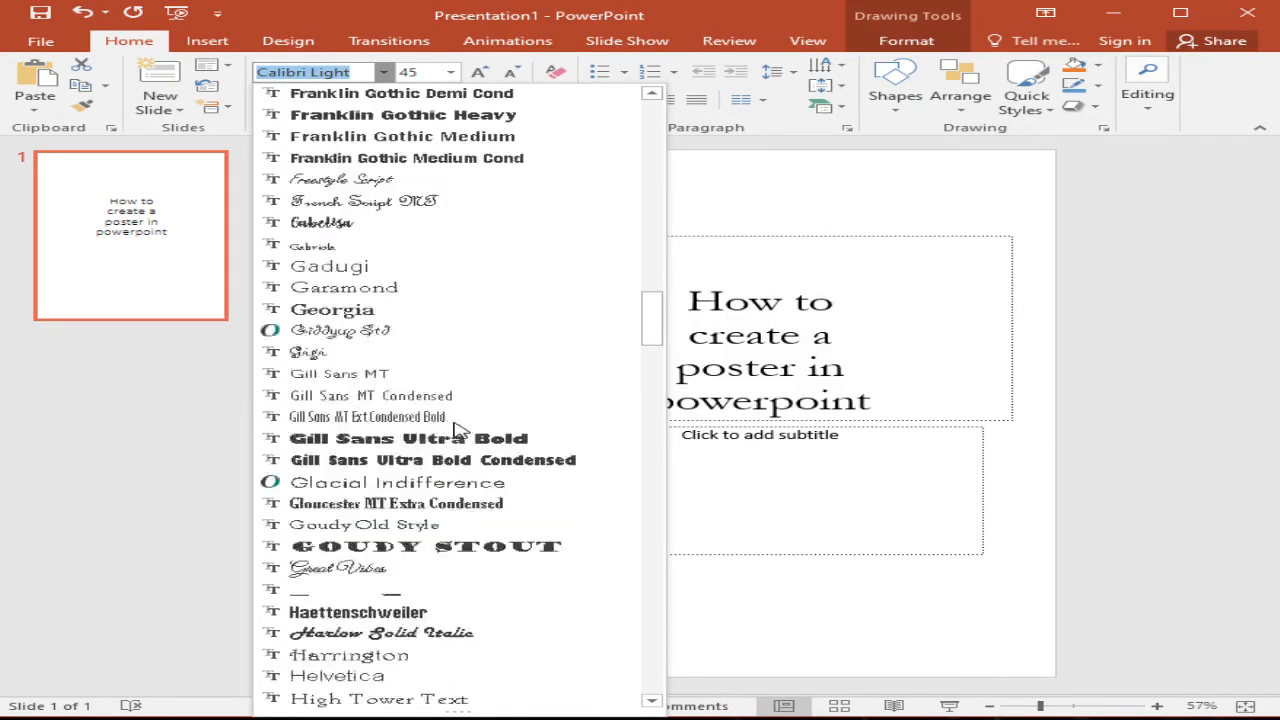
pyautogui.scroll(-3)
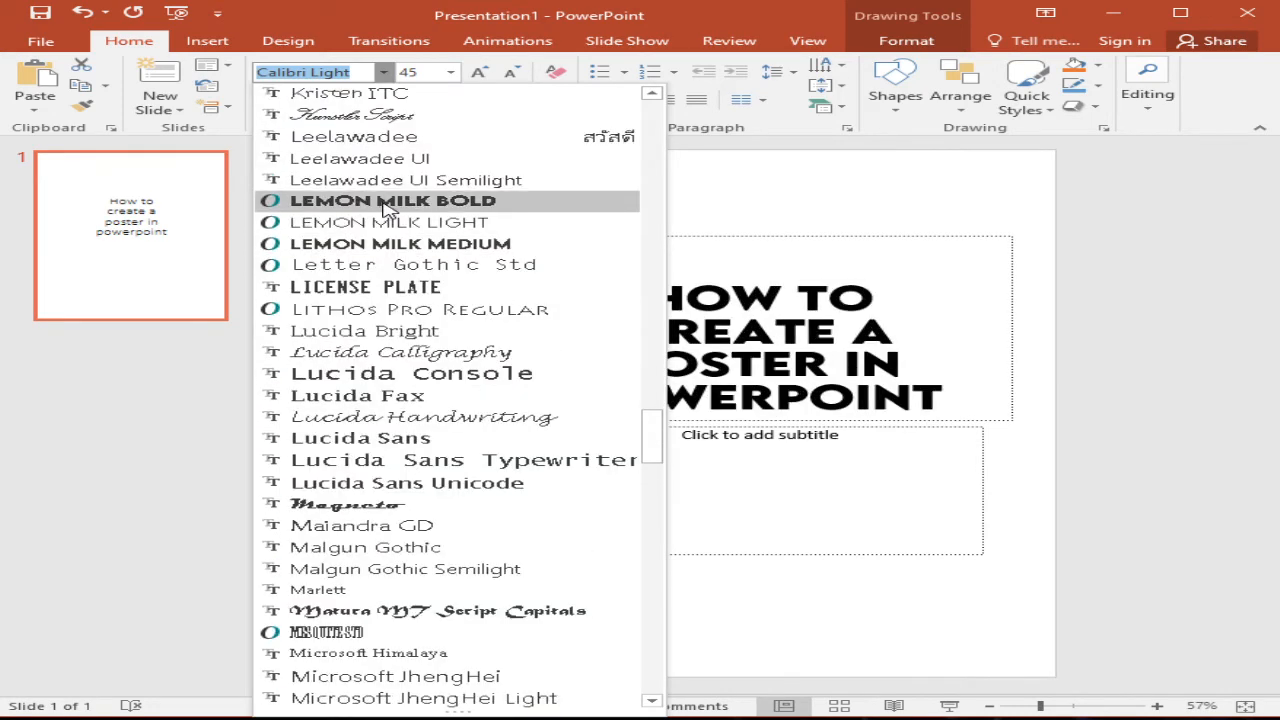
pyautogui.click(392, 200)
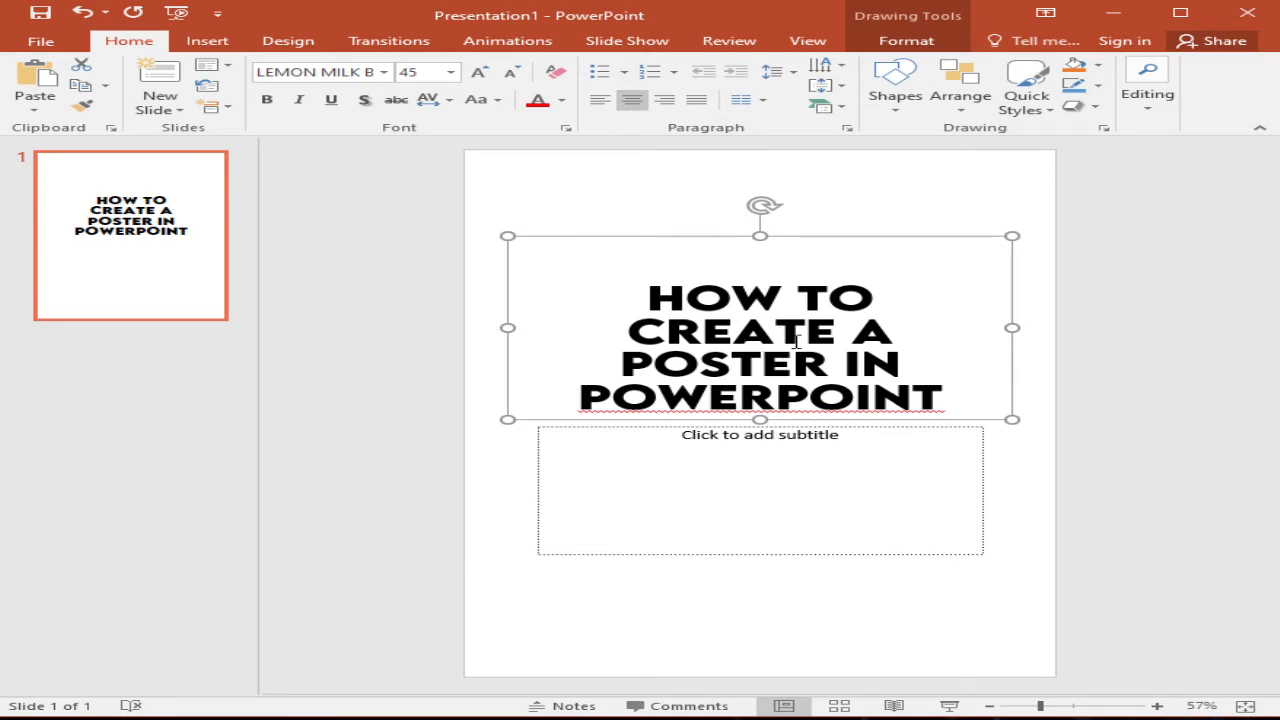
# - Write 'It's easier than you think' in the subtitle placeholder
pyautogui.click(760, 490)
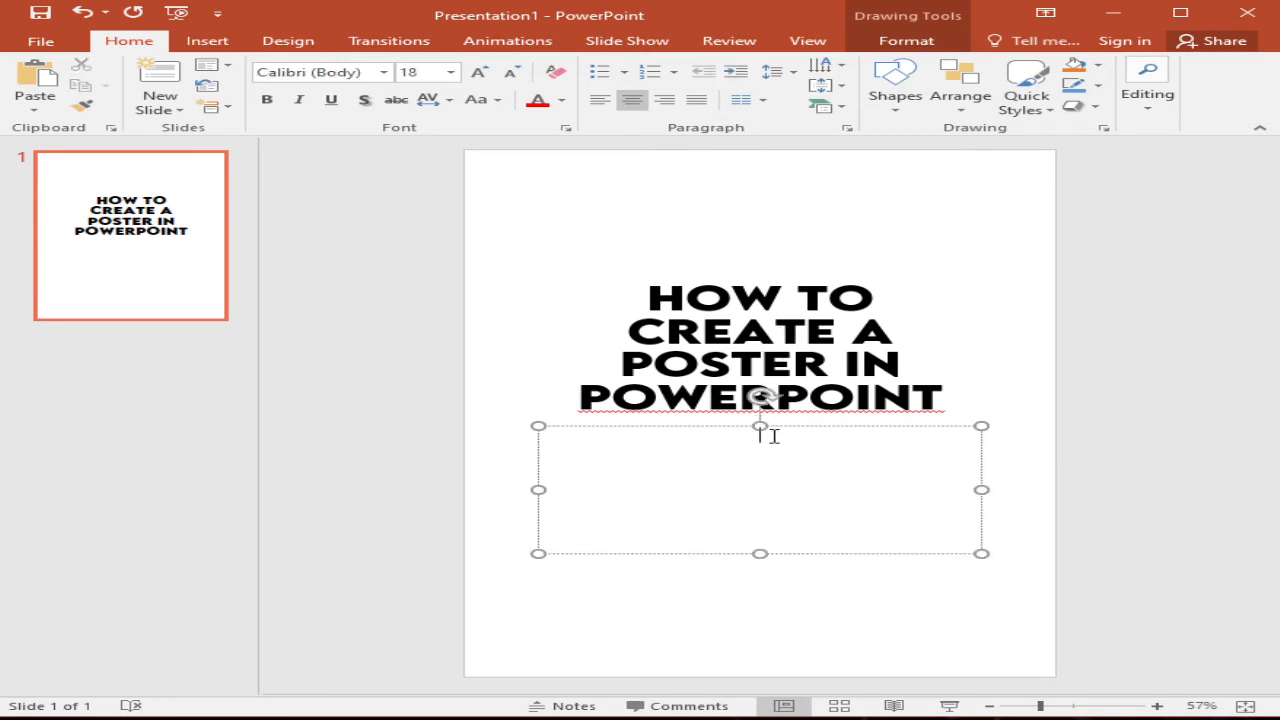
pyautogui.moveTo(812, 446)
pyautogui.write('It')
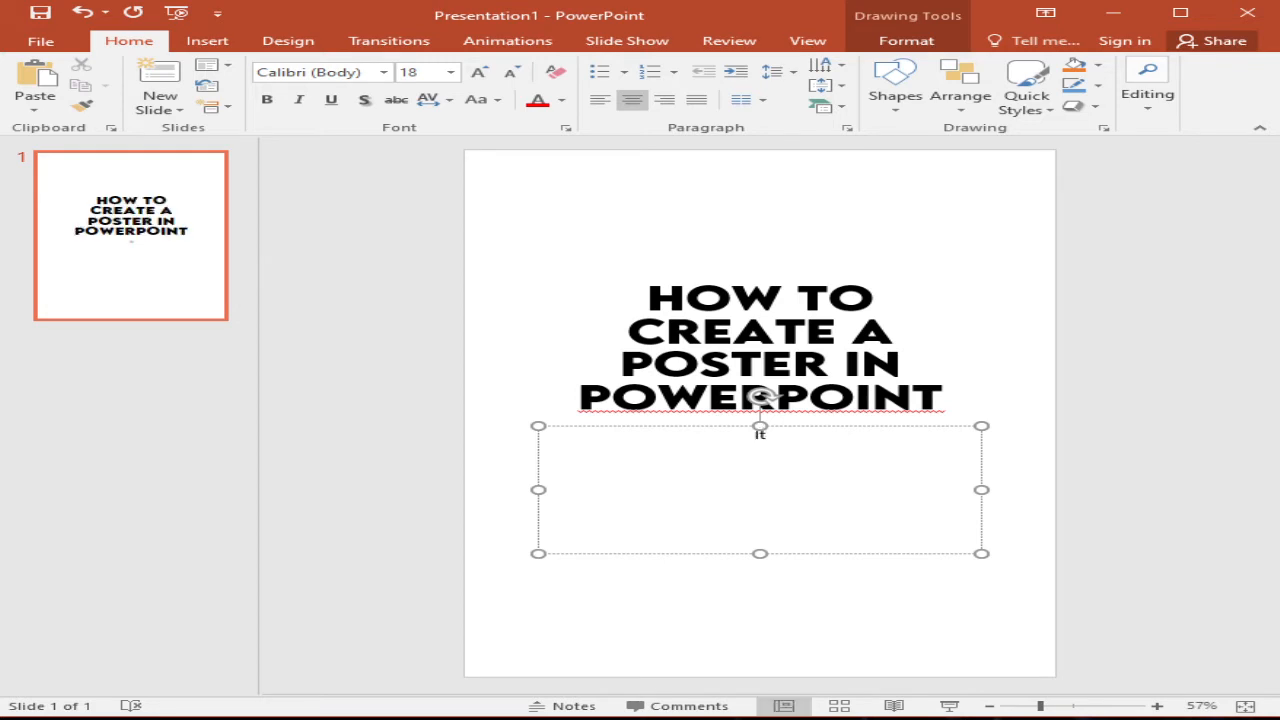
pyautogui.write("'s")
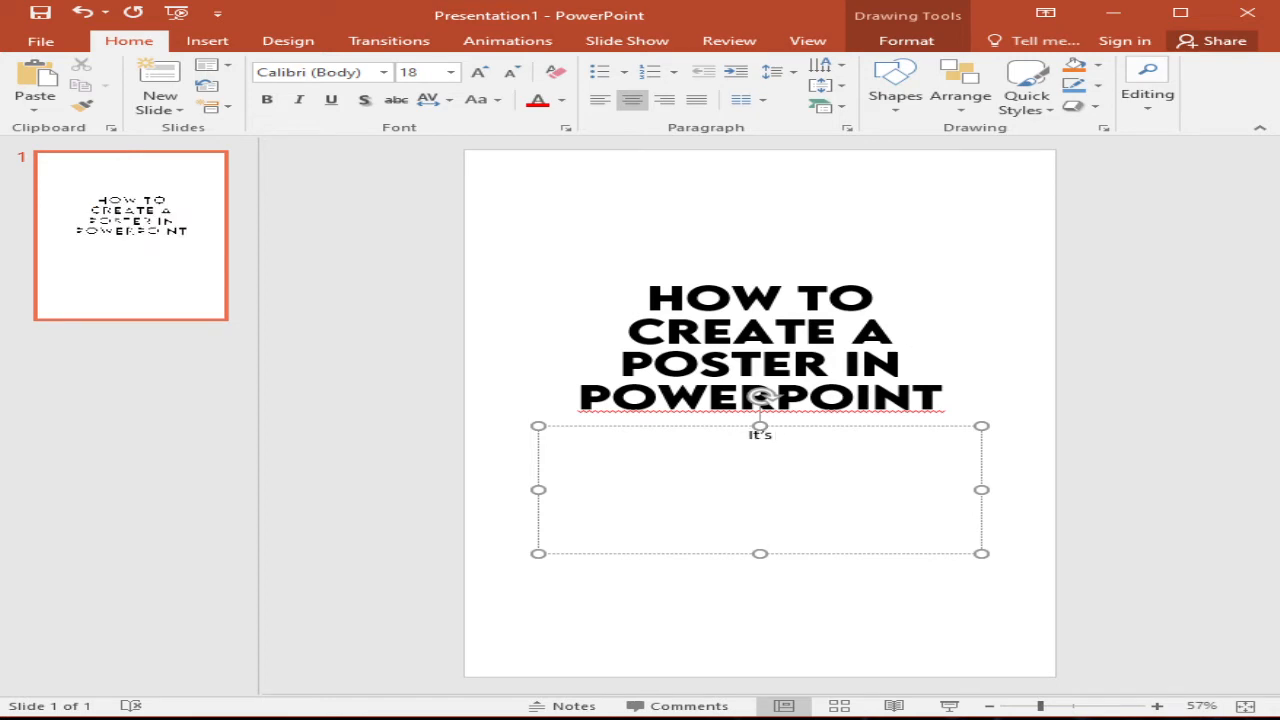
pyautogui.write('easie')
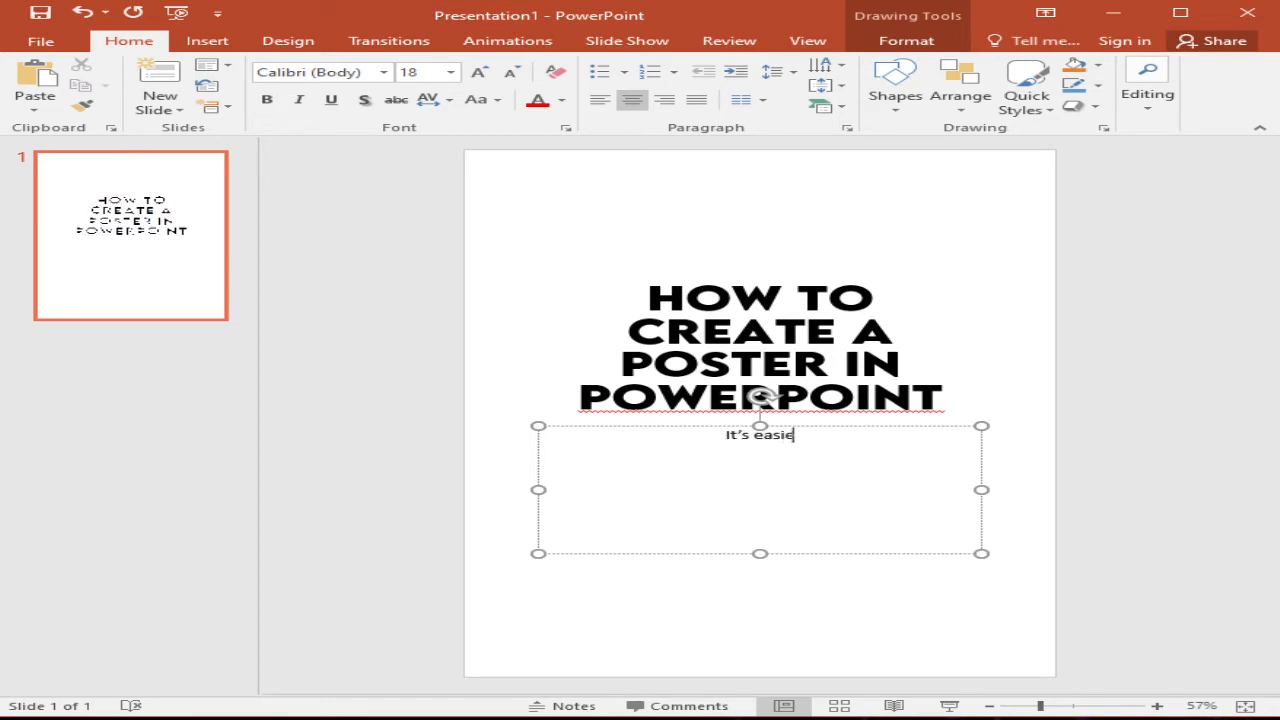
pyautogui.write('r than')
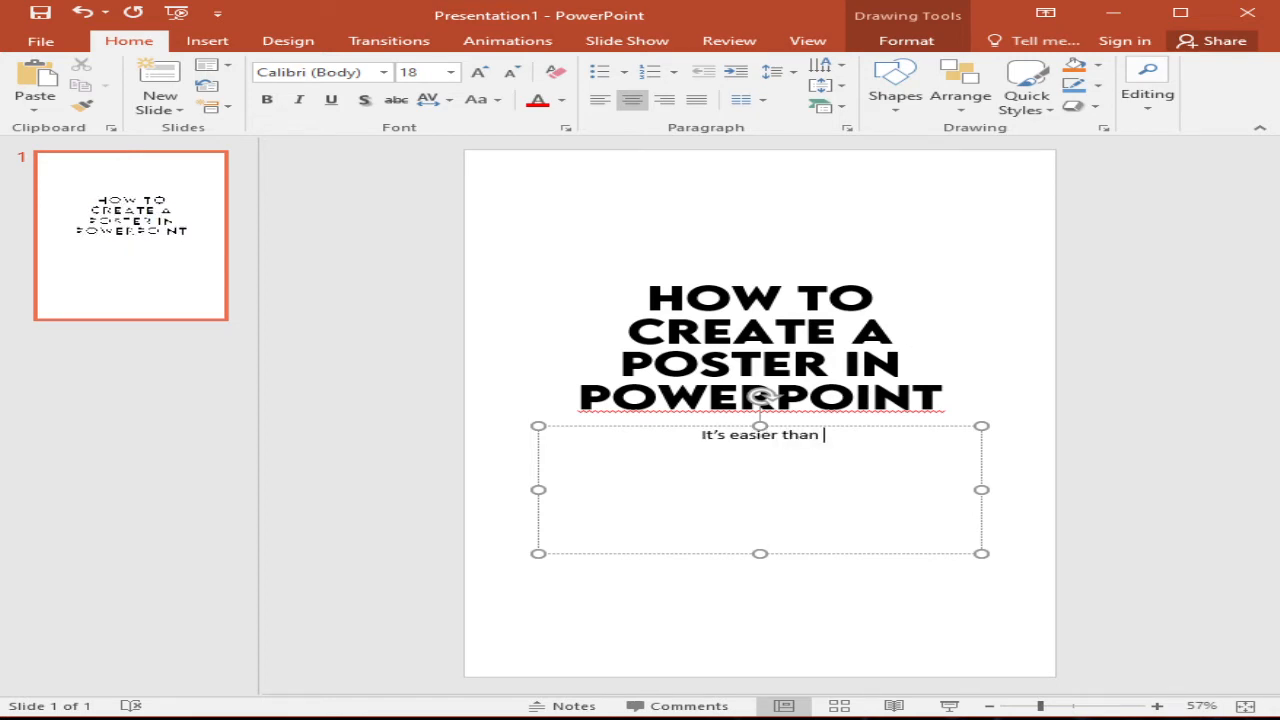
pyautogui.write('you t')
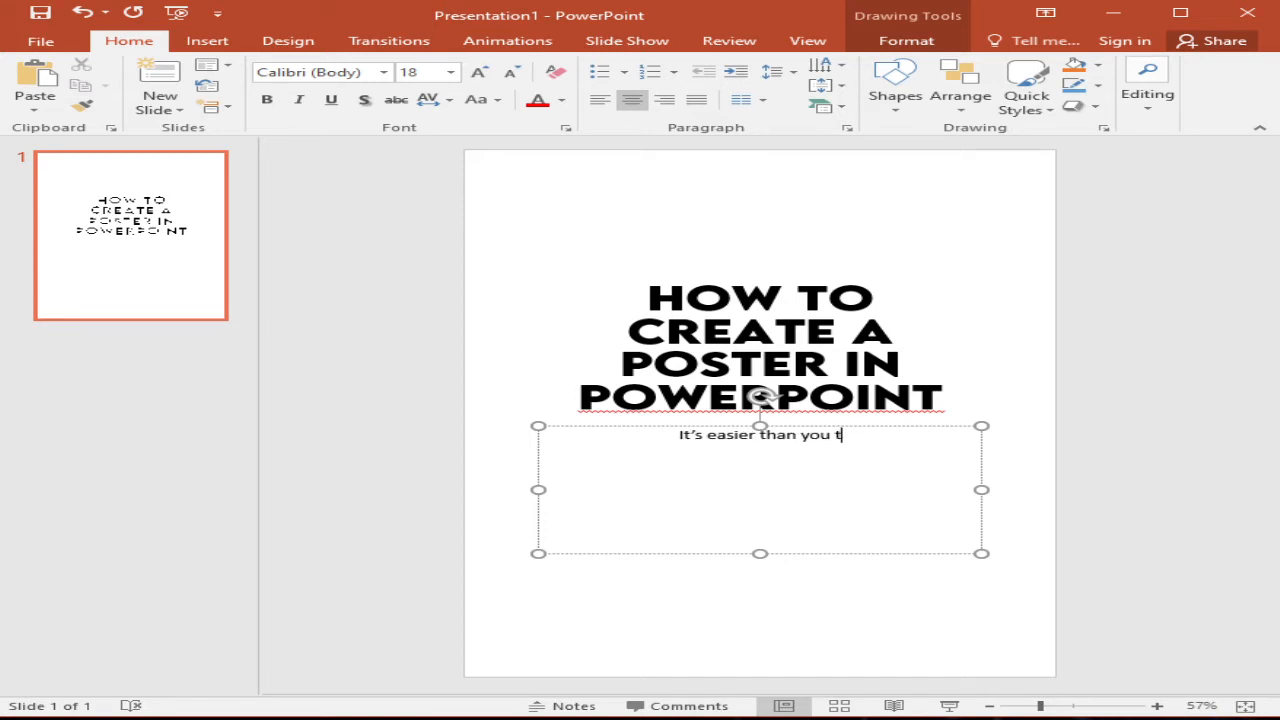
pyautogui.write('hink')
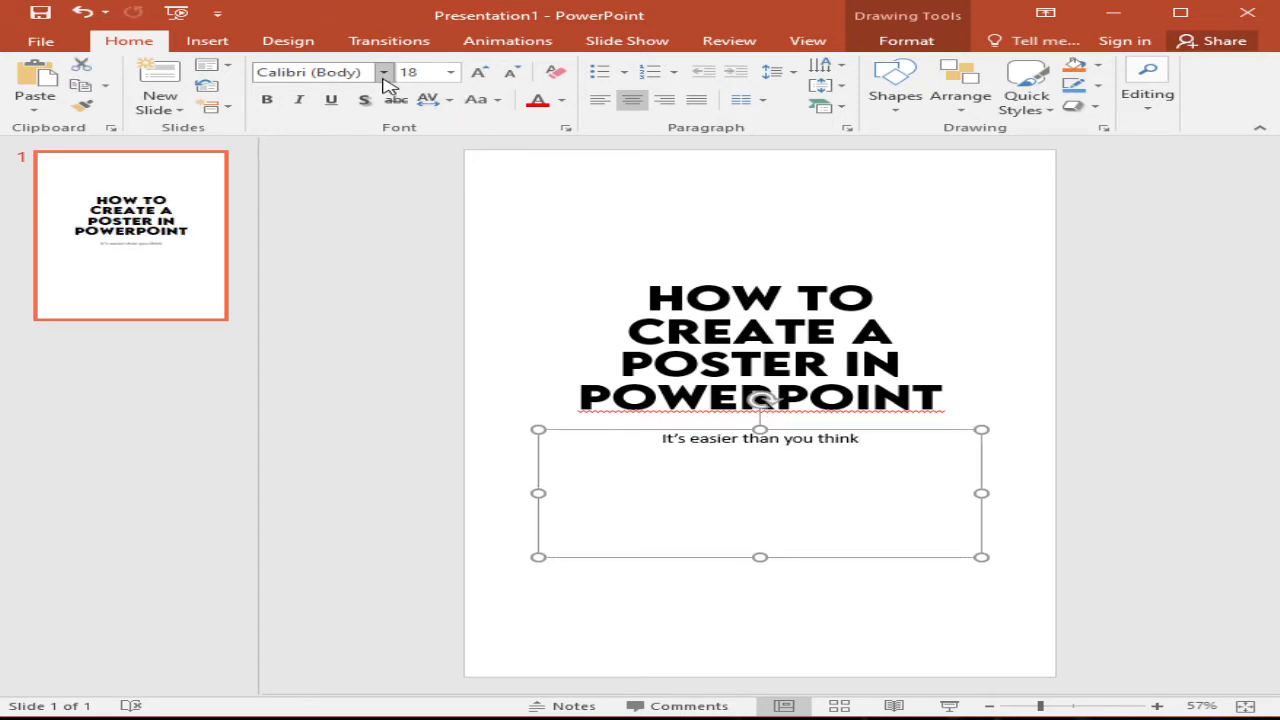
# - Change the subtitle font to the Muthiara script typeface
pyautogui.click(384, 72)
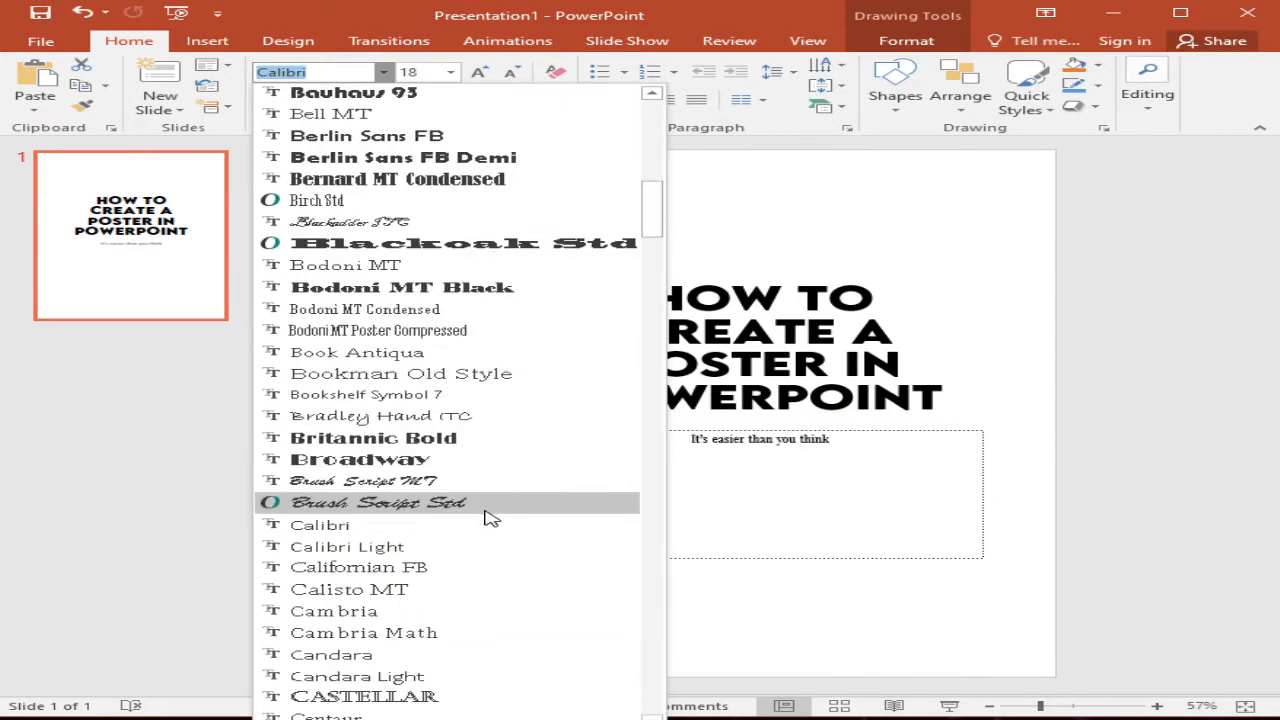
pyautogui.scroll(-3)
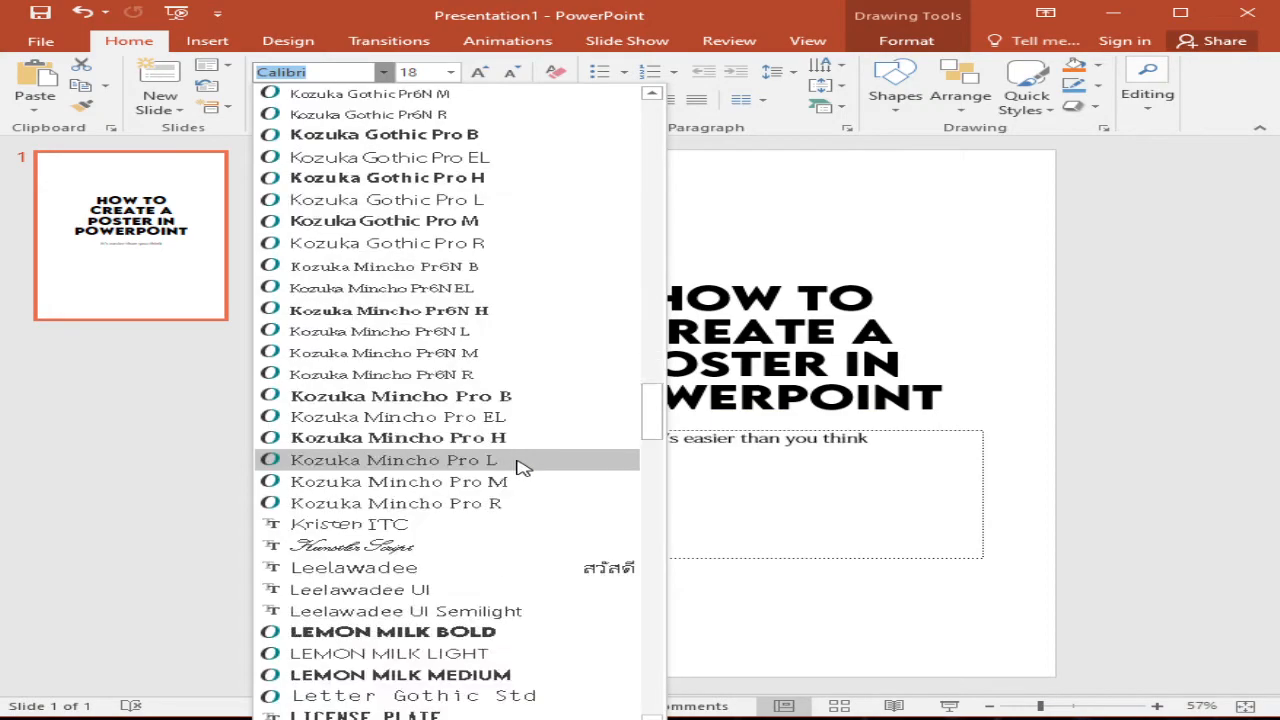
pyautogui.scroll(-3)
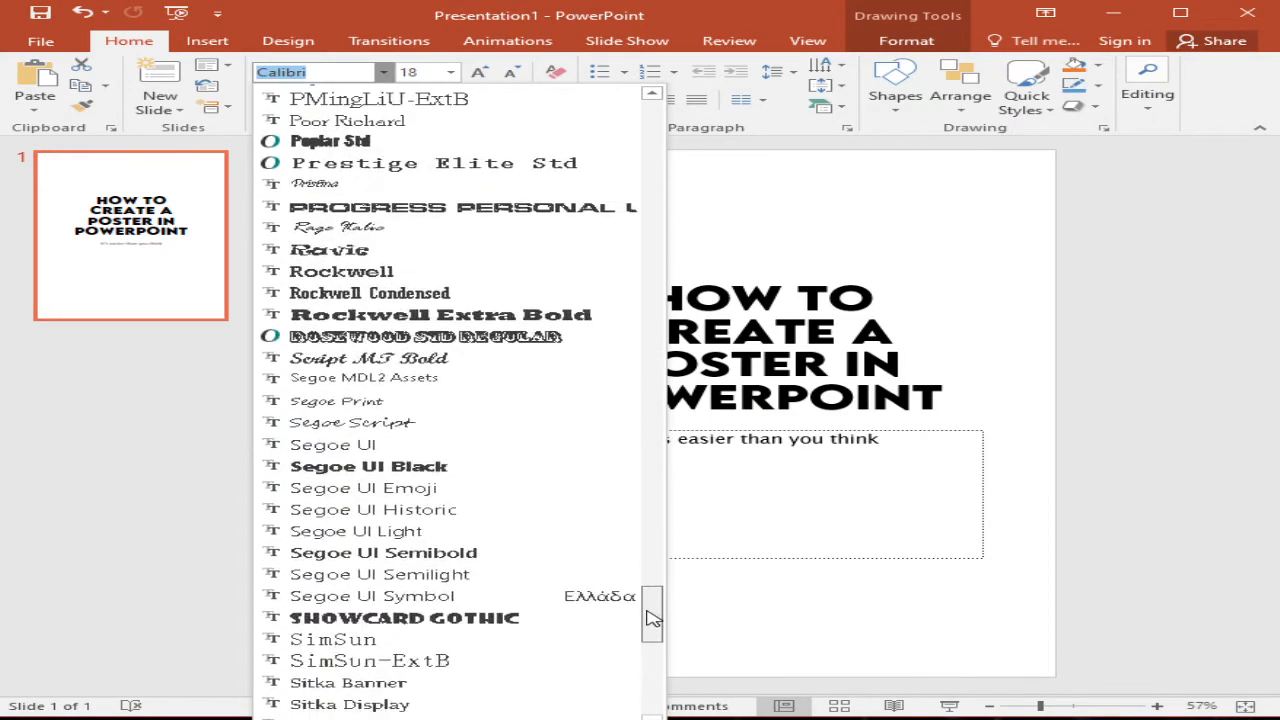
pyautogui.scroll(-3)
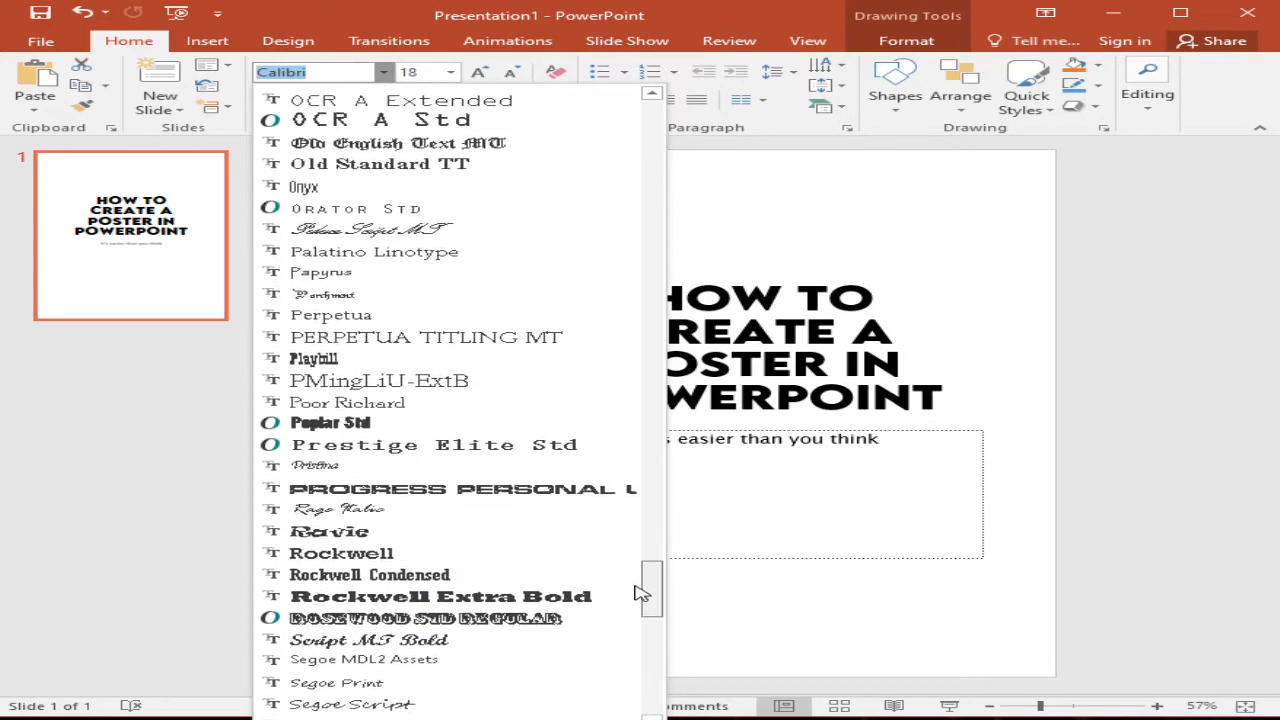
pyautogui.scroll(-3)
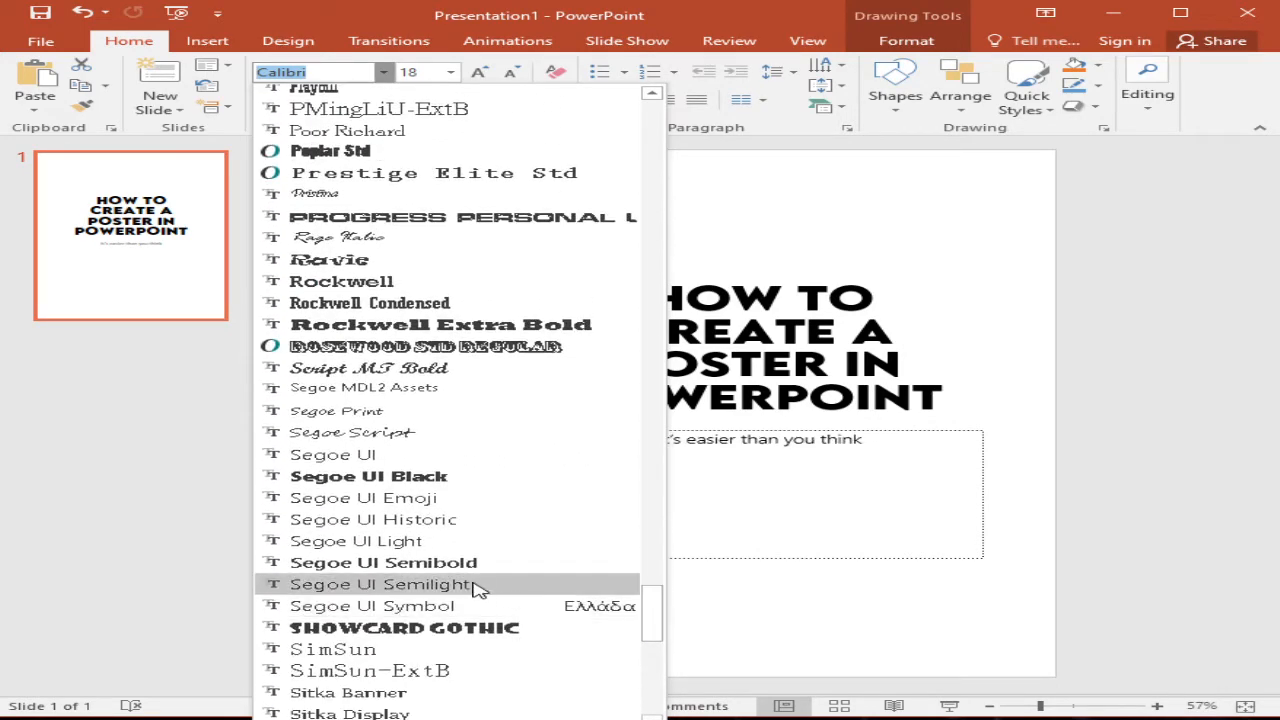
pyautogui.scroll(-3)
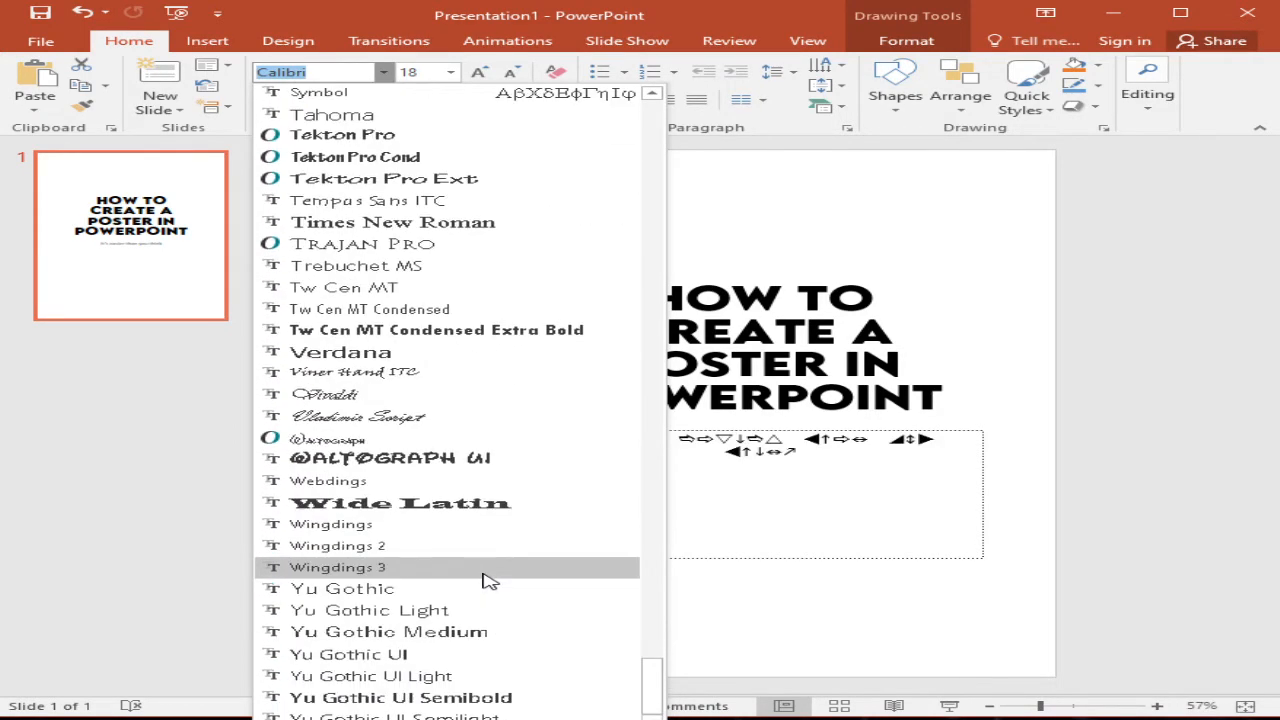
pyautogui.scroll(3)
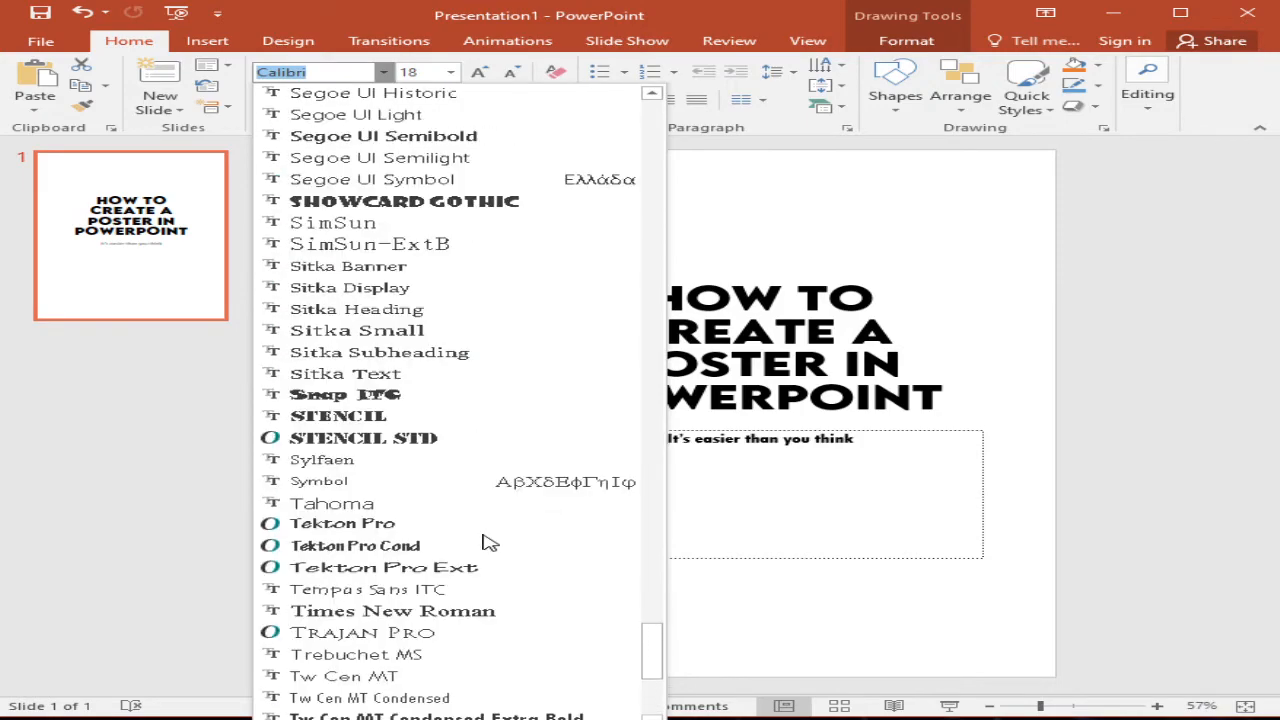
pyautogui.scroll(3)
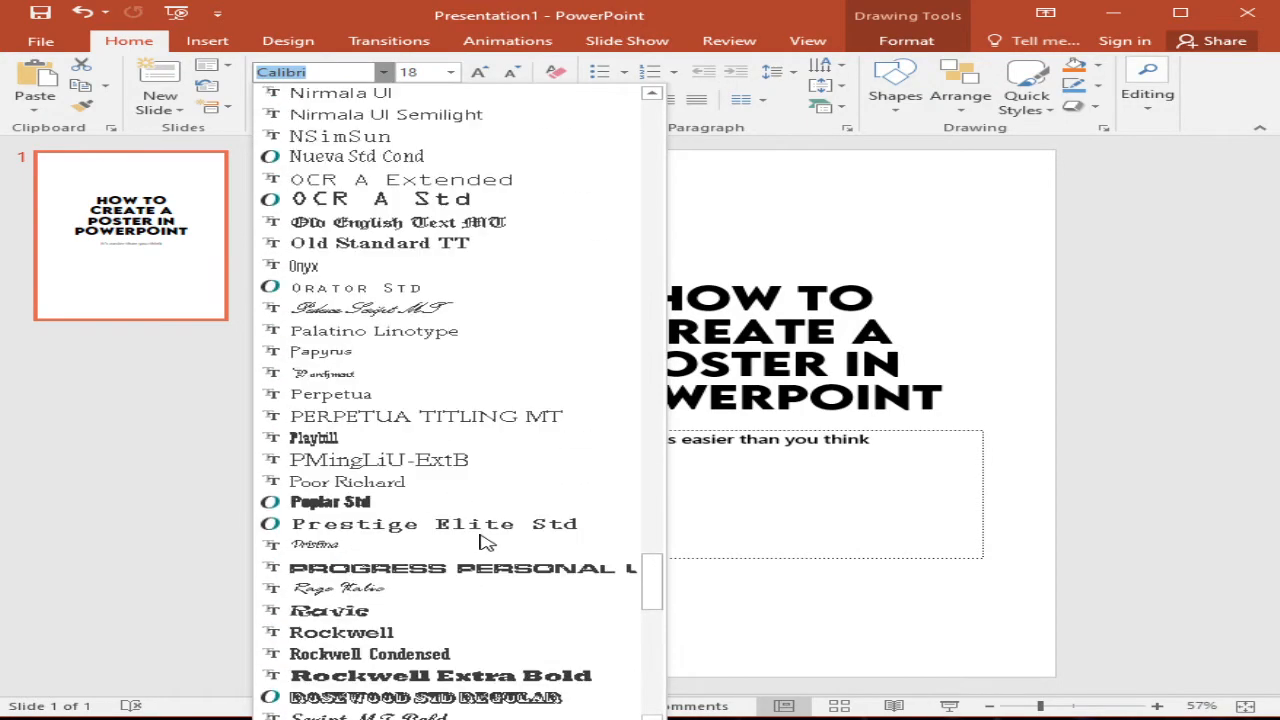
pyautogui.scroll(3)
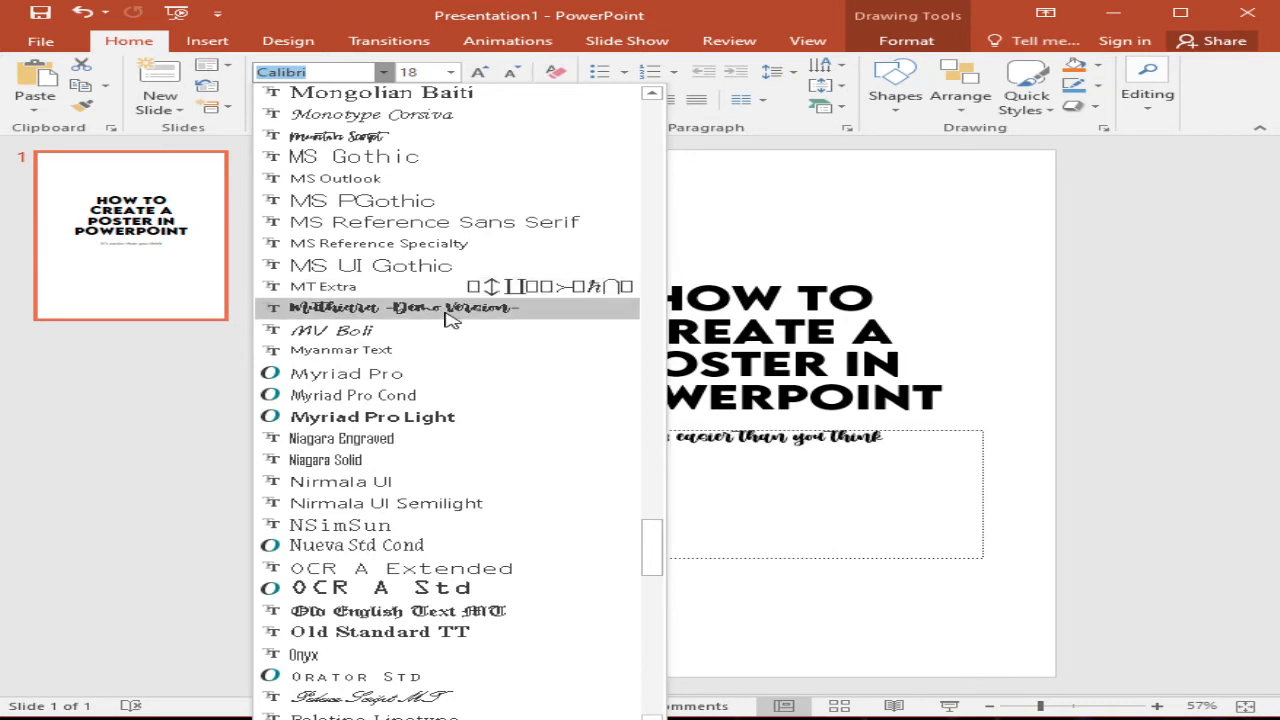
pyautogui.click(400, 308)
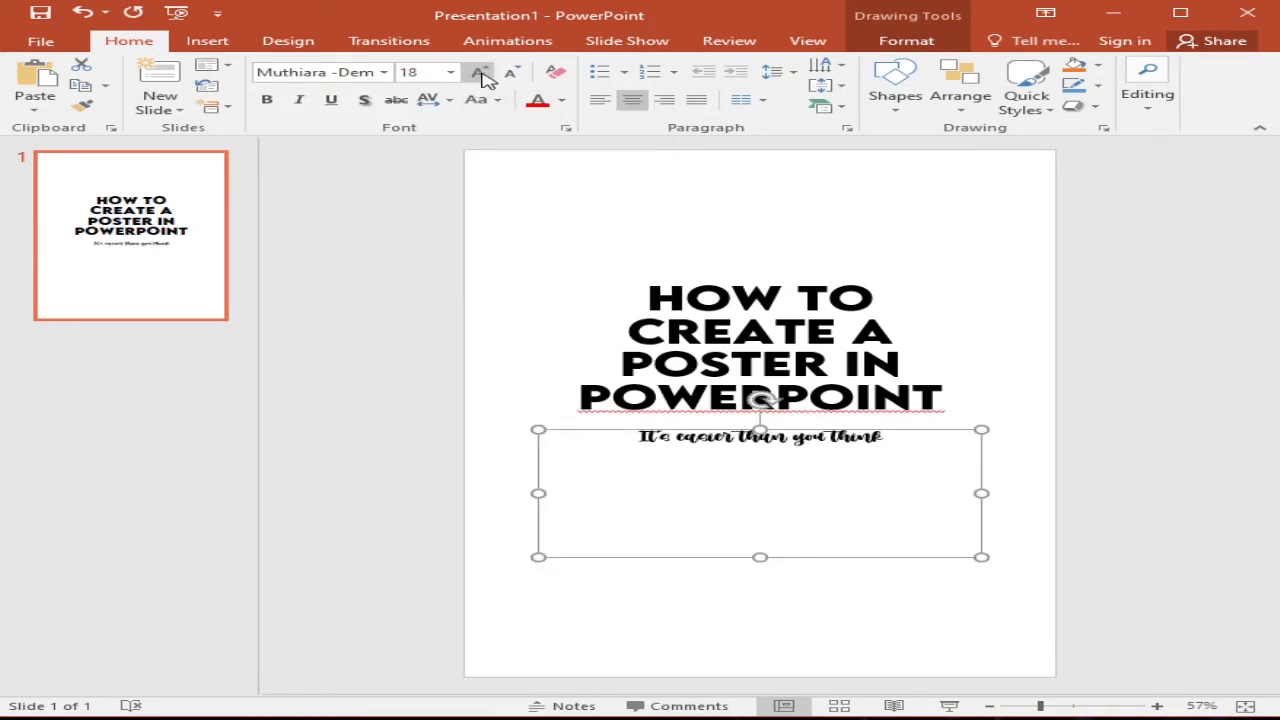
# - Enlarge the subtitle to 28 points and reselect its tightened text box
pyautogui.click(480, 72)
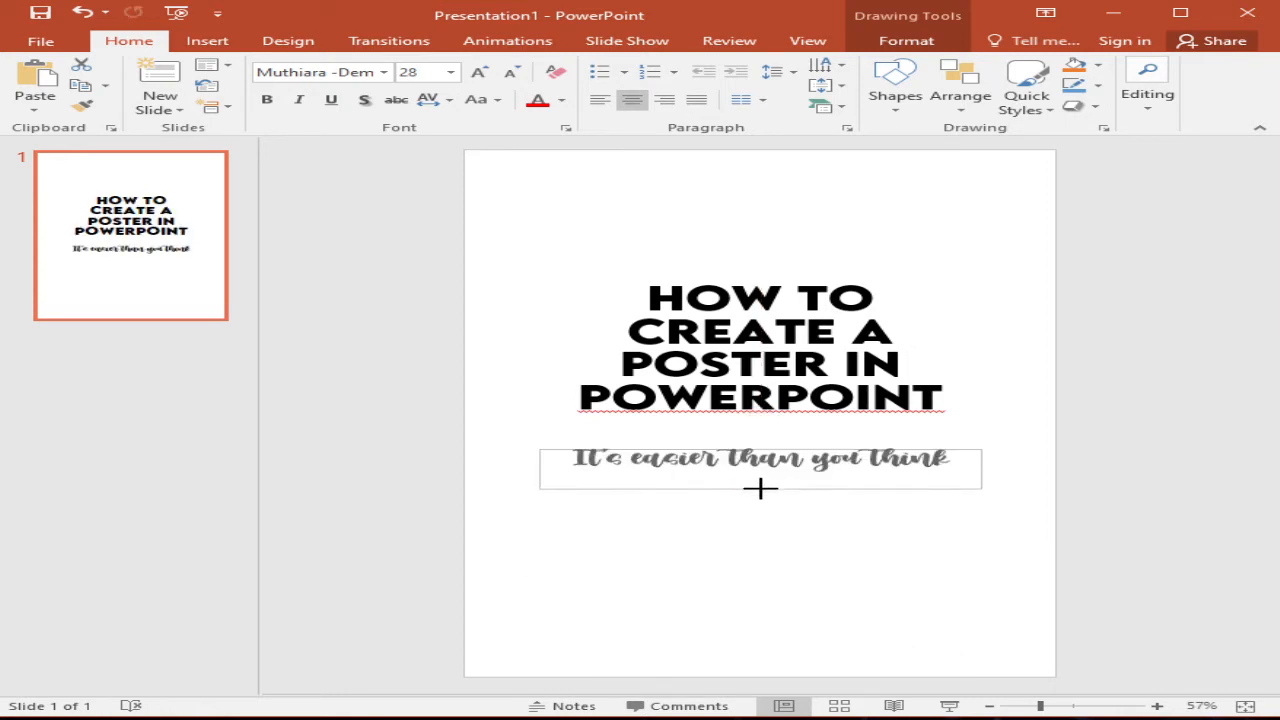
pyautogui.click(760, 458)
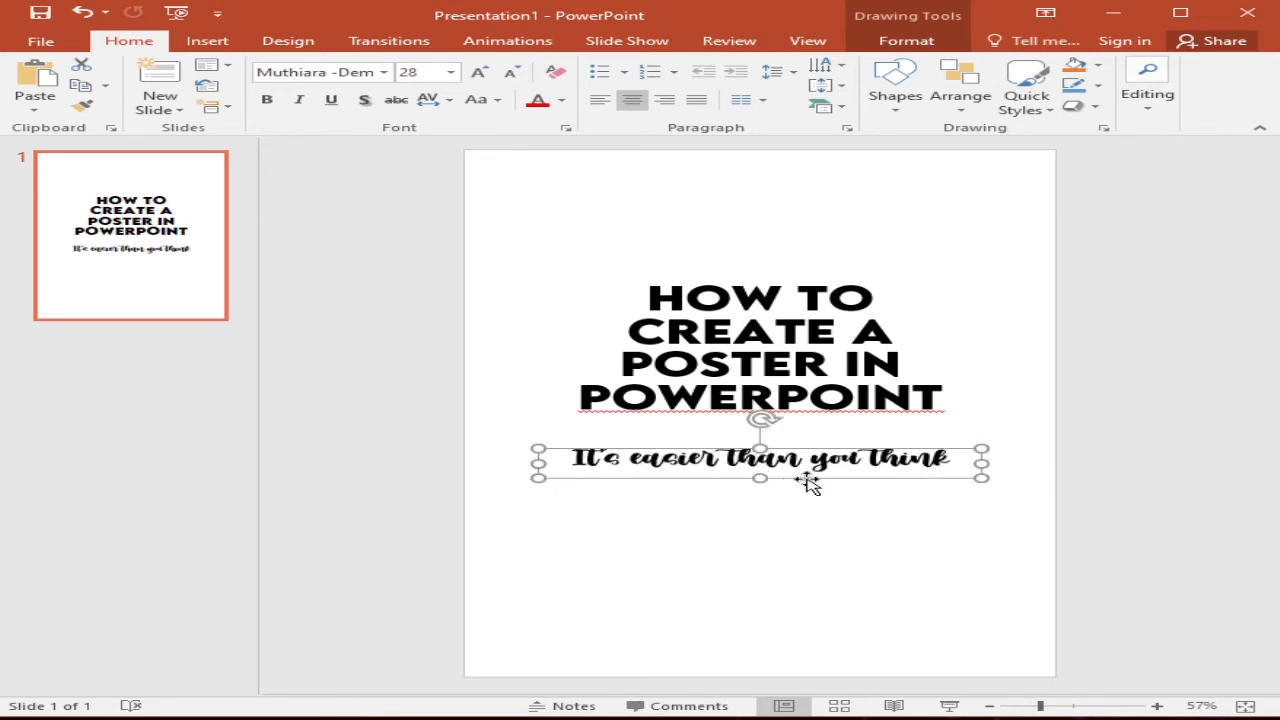
pyautogui.moveTo(804, 486)
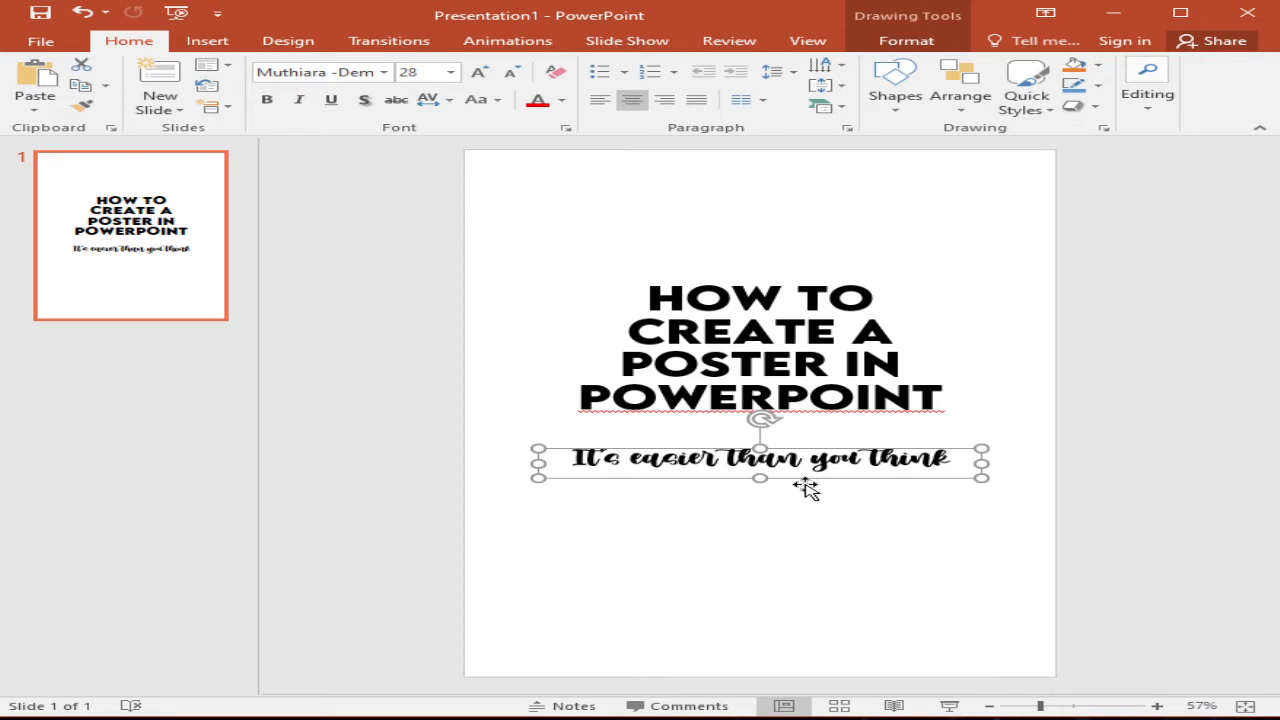
# - Paste a copy of the subtitle box reading 'Learn today' in enlarged Lemon Milk Bold
pyautogui.press('ctrl+v')
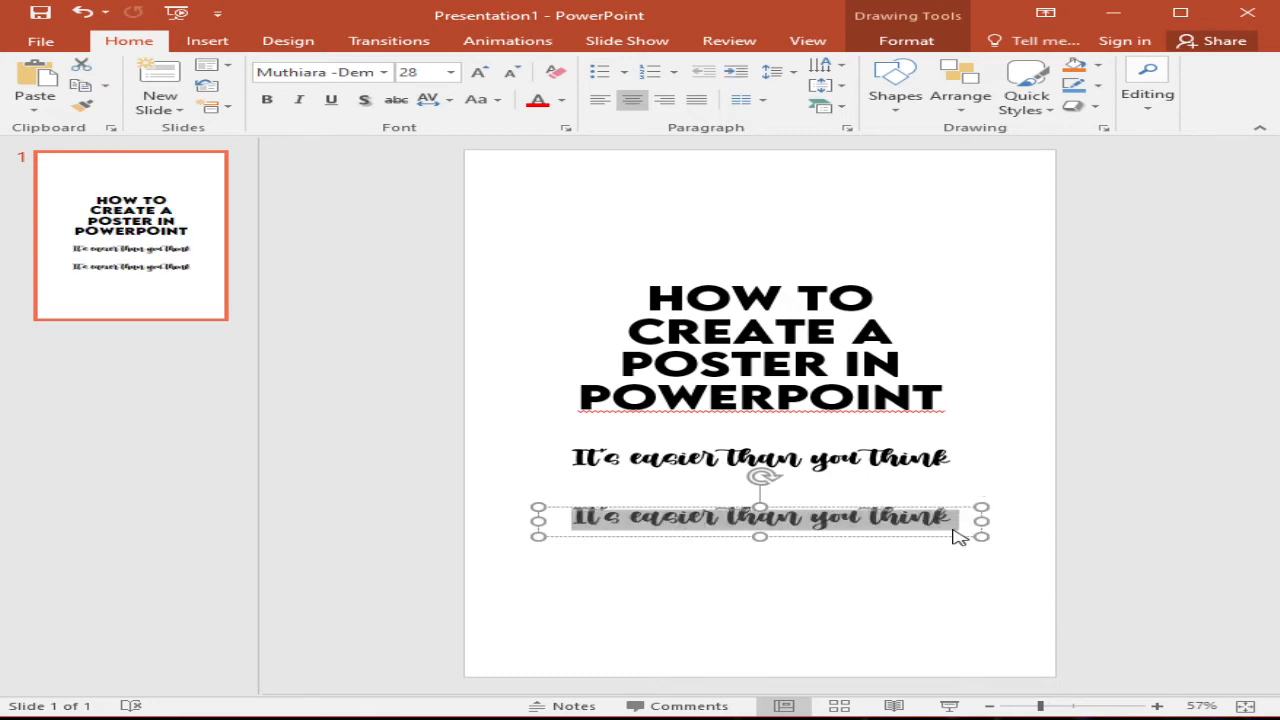
pyautogui.write('tea')
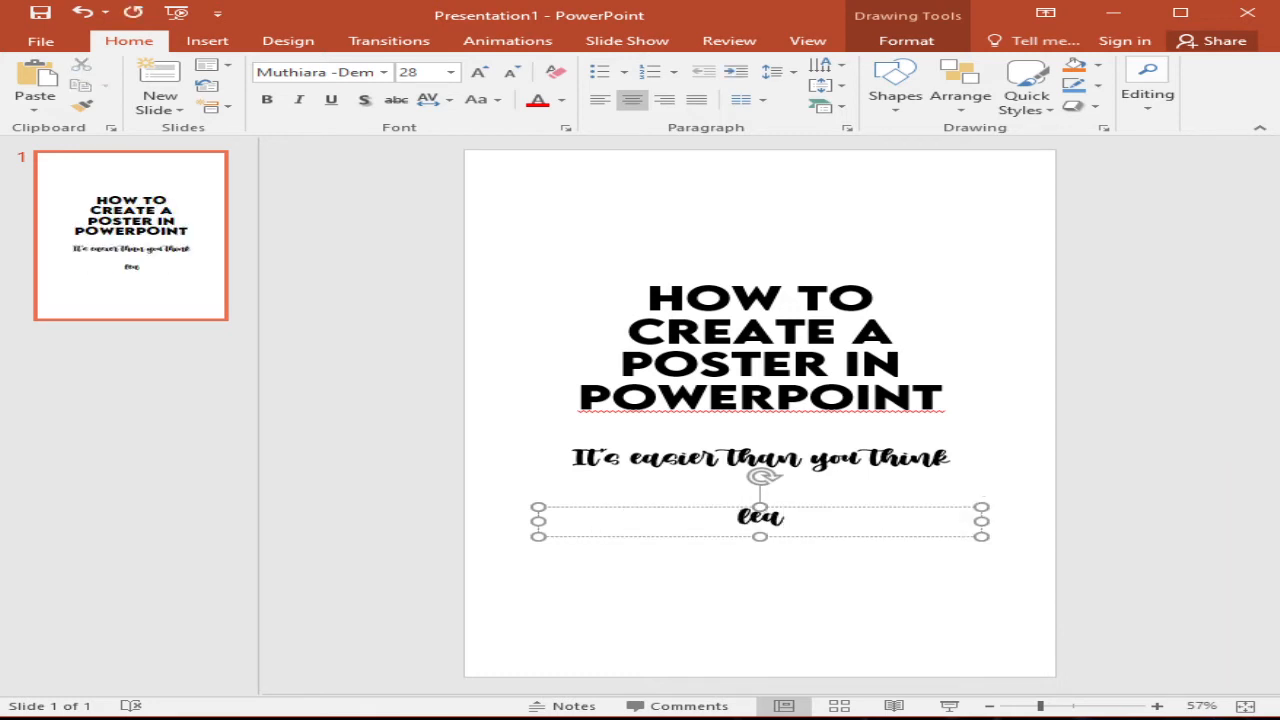
pyautogui.write('Learn t')
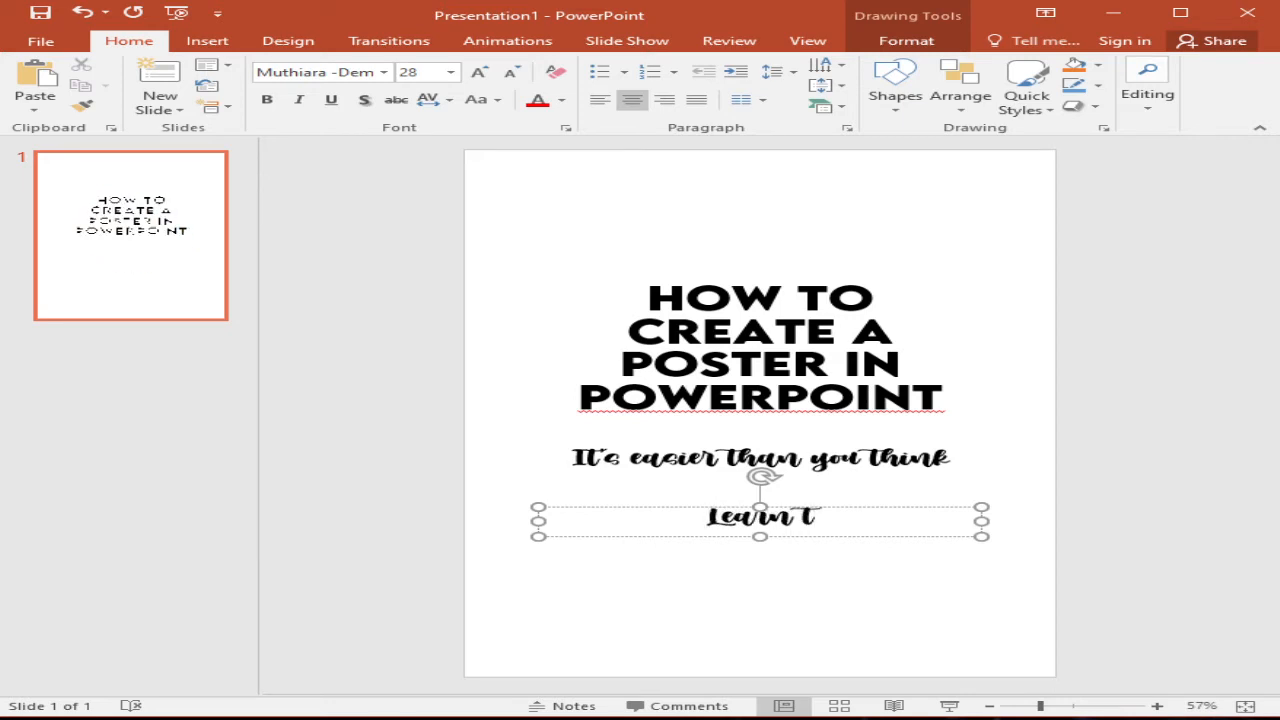
pyautogui.write('oday')
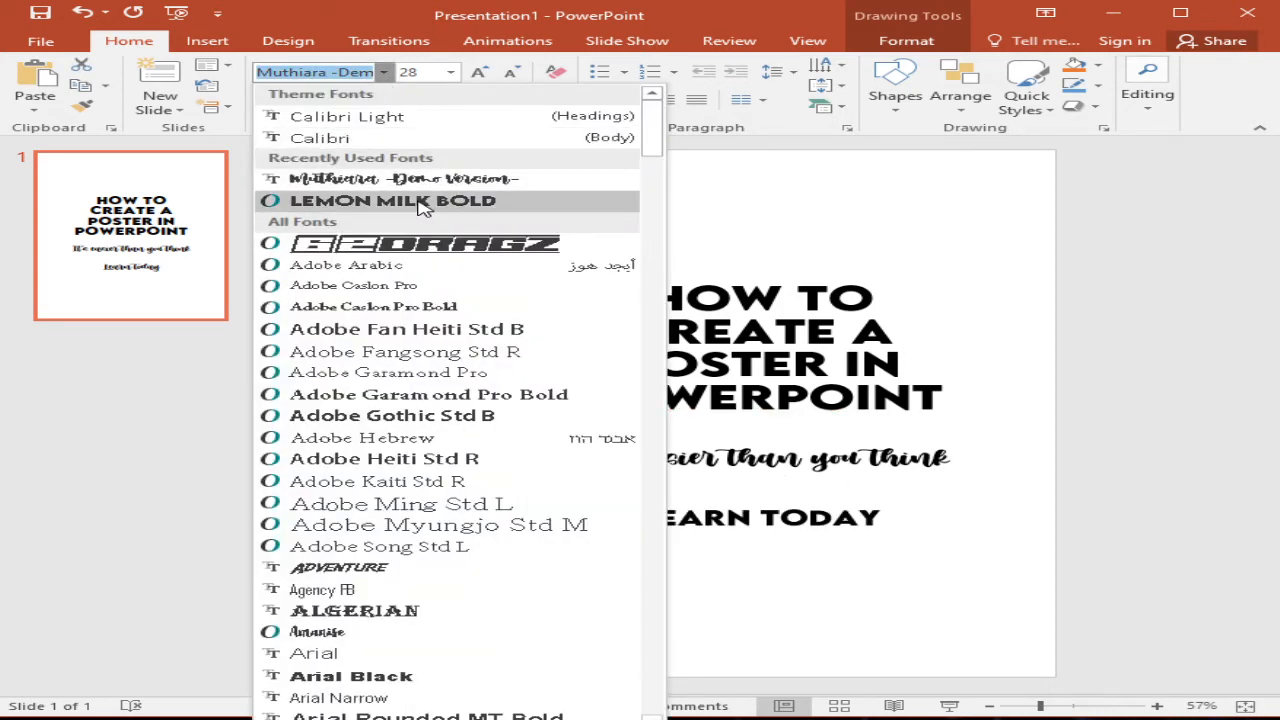
pyautogui.click(392, 200)
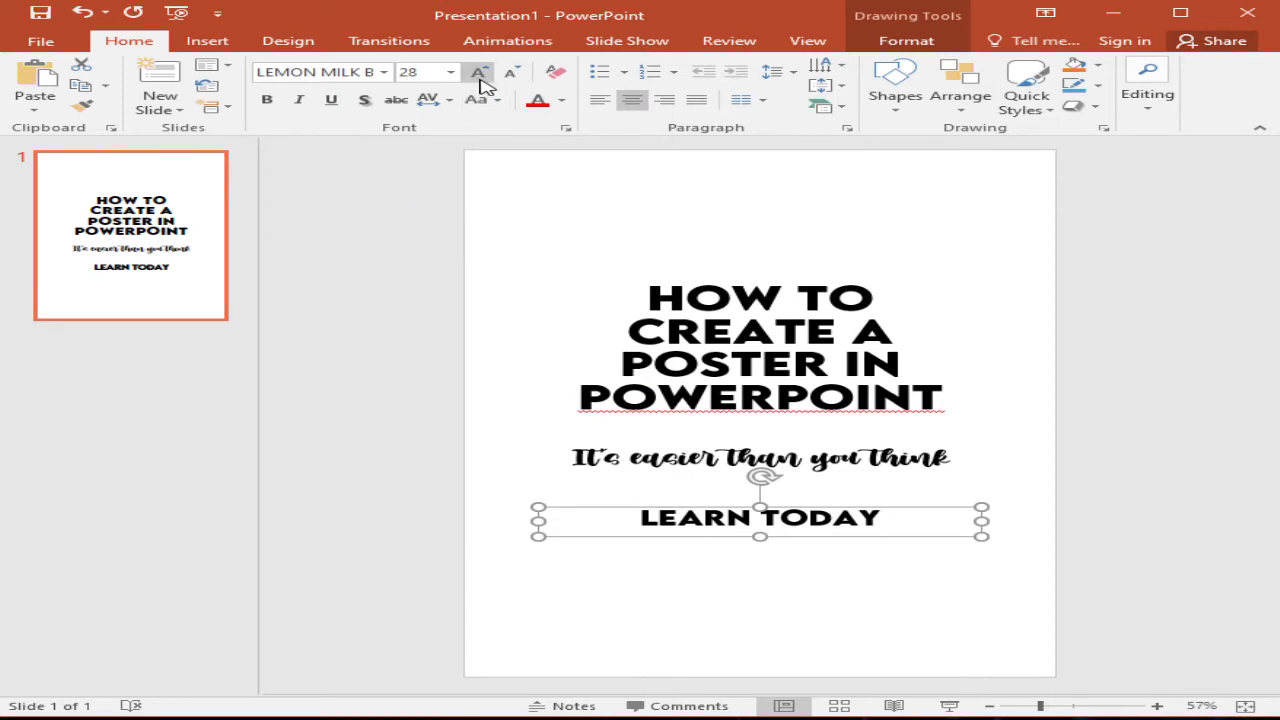
pyautogui.click(478, 72)
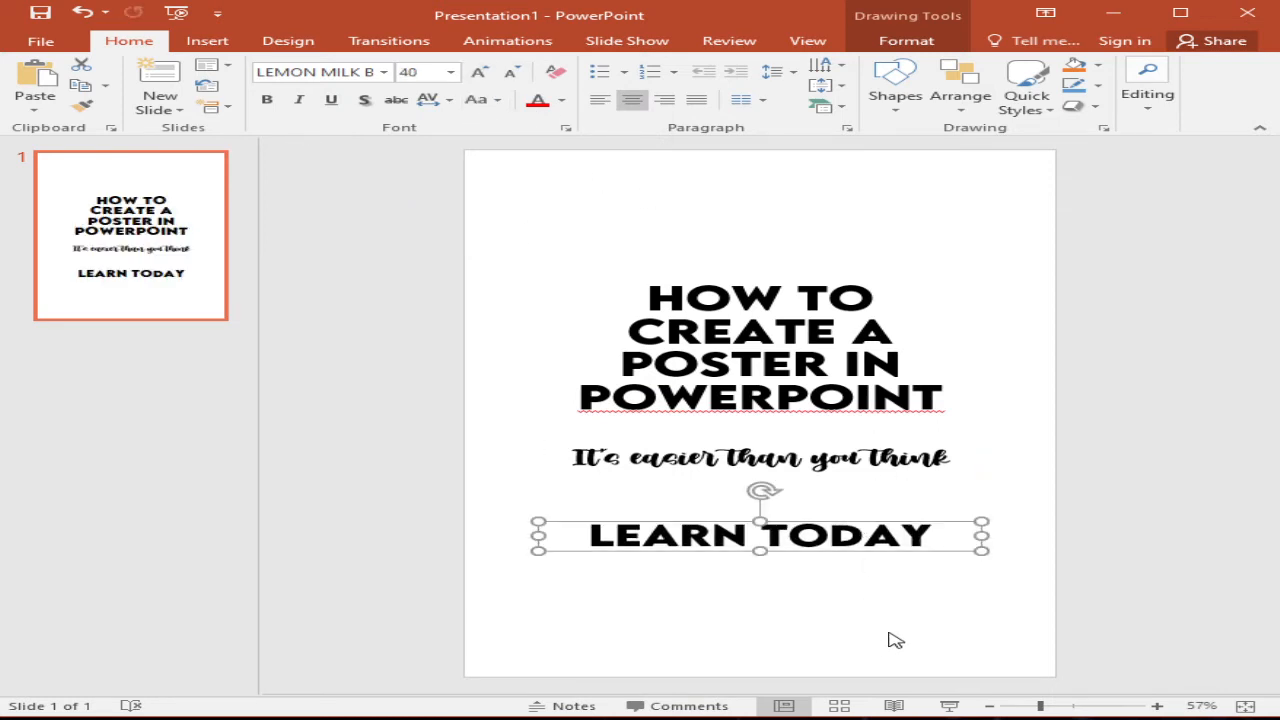
# - Move the title box higher on the page and reselect the script subtitle
pyautogui.click(760, 330)
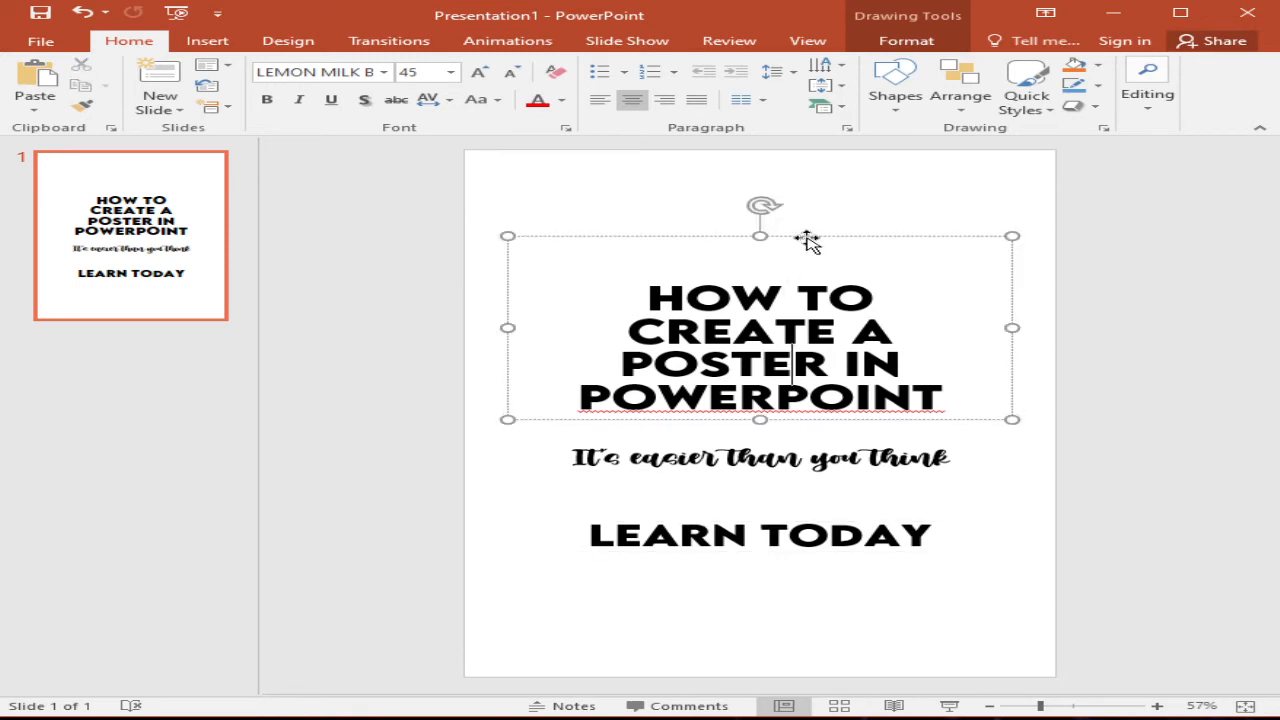
pyautogui.moveTo(808, 238); pyautogui.dragTo(810, 210)
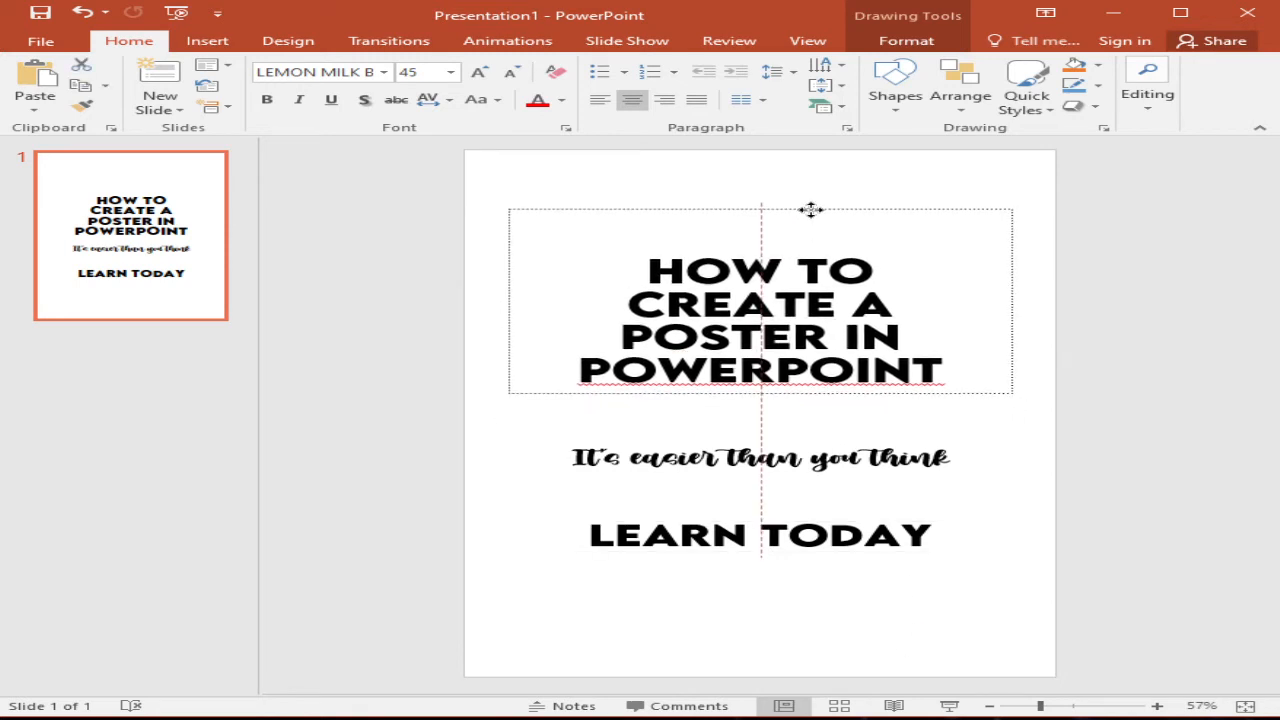
pyautogui.click(760, 452)
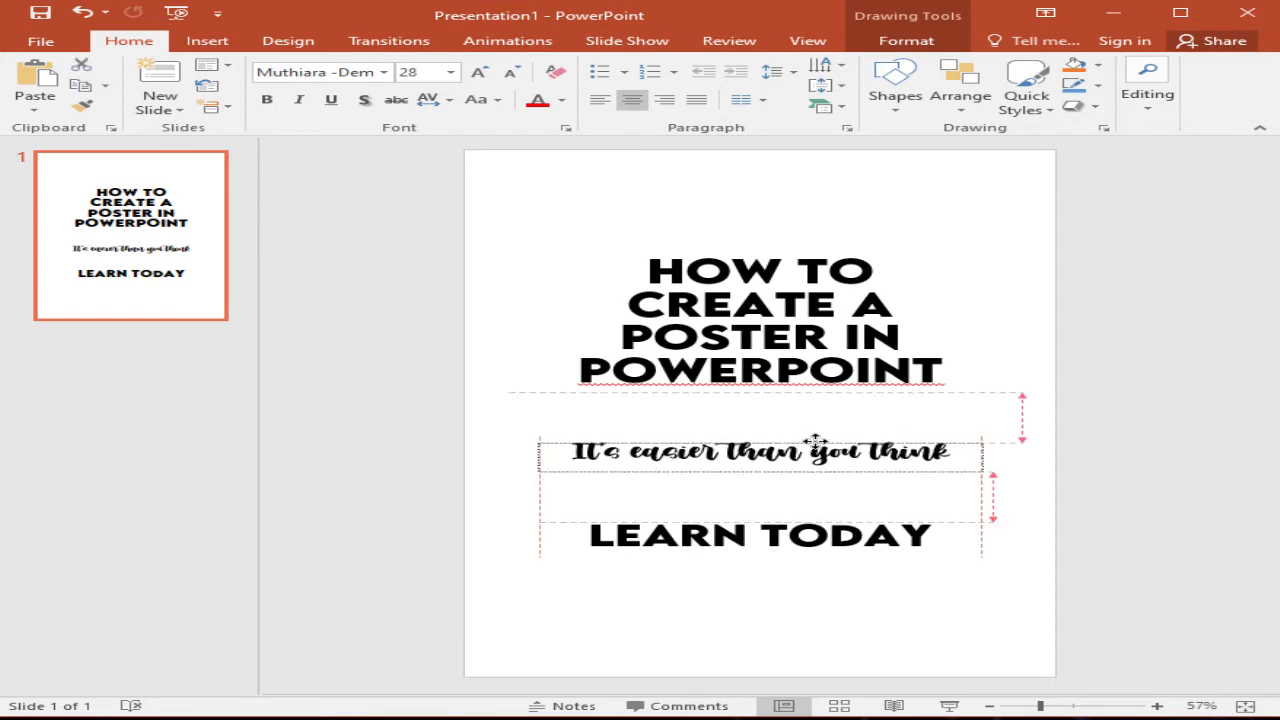
pyautogui.moveTo(808, 444)
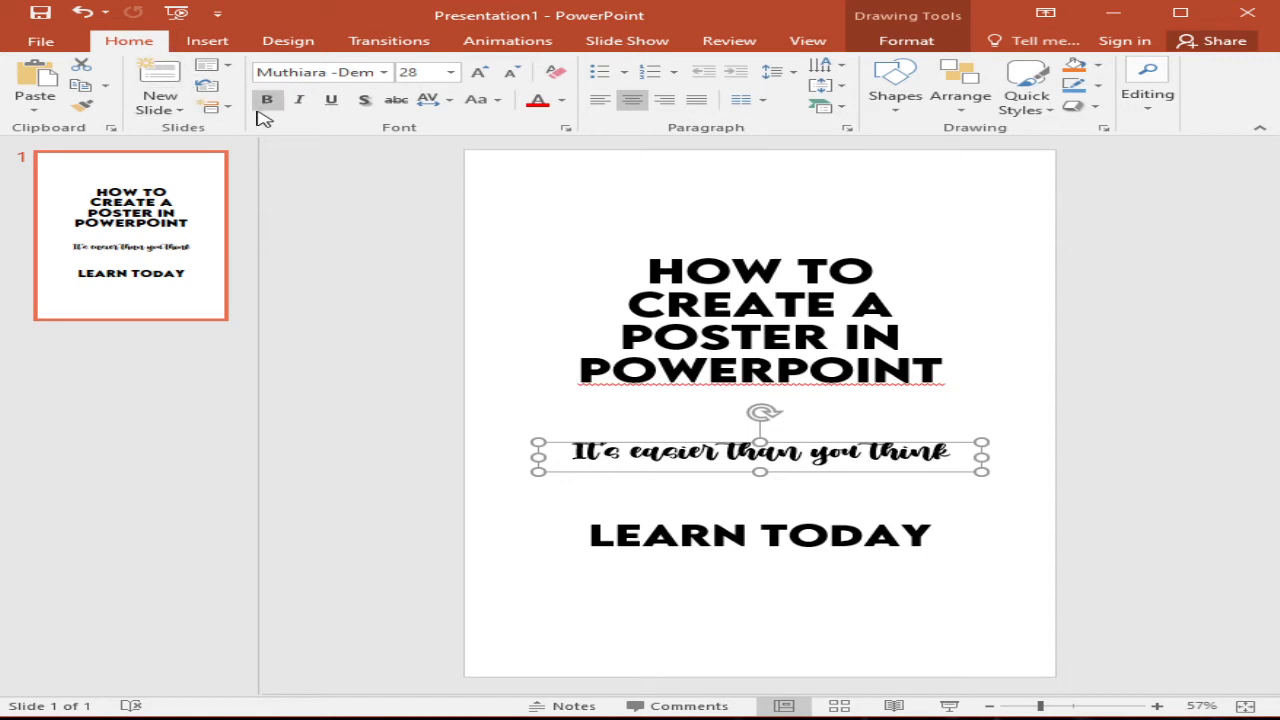
# - Show the Insert ribbon with its picture and media options
pyautogui.click(208, 40)
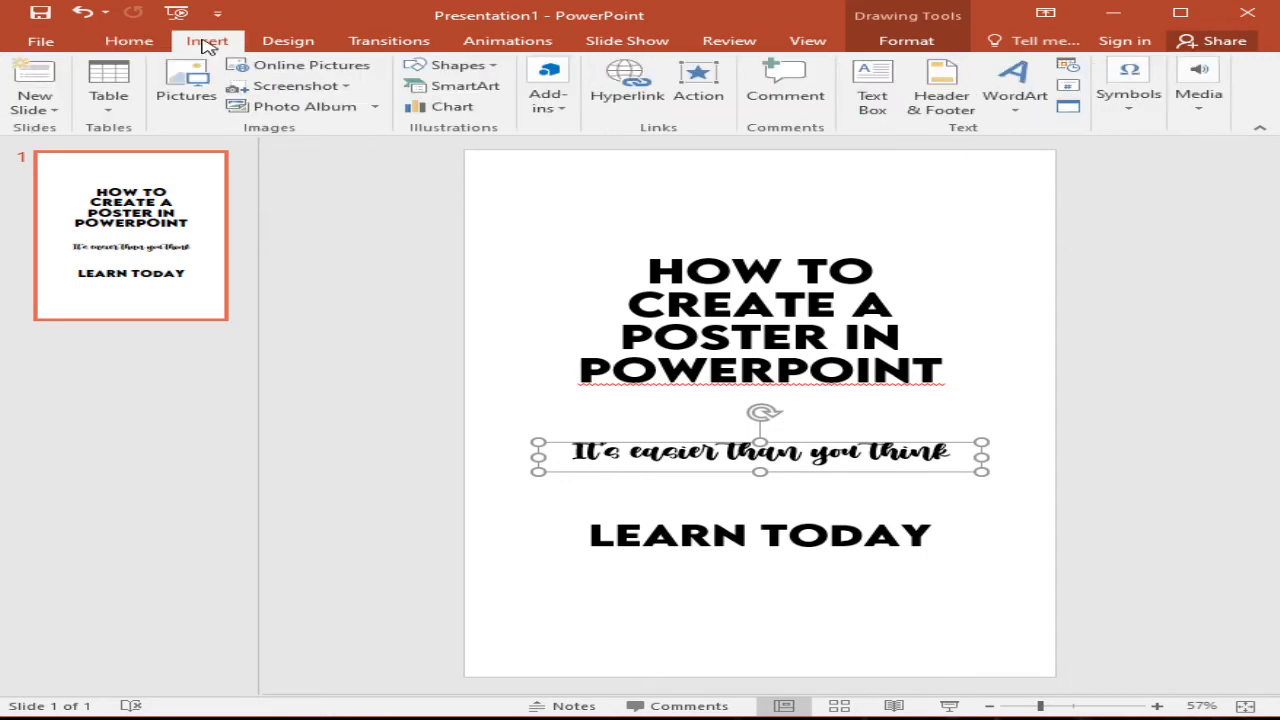
pyautogui.moveTo(312, 64)
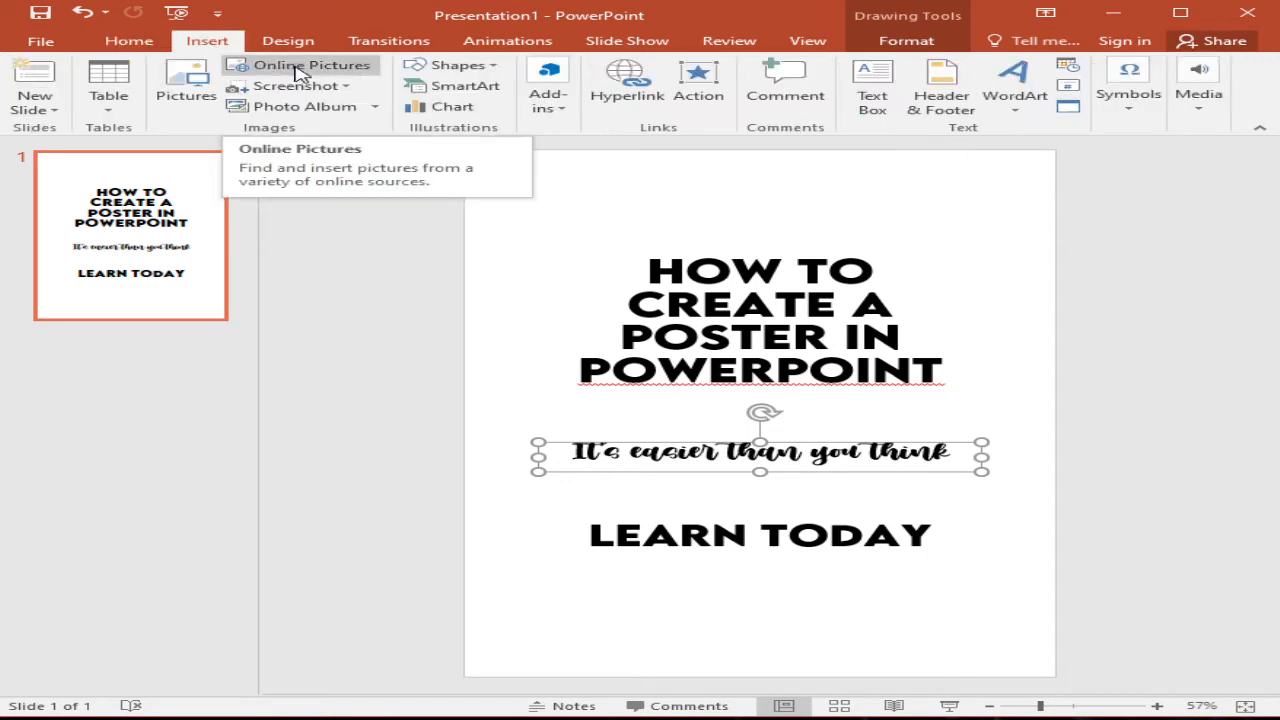
# - Search Online Pictures for 'bricks wall'
pyautogui.click(312, 64)
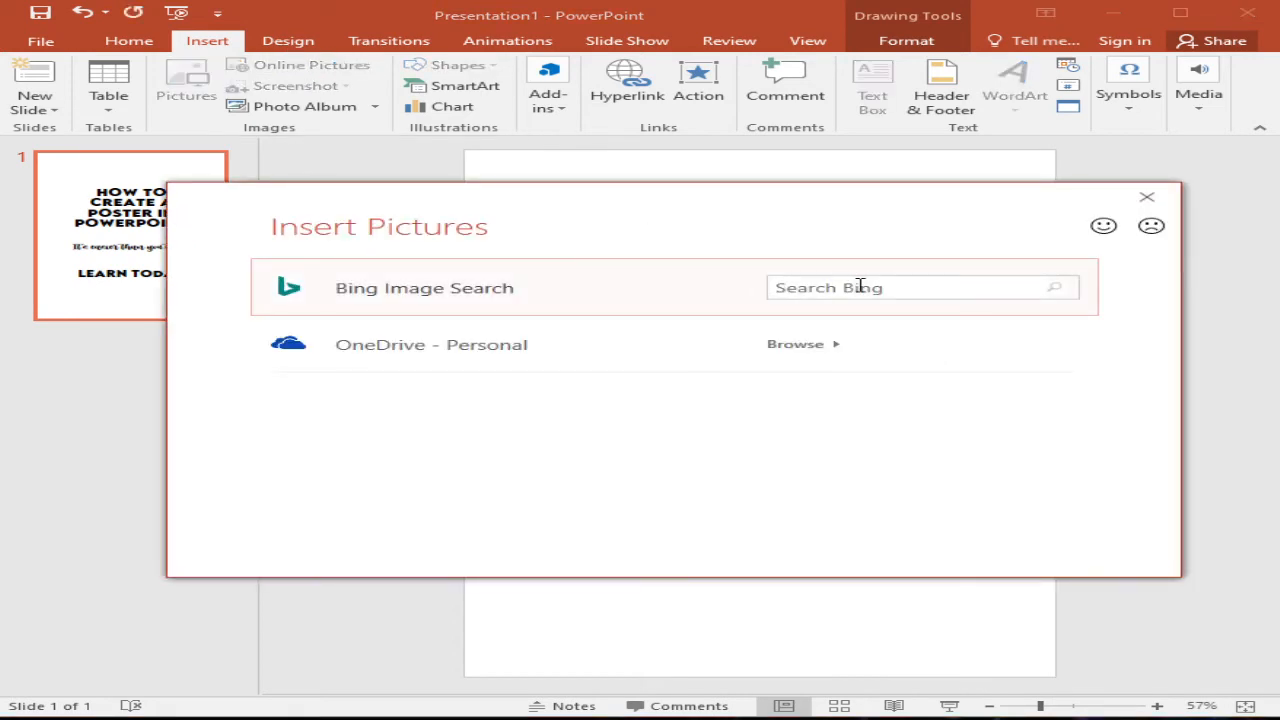
pyautogui.write('b')
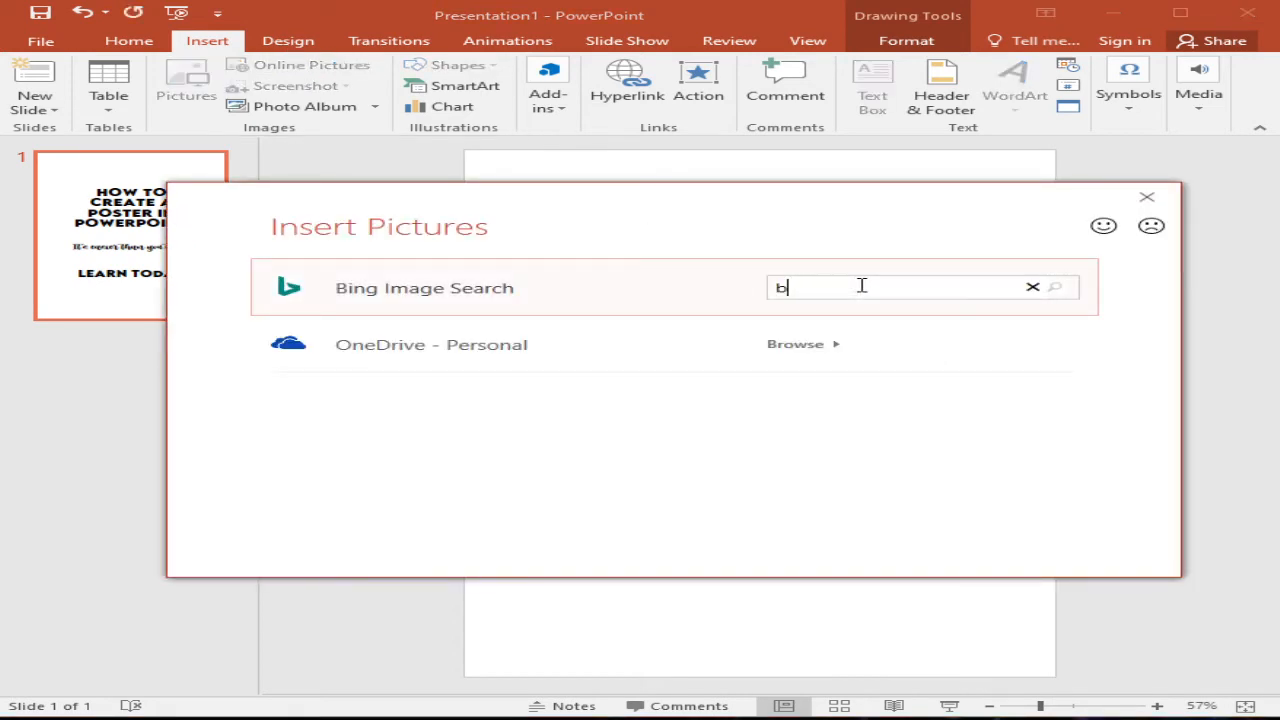
pyautogui.write('ricks')
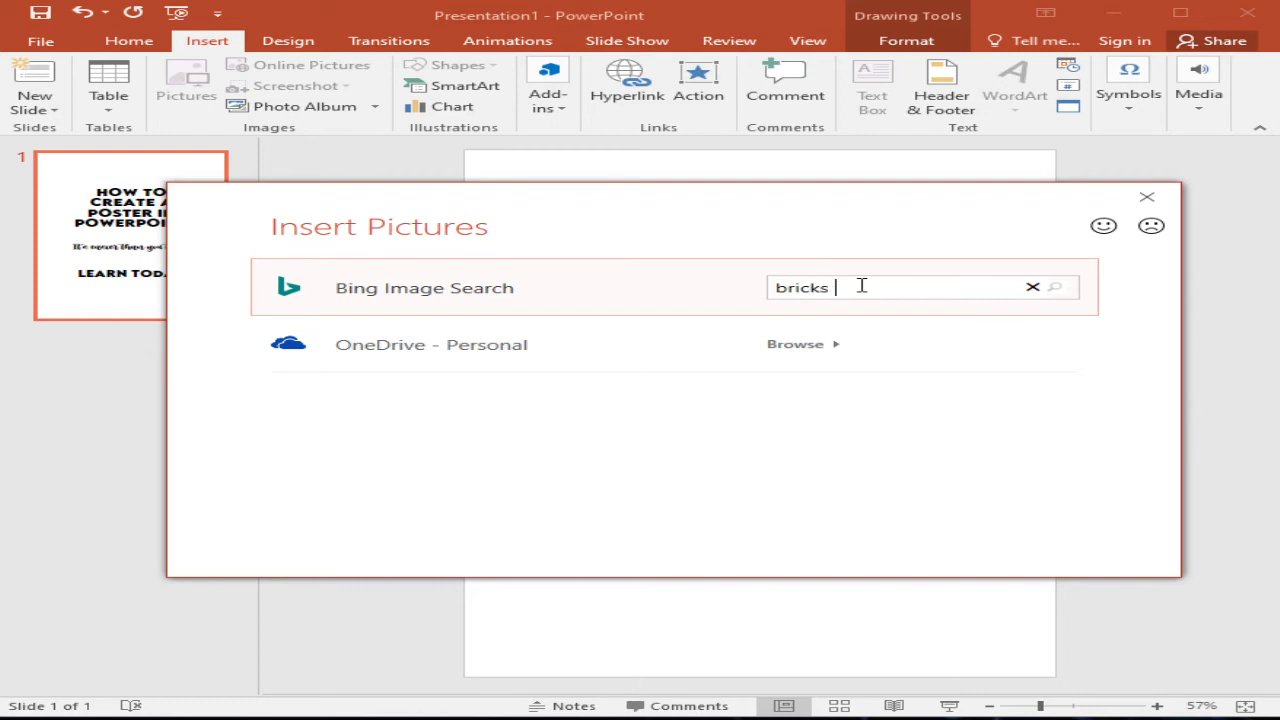
pyautogui.write('wall')
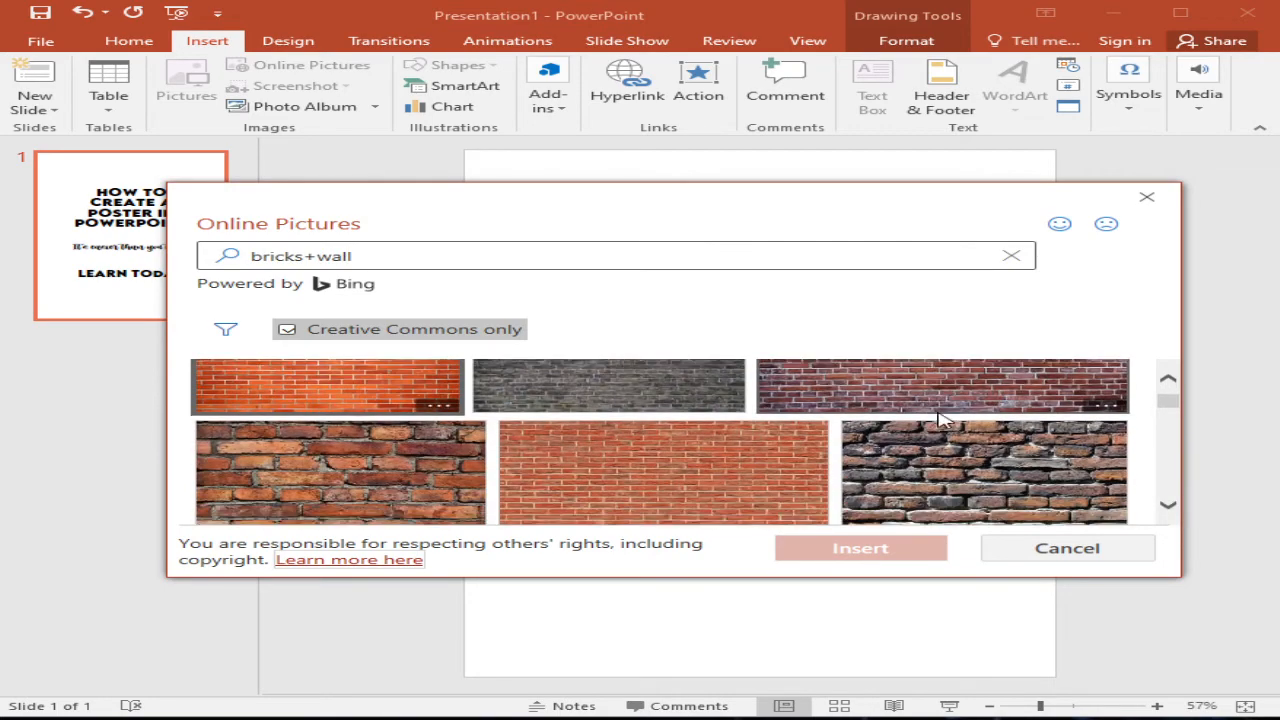
# - Scroll the results and insert a weathered red brick wall photo
pyautogui.scroll(-3)
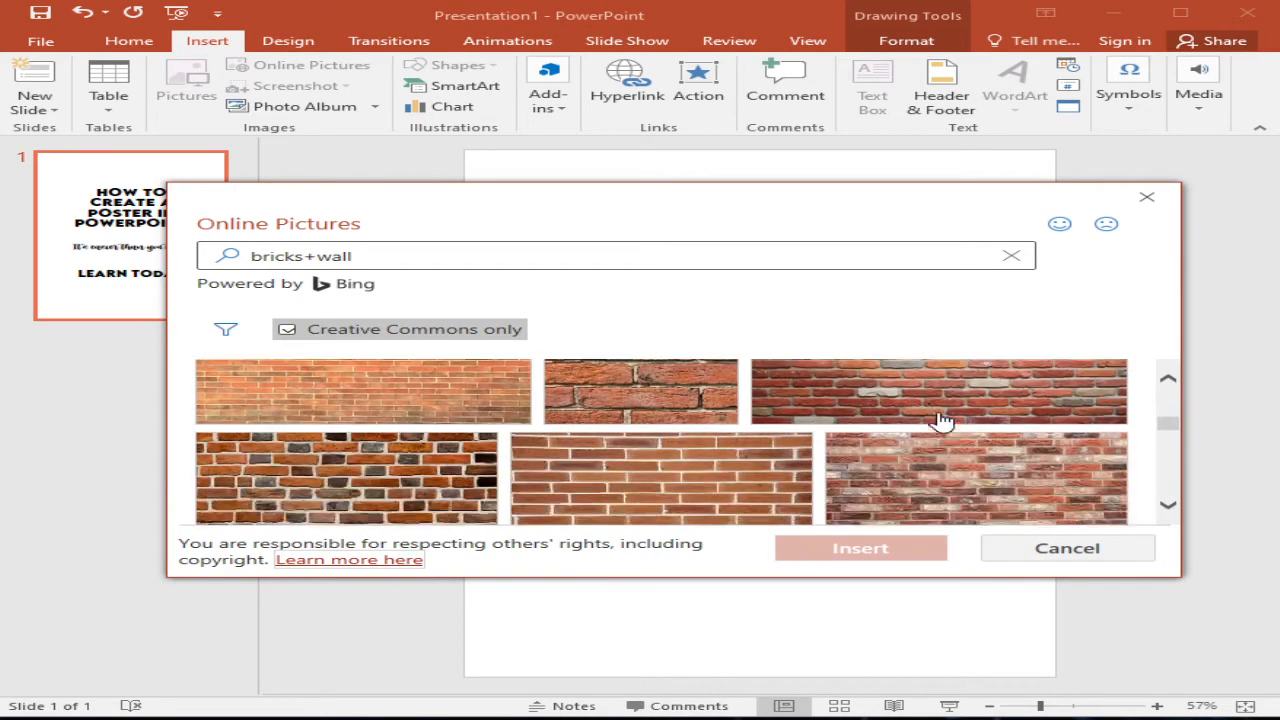
pyautogui.scroll(-3)
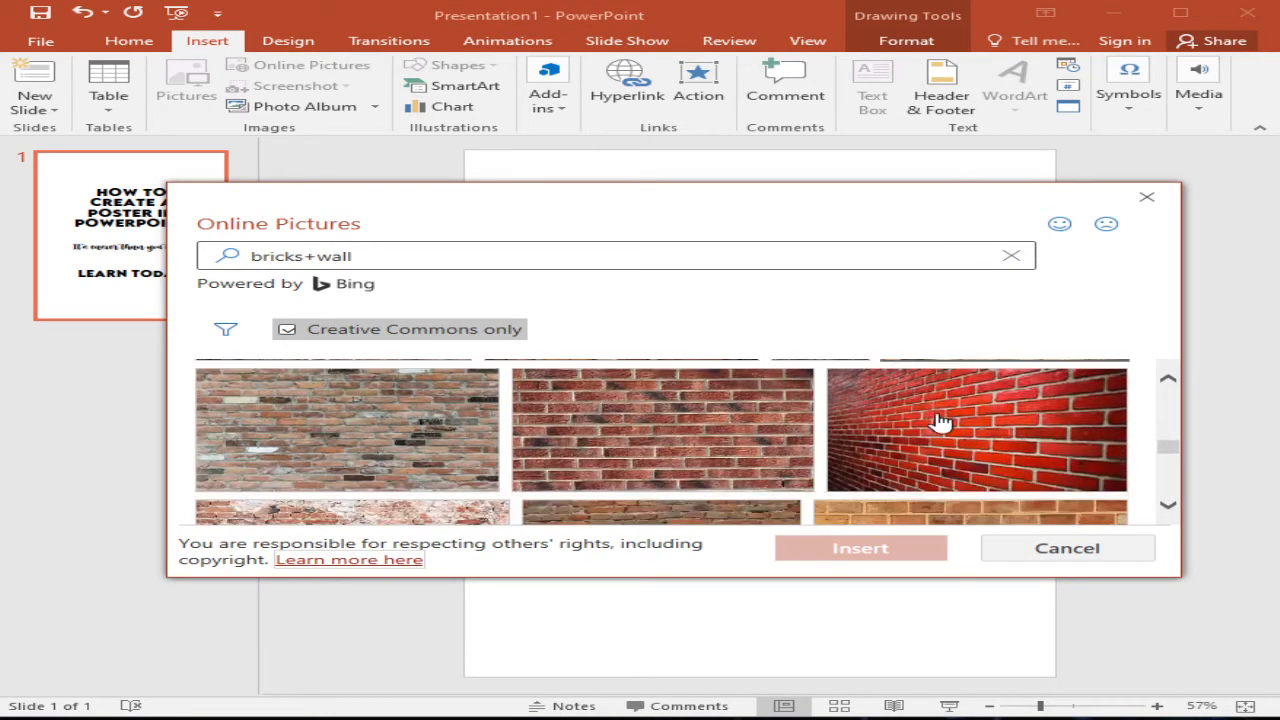
pyautogui.scroll(-3)
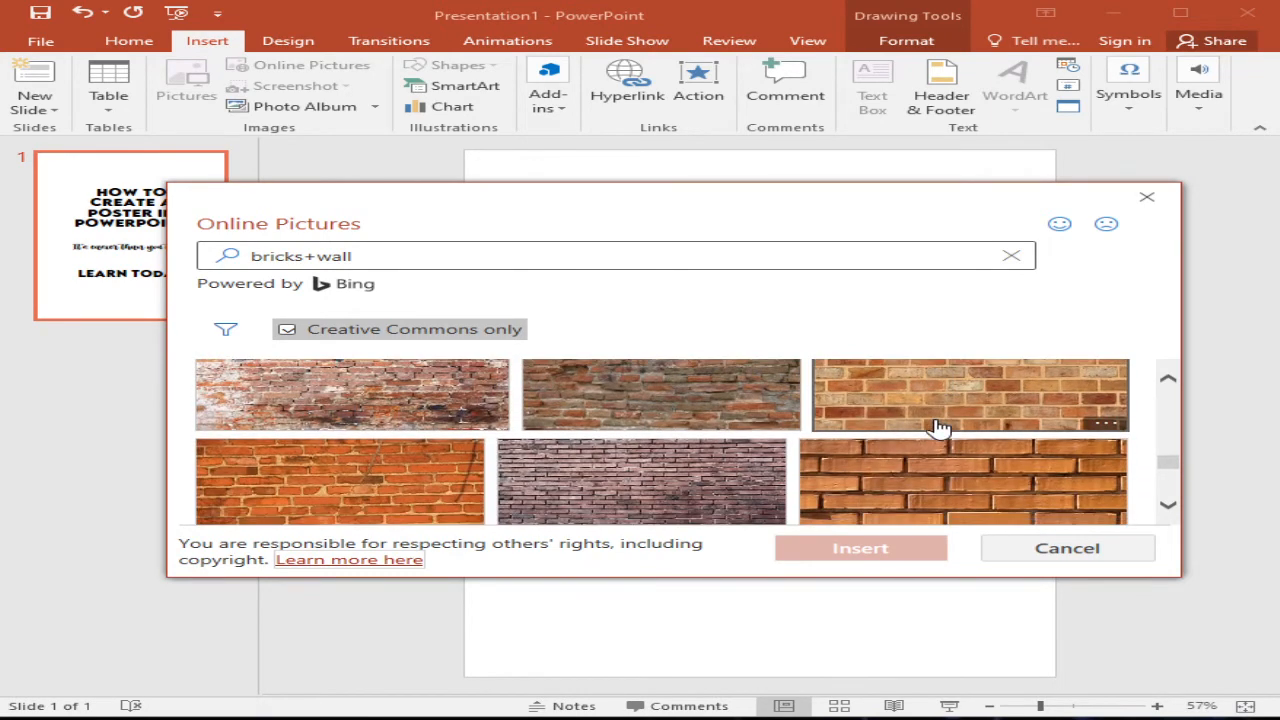
pyautogui.scroll(-3)
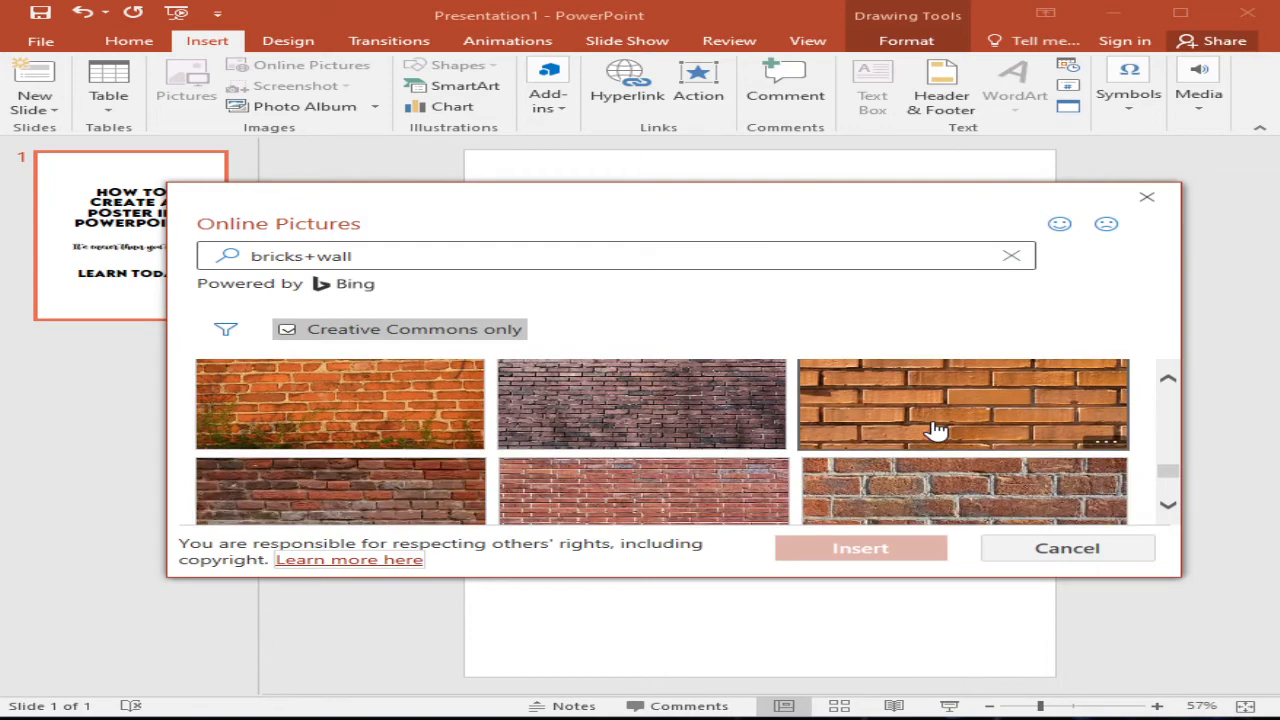
pyautogui.scroll(-3)
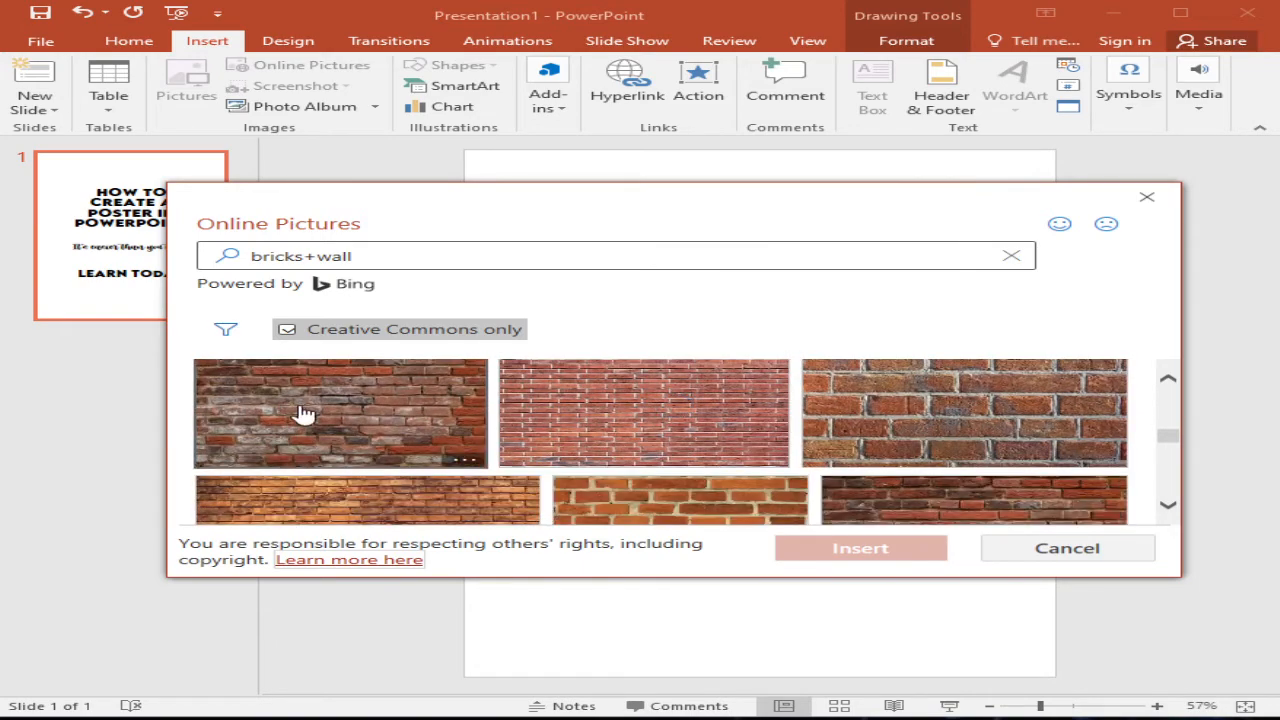
pyautogui.click(860, 548)
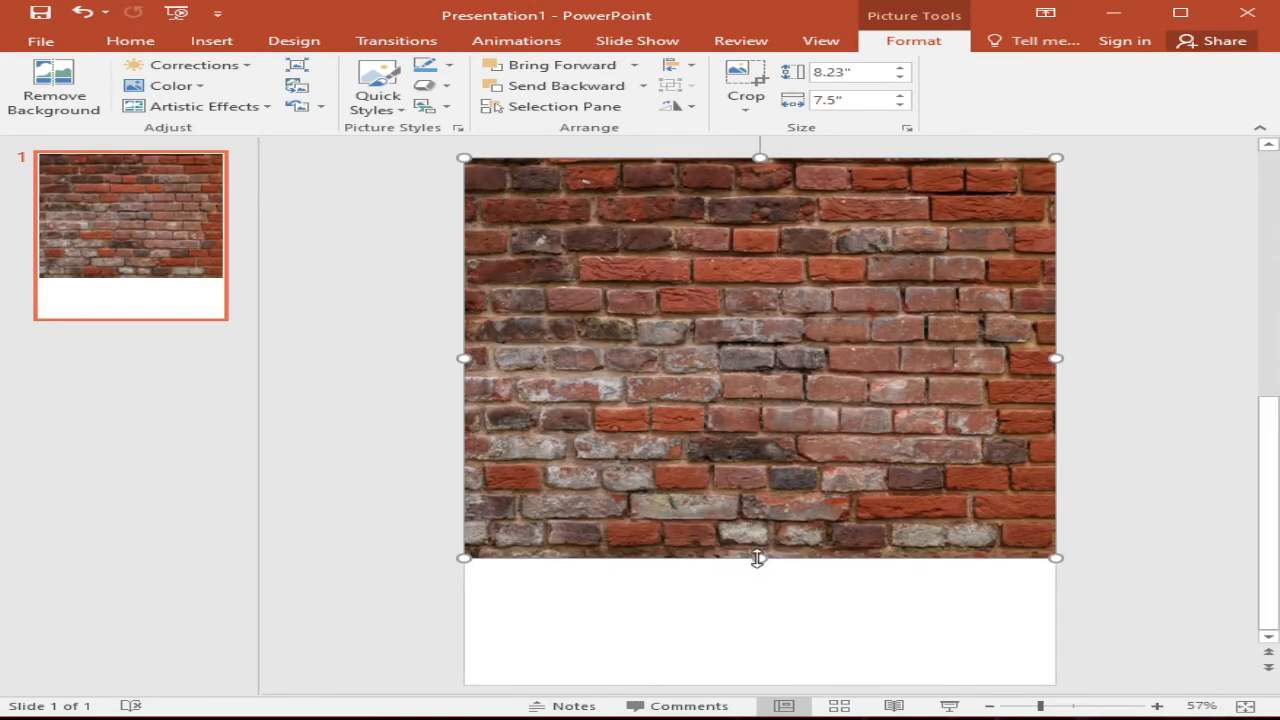
# - Stretch the brick wall photo to page height and trim its sides to the slide edges
pyautogui.moveTo(758, 558); pyautogui.dragTo(758, 678)
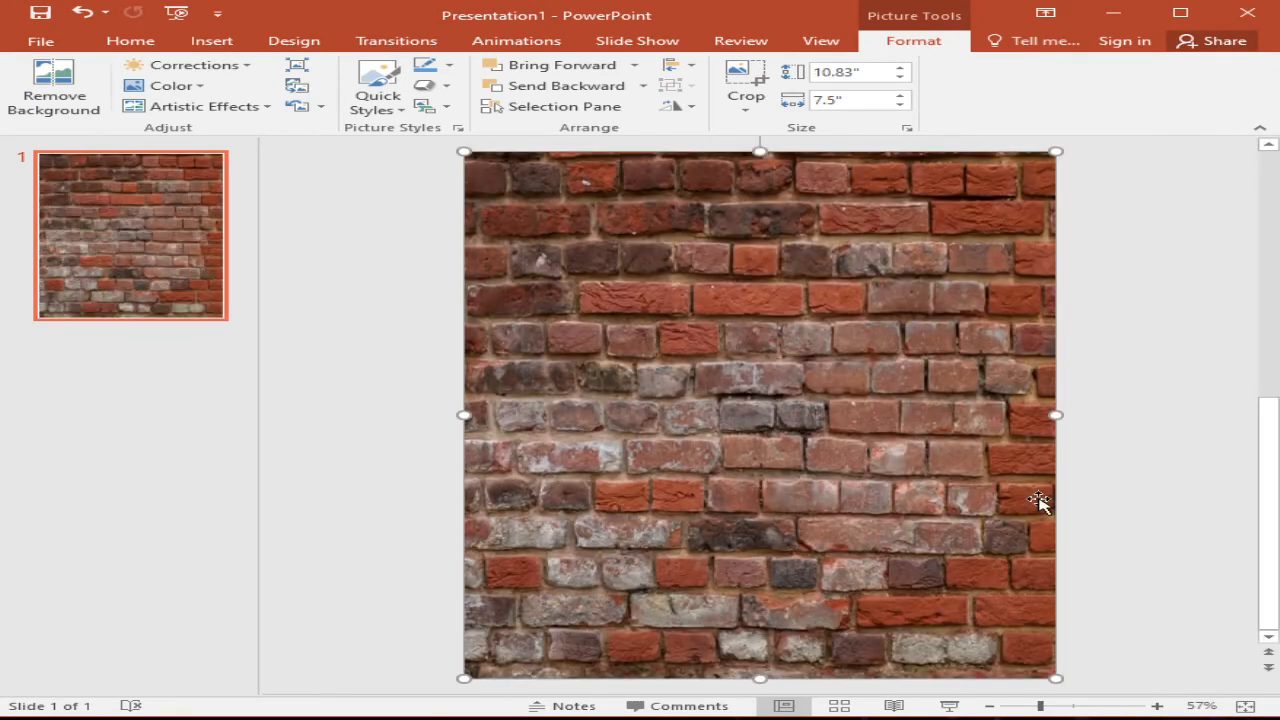
pyautogui.moveTo(1056, 414); pyautogui.dragTo(1176, 414)
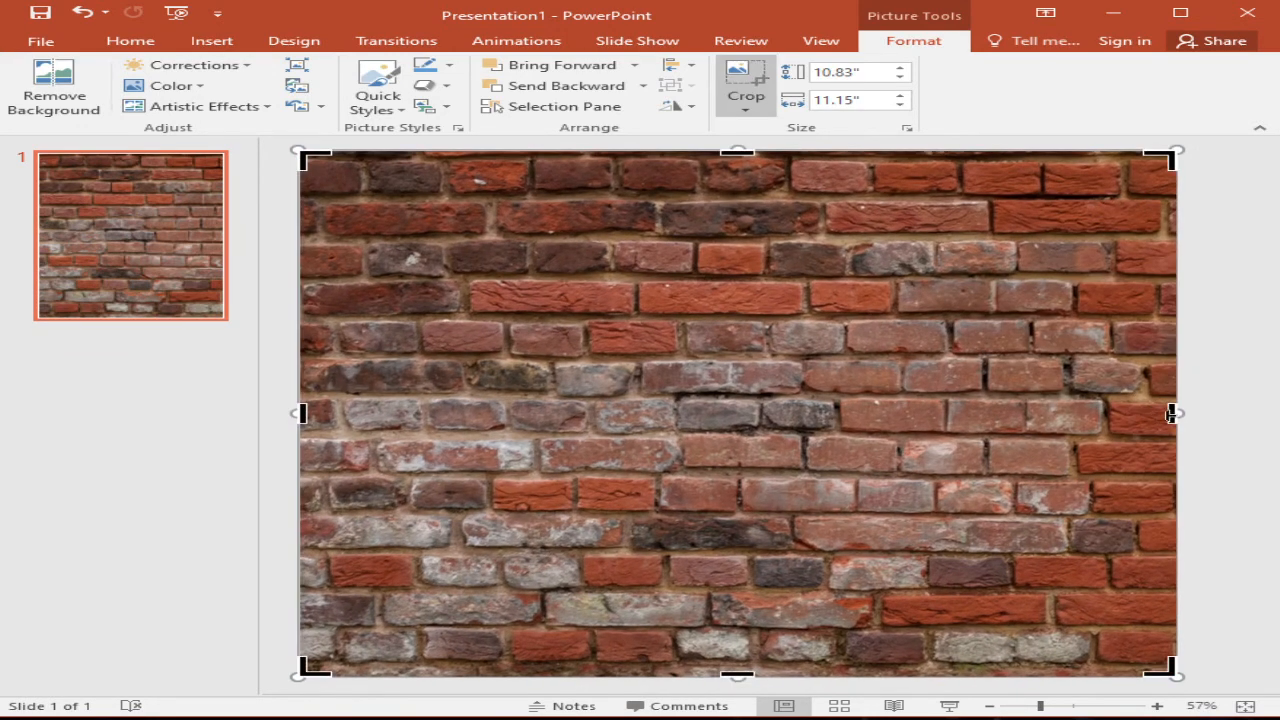
pyautogui.moveTo(1170, 412); pyautogui.dragTo(1056, 422)
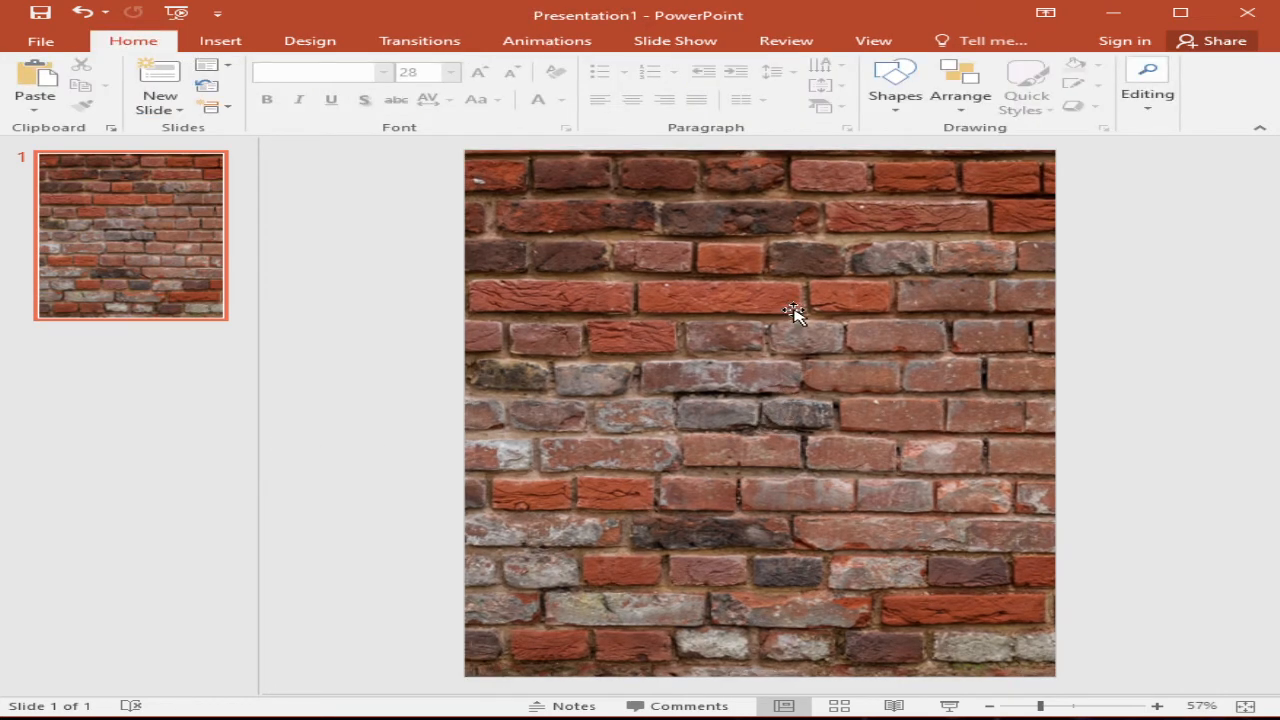
pyautogui.rightClick(792, 312)
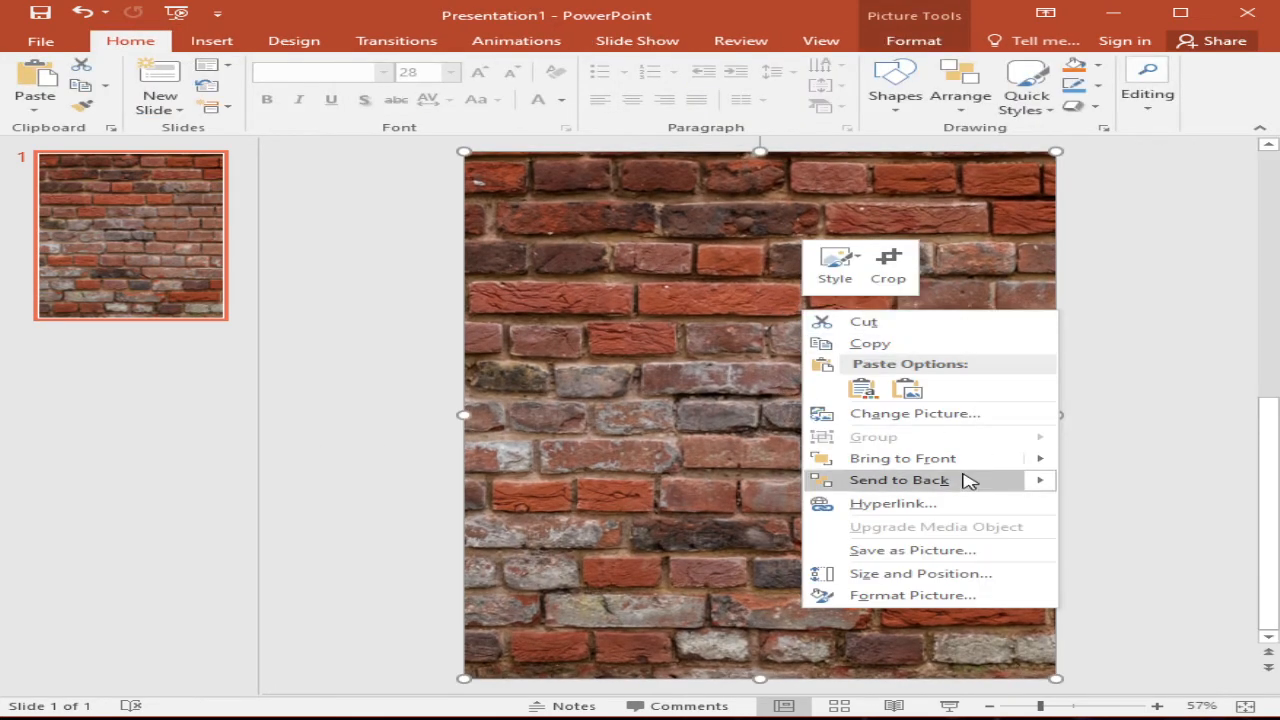
pyautogui.click(898, 480)
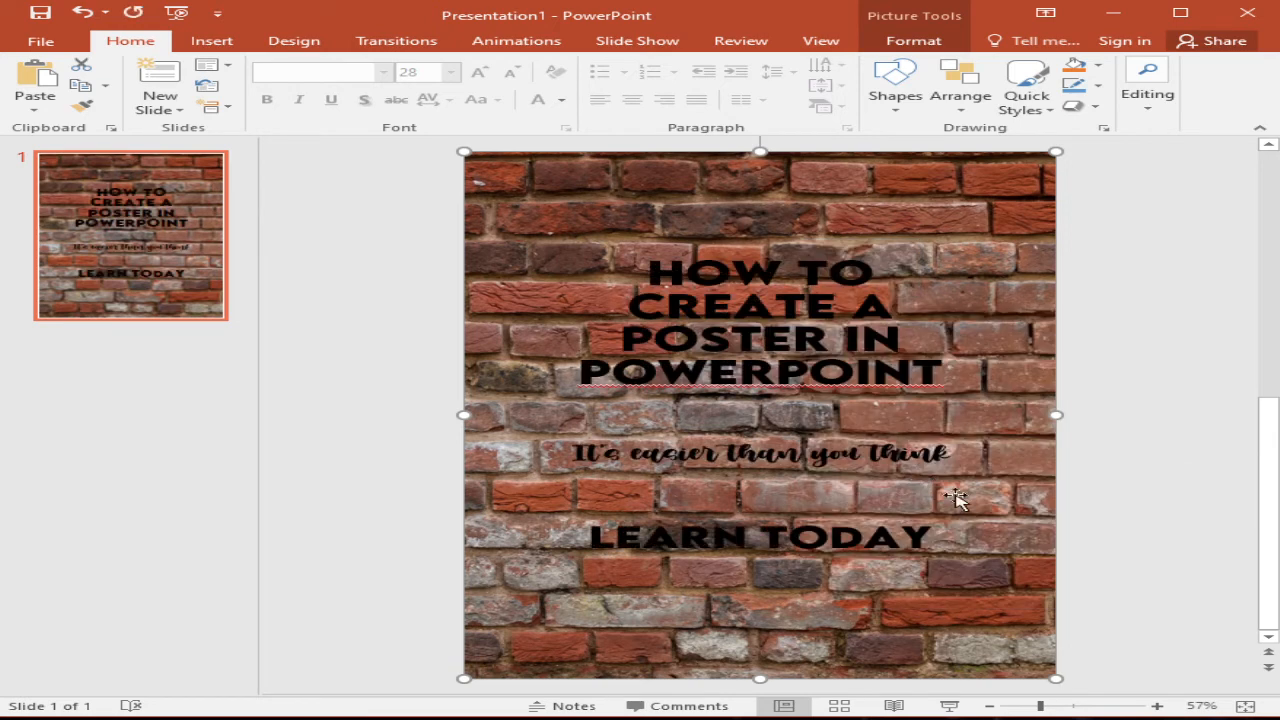
pyautogui.moveTo(1036, 290)
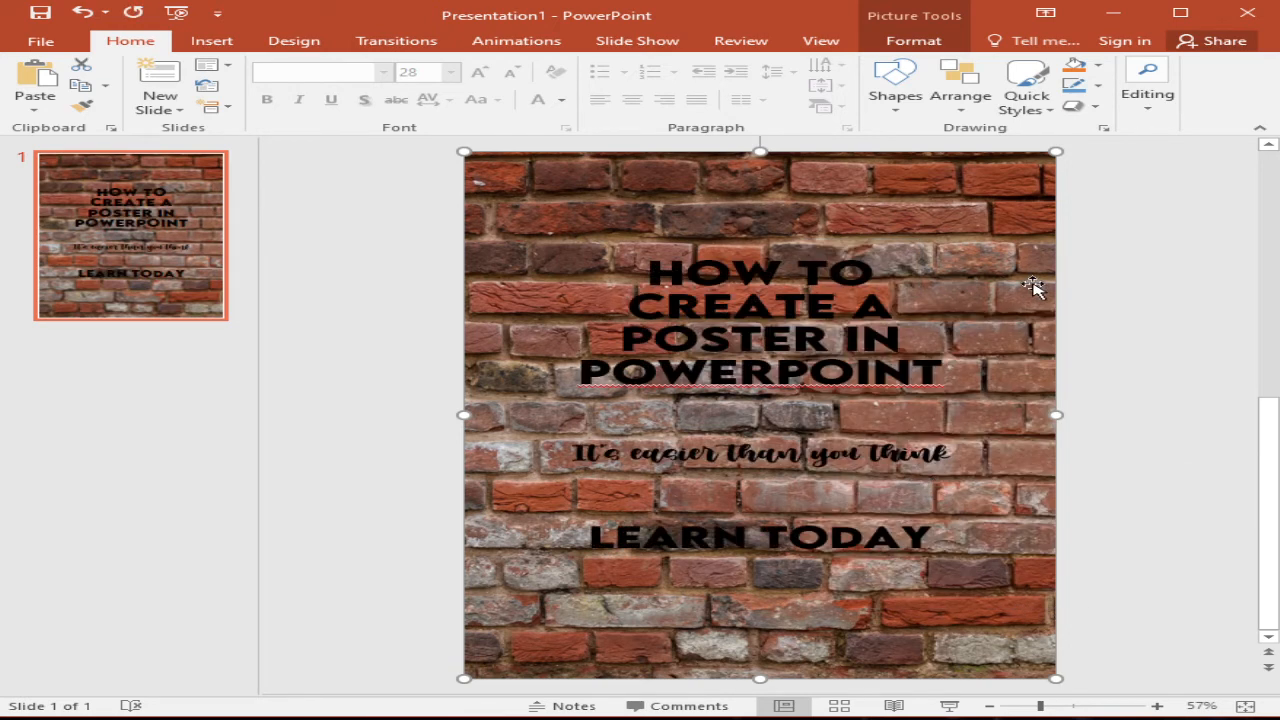
pyautogui.moveTo(970, 220)
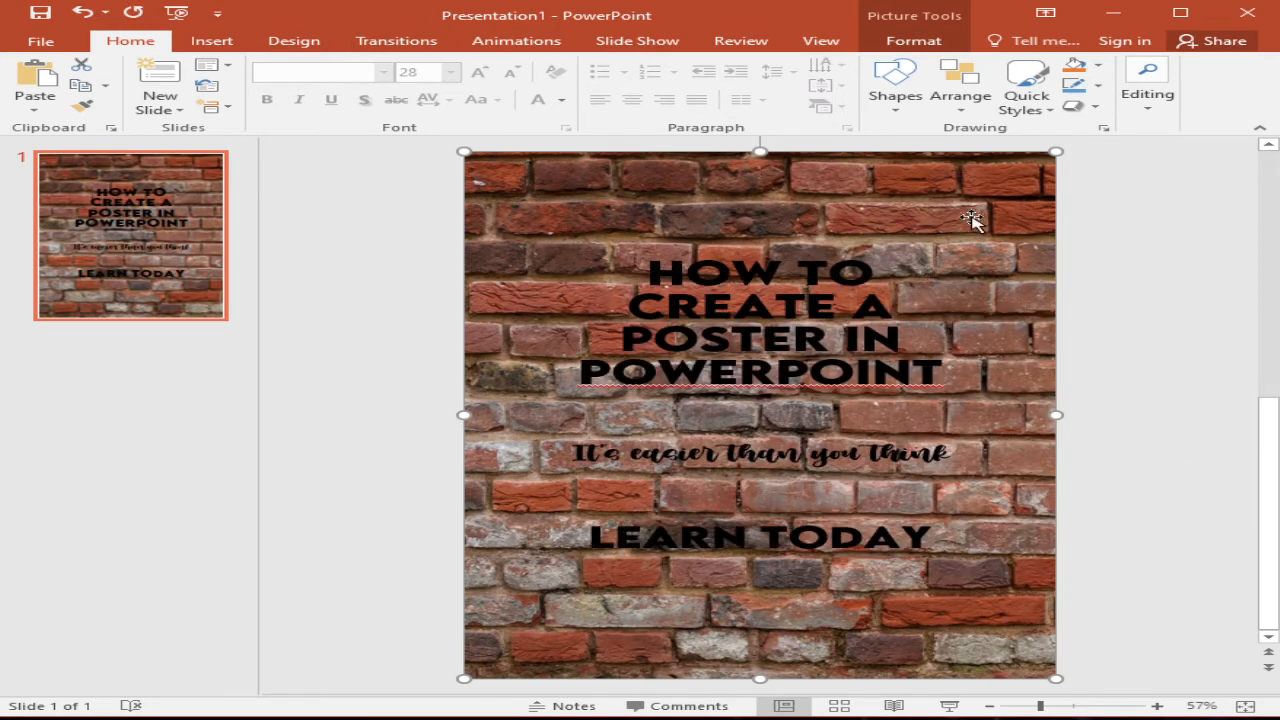
pyautogui.moveTo(728, 488)
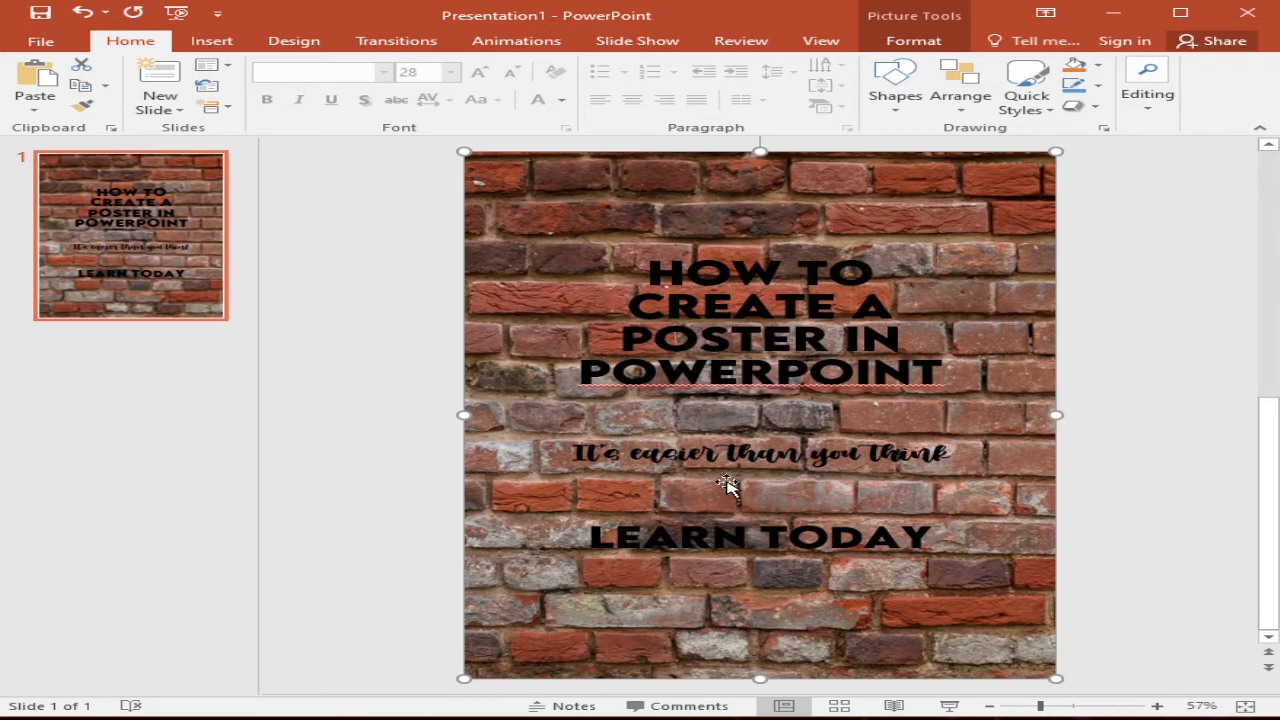
pyautogui.moveTo(700, 248)
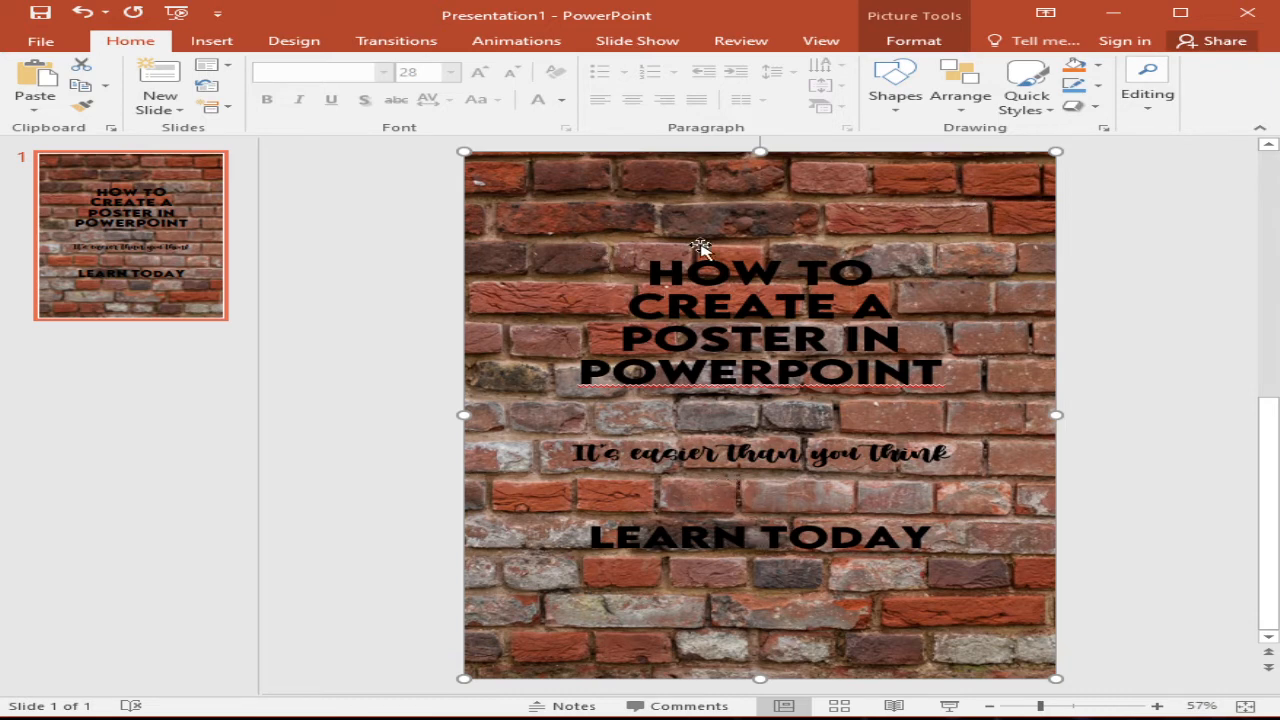
pyautogui.moveTo(624, 412)
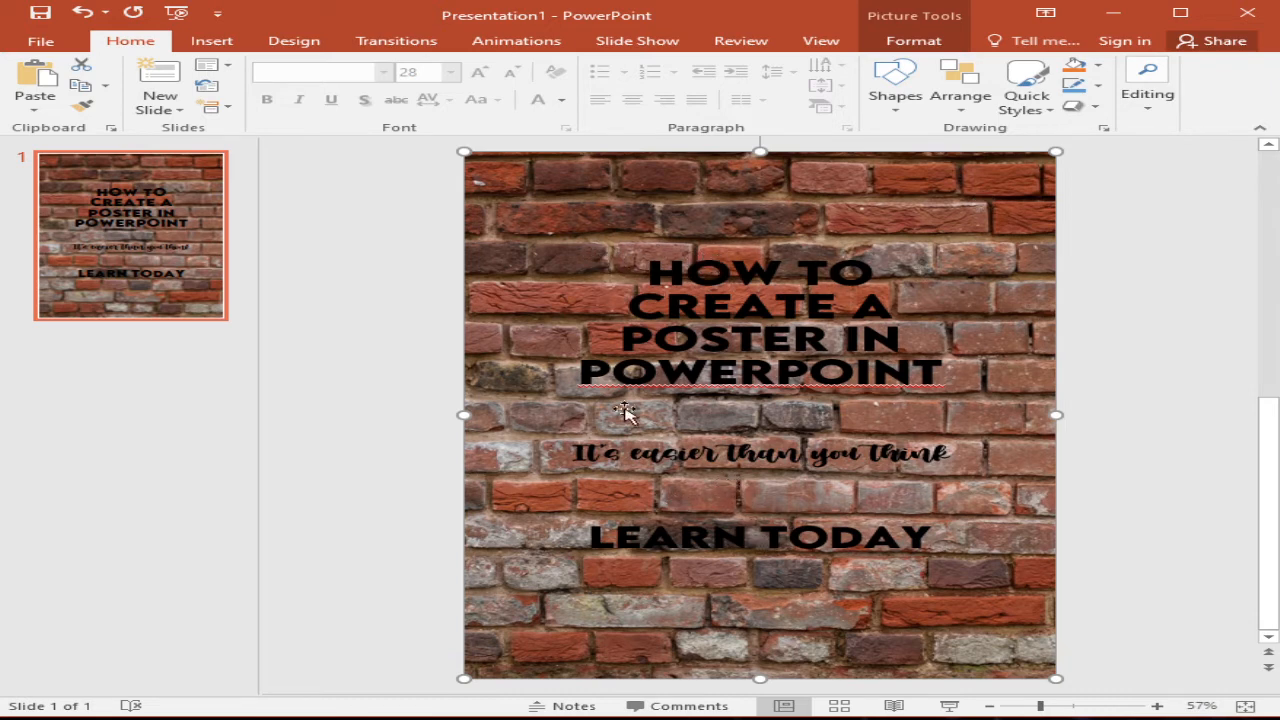
pyautogui.moveTo(878, 264)
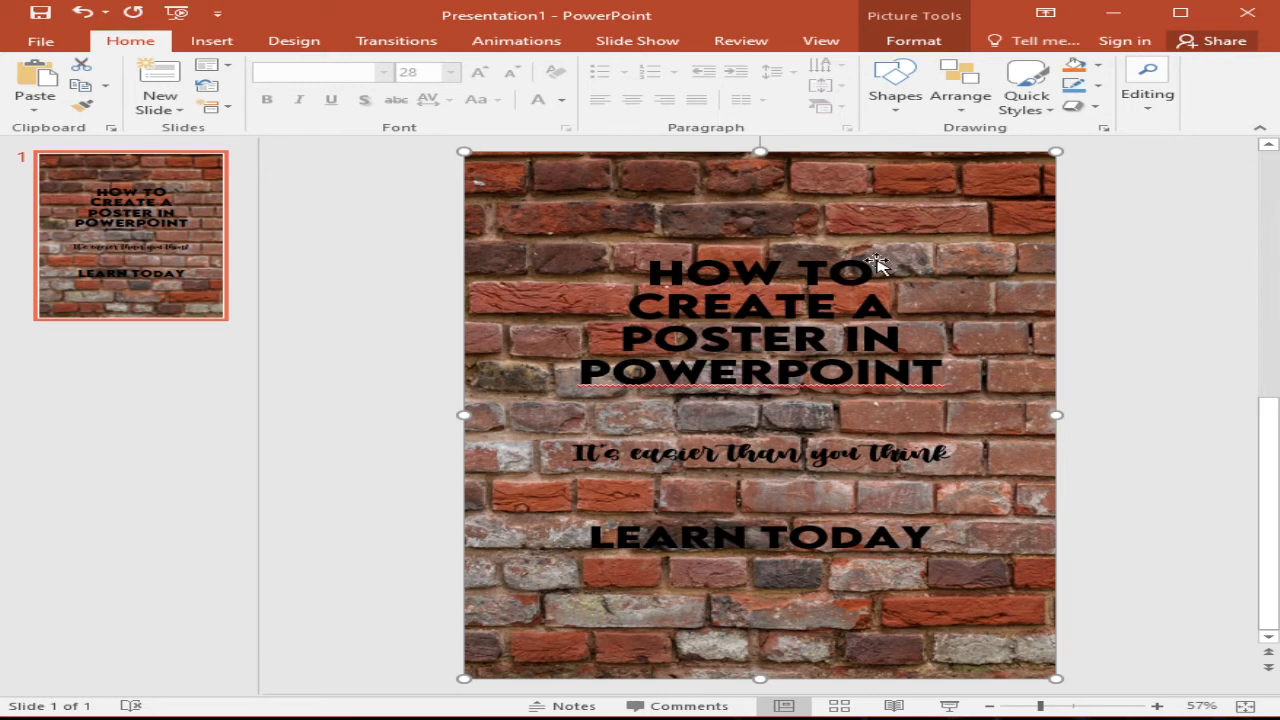
pyautogui.moveTo(878, 262)
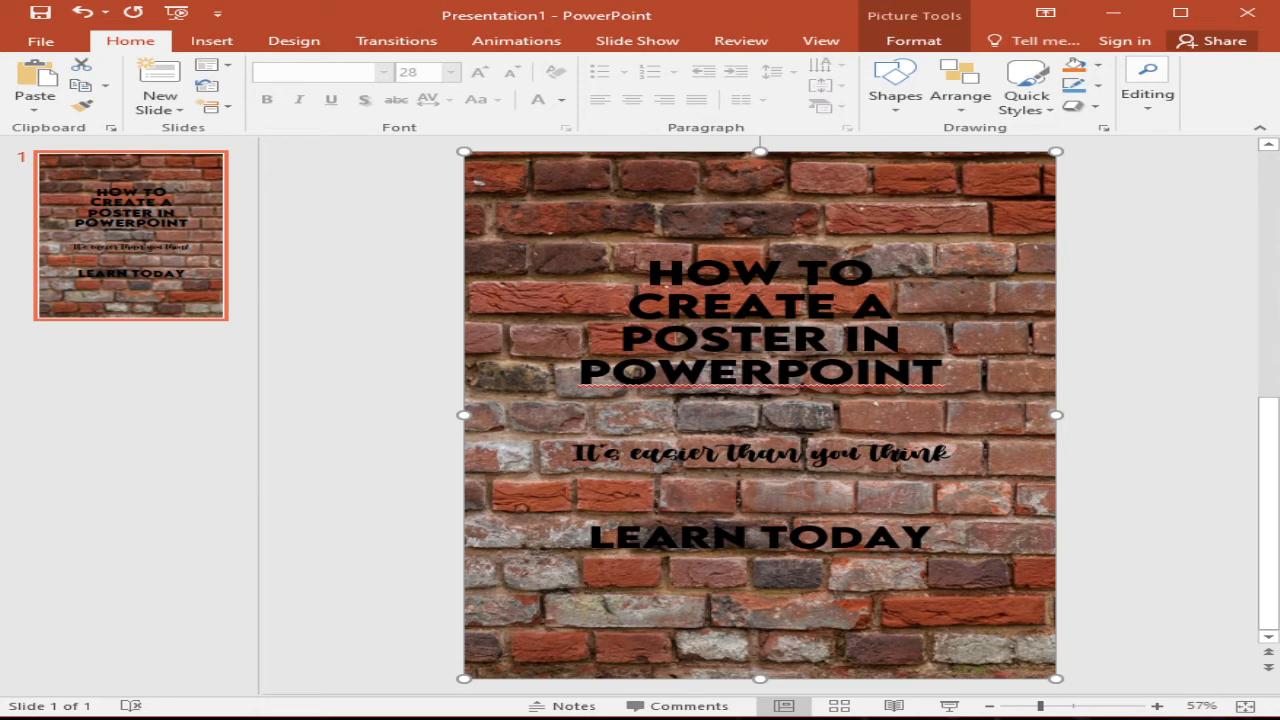
pyautogui.moveTo(444, 142)
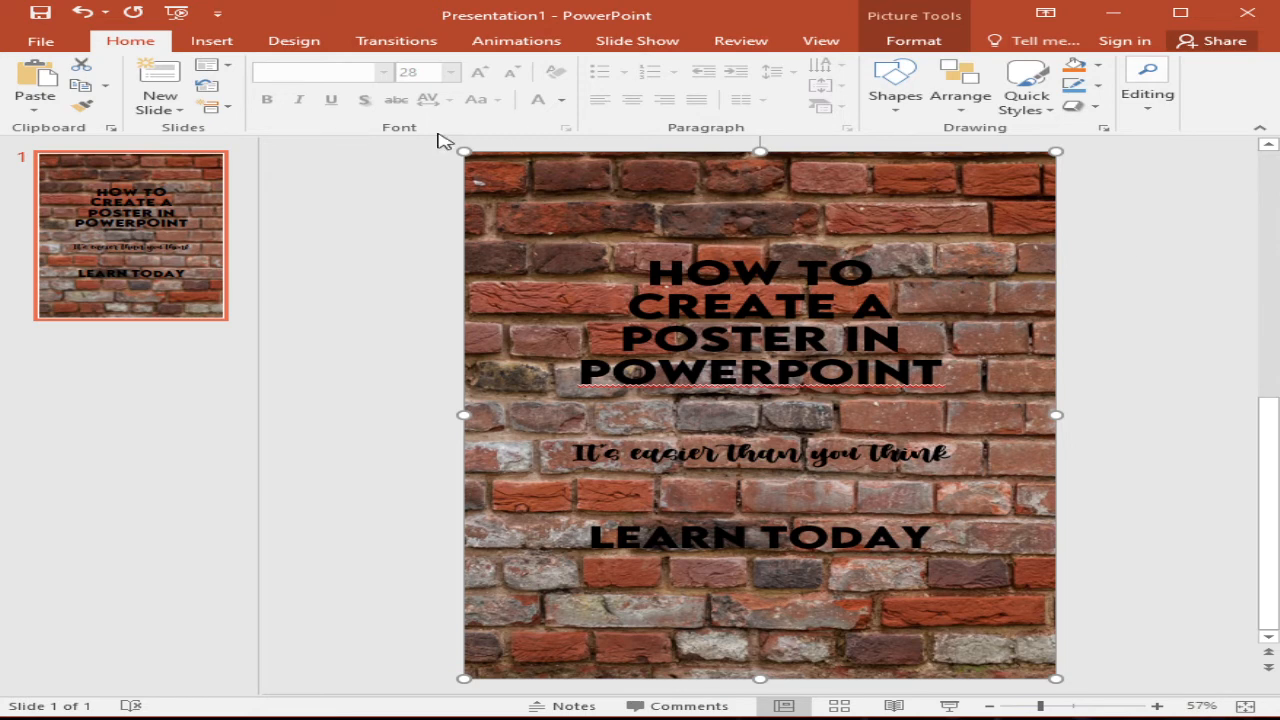
pyautogui.moveTo(558, 340)
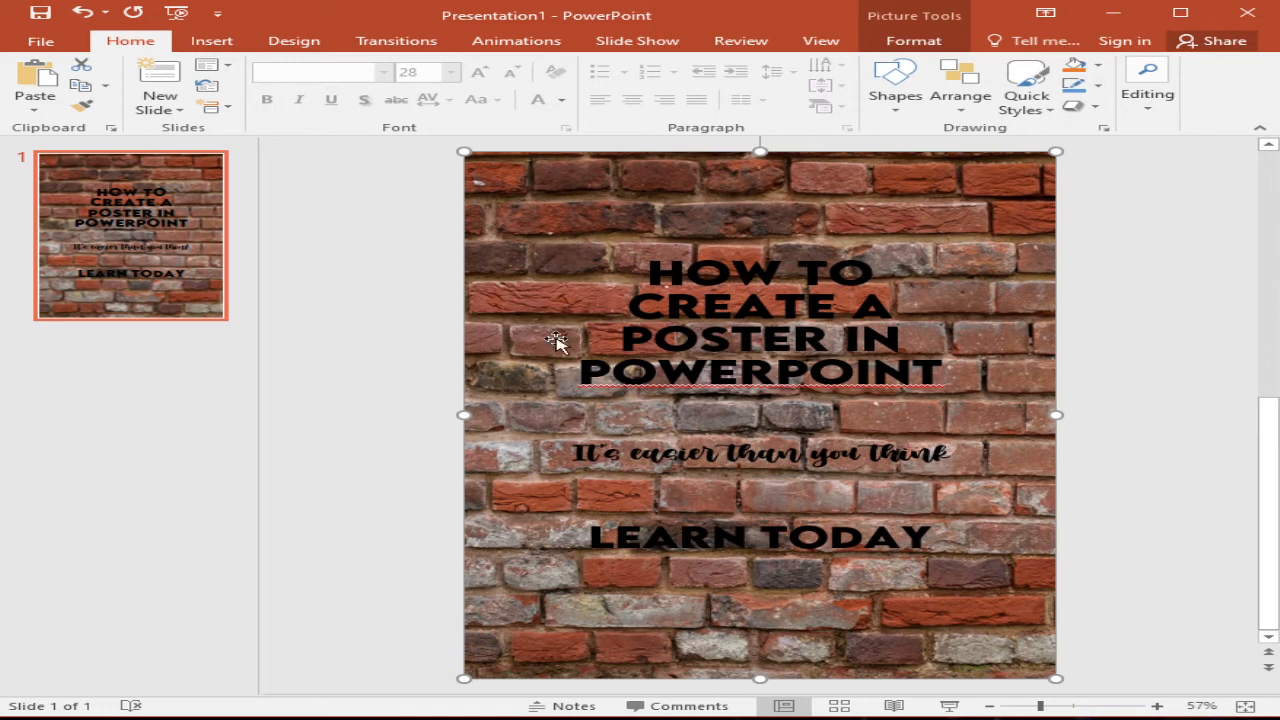
# - Draw a plain rectangle from the Shapes gallery over the poster's text area
pyautogui.click(212, 40)
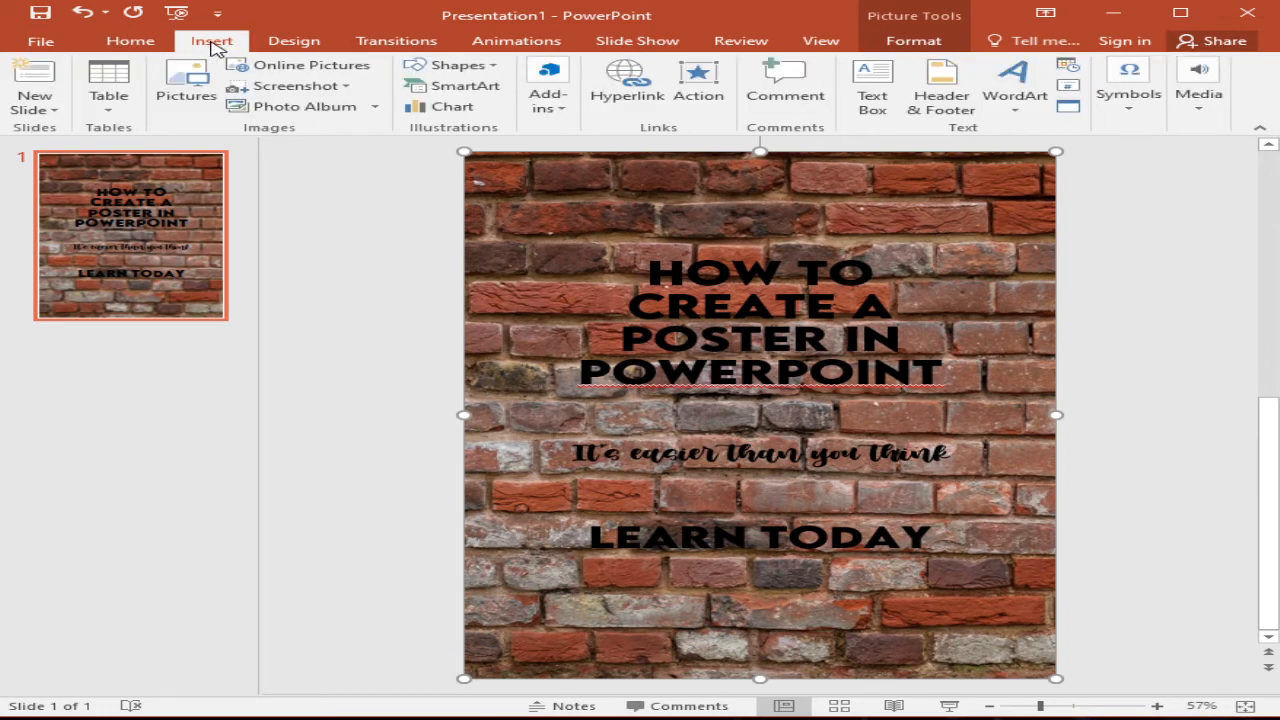
pyautogui.click(456, 64)
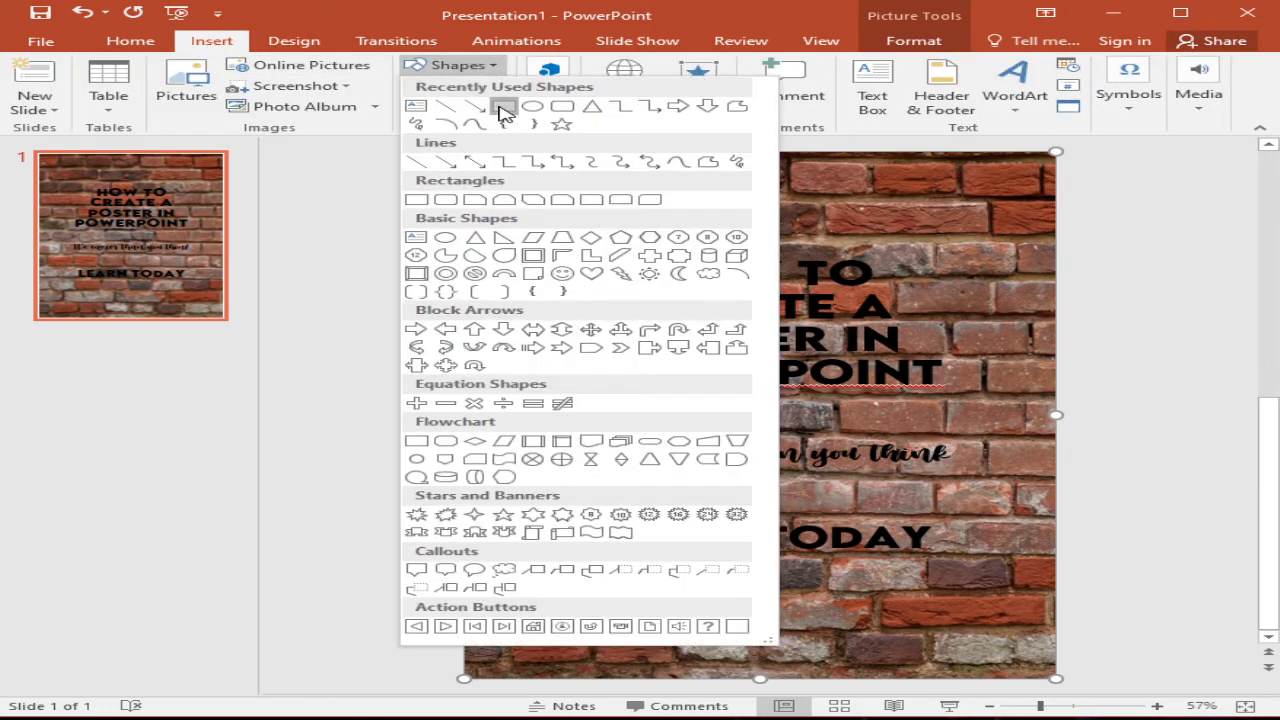
pyautogui.click(416, 200)
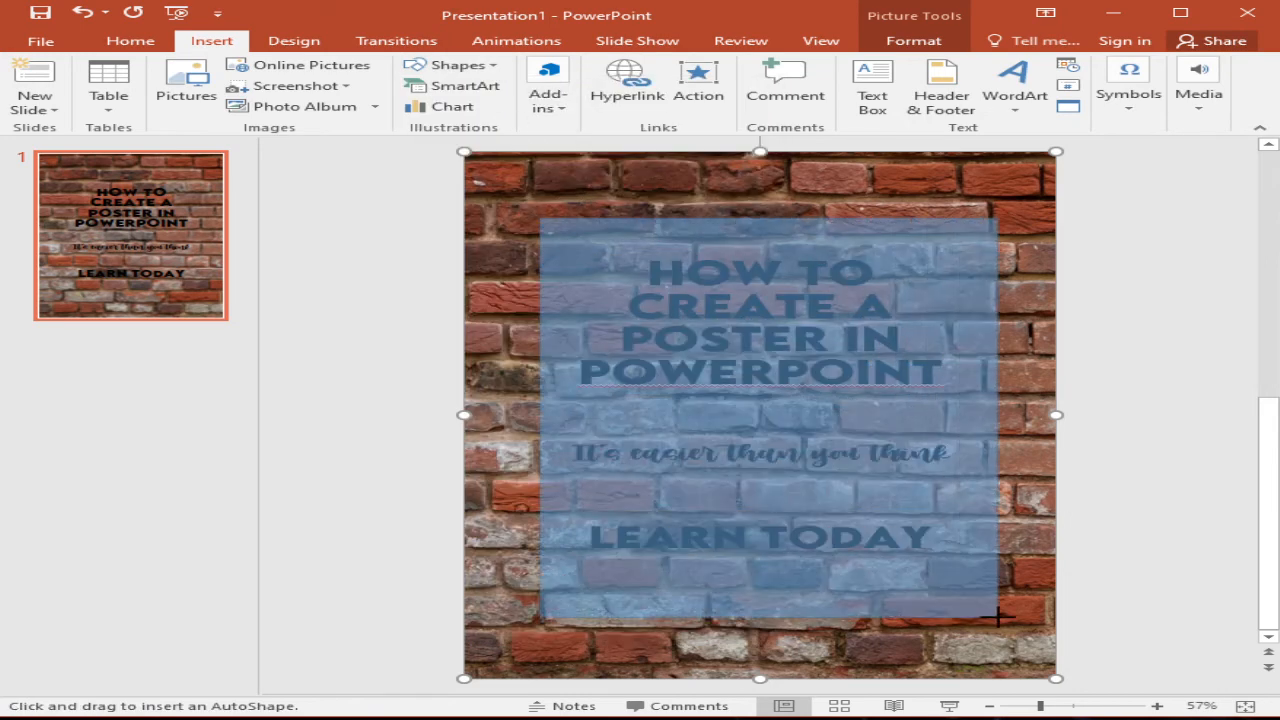
pyautogui.moveTo(536, 216); pyautogui.dragTo(996, 616)
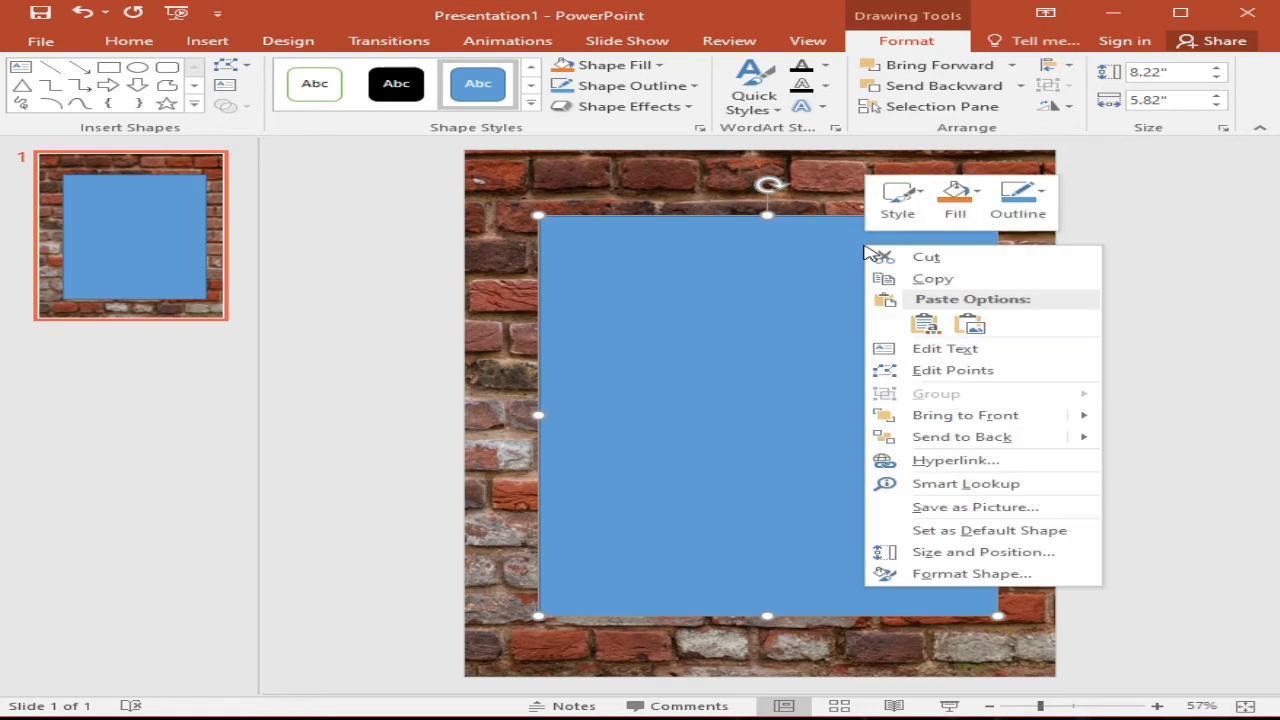
pyautogui.moveTo(960, 436)
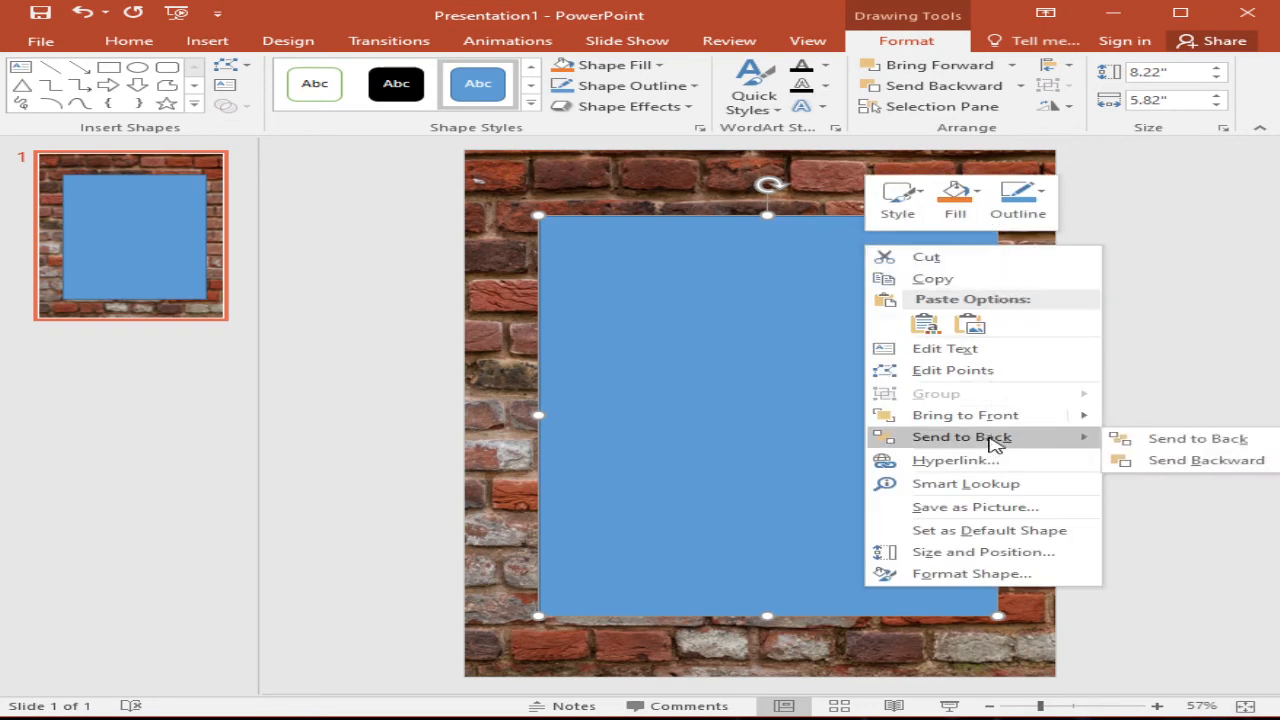
# - Send the rectangle behind the text and the brick picture to the very back
pyautogui.click(1196, 438)
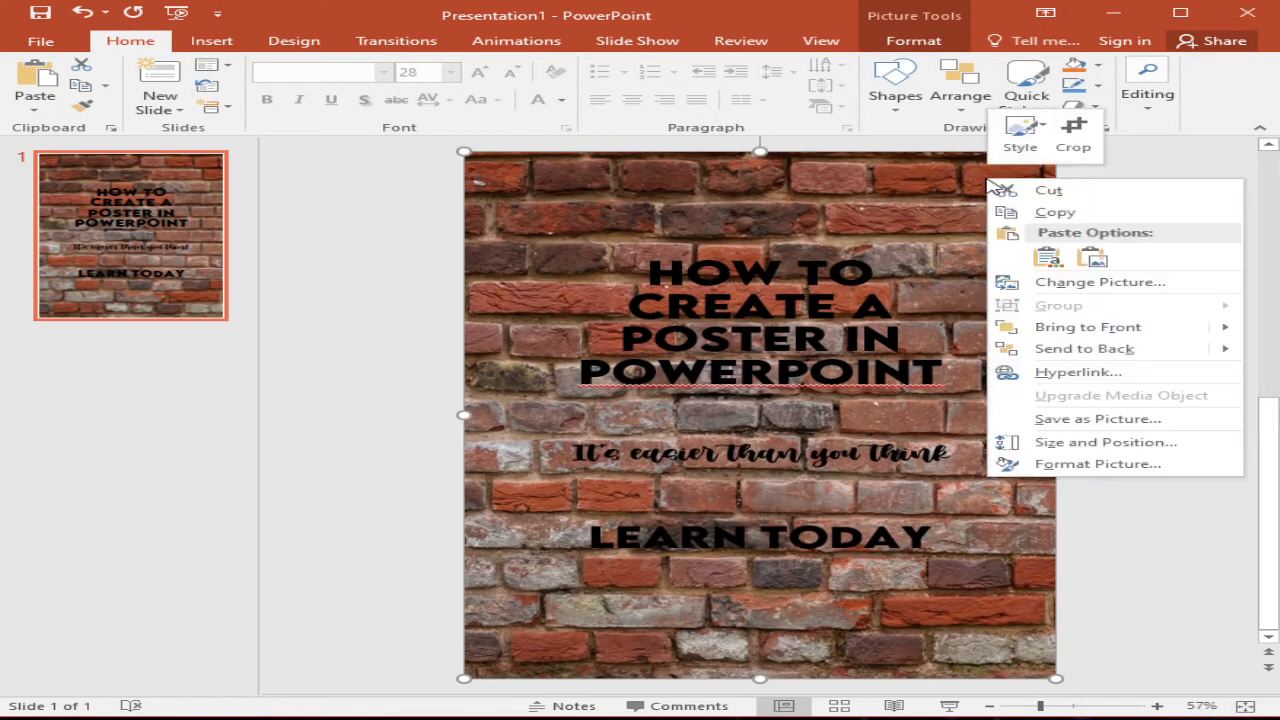
pyautogui.moveTo(1084, 348)
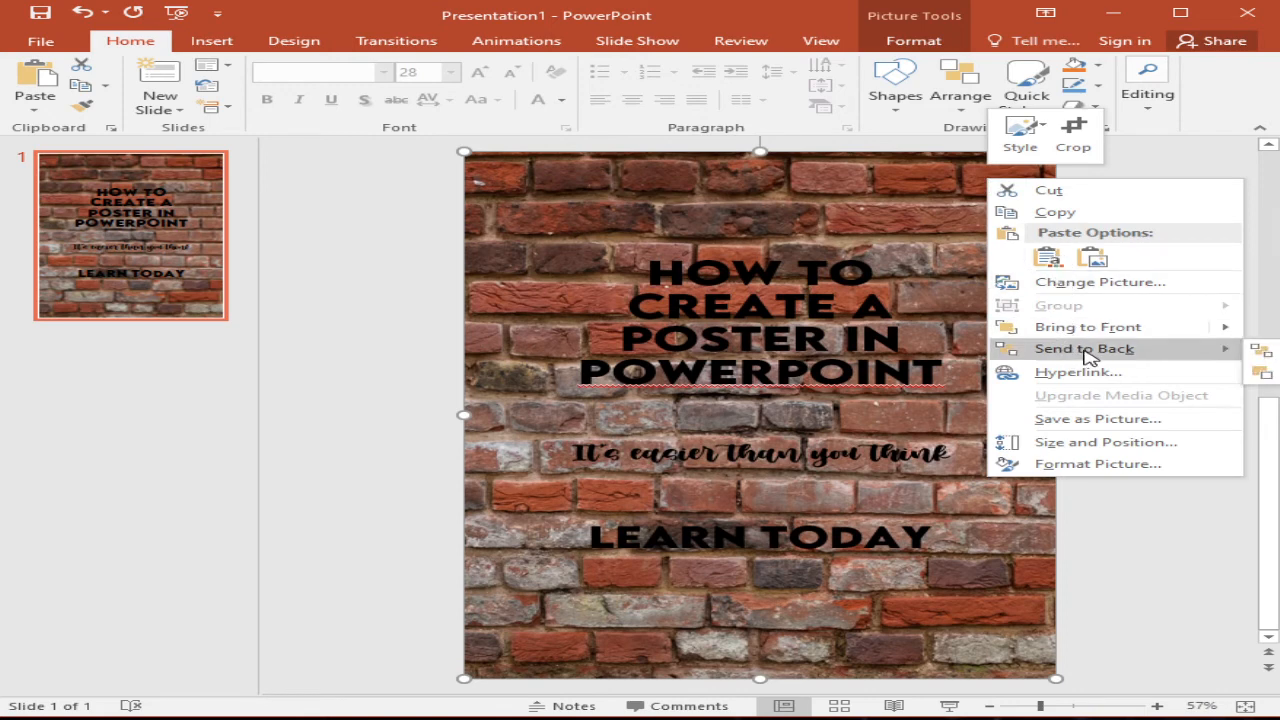
pyautogui.click(1084, 348)
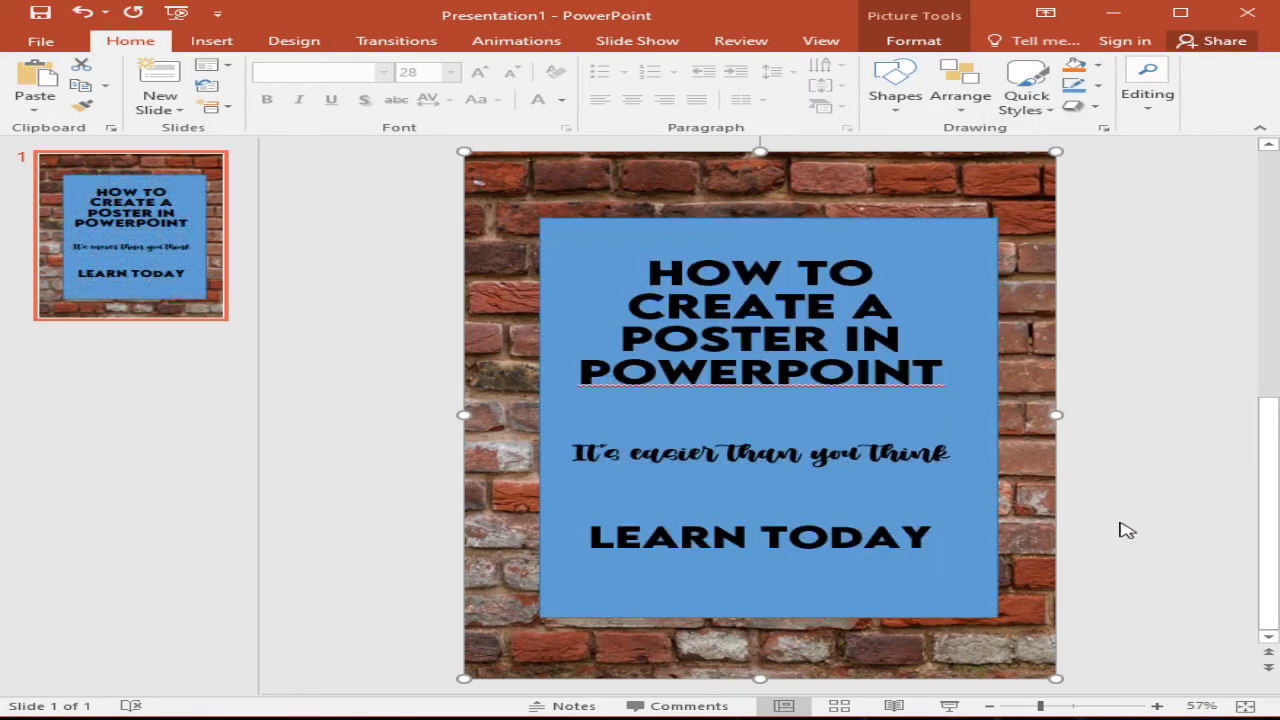
pyautogui.moveTo(944, 228)
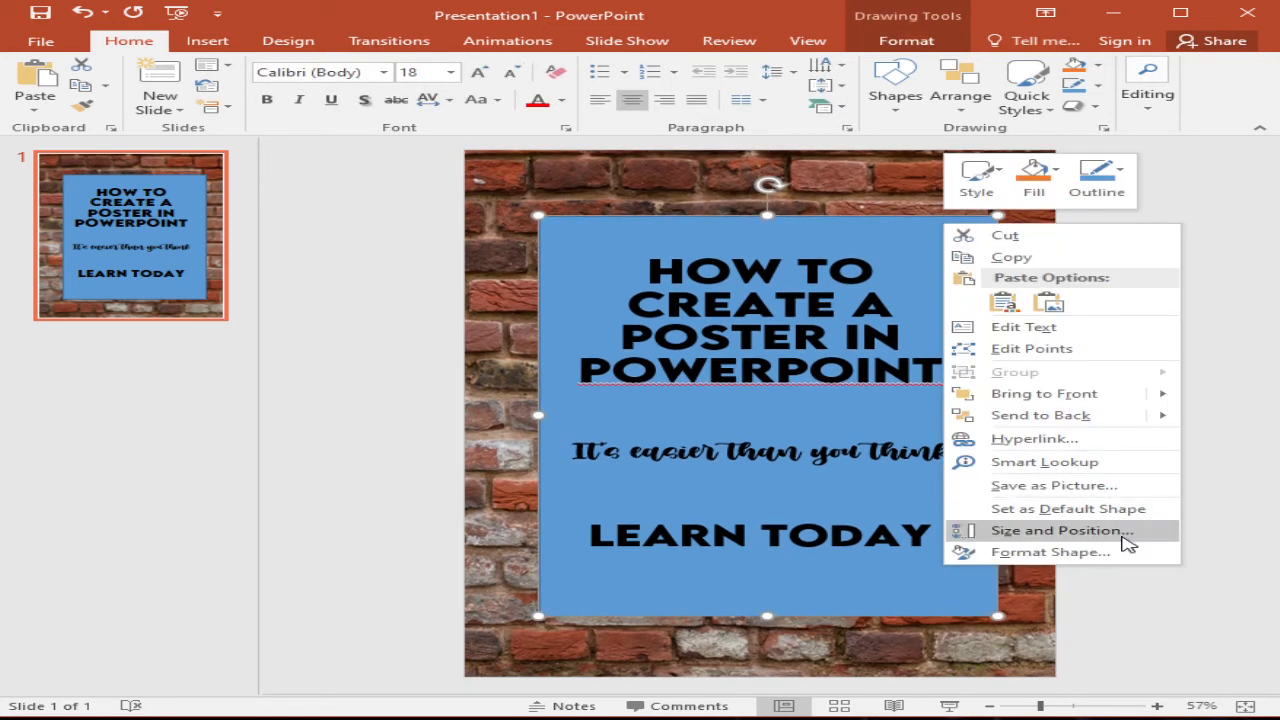
# - In Format Shape, give the panel a white fill at about 51% transparency
pyautogui.click(1050, 552)
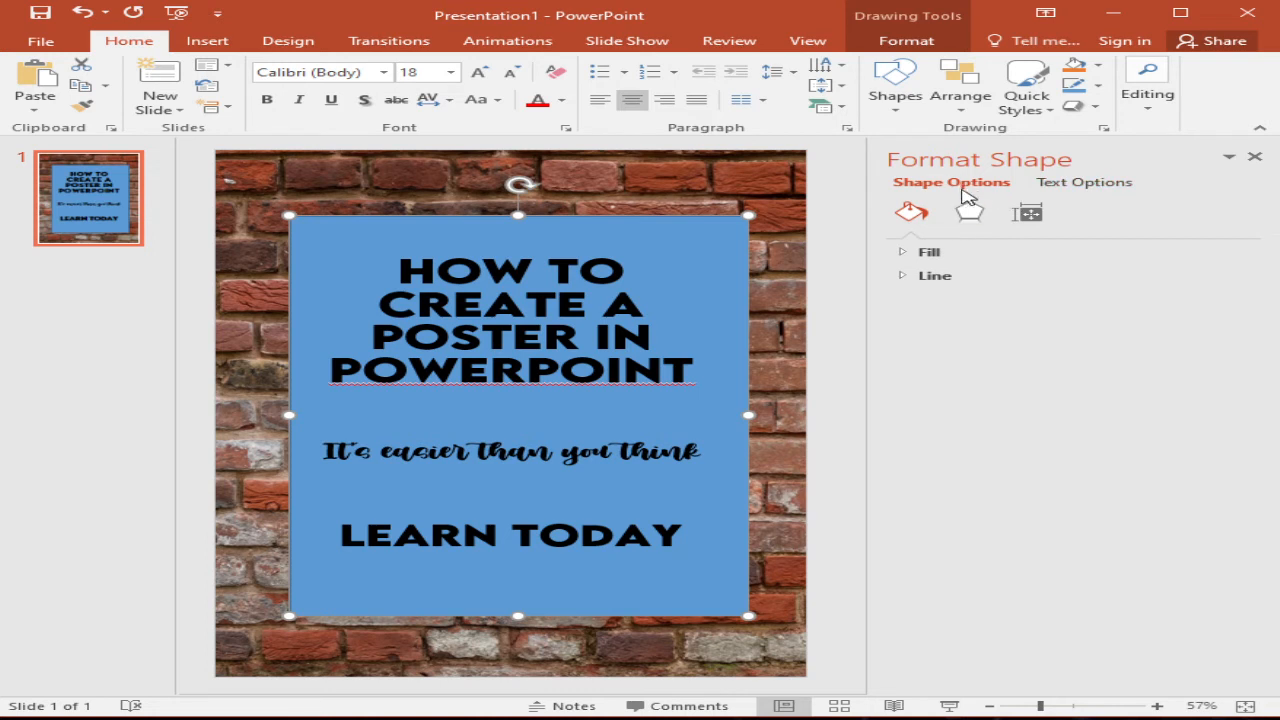
pyautogui.click(928, 252)
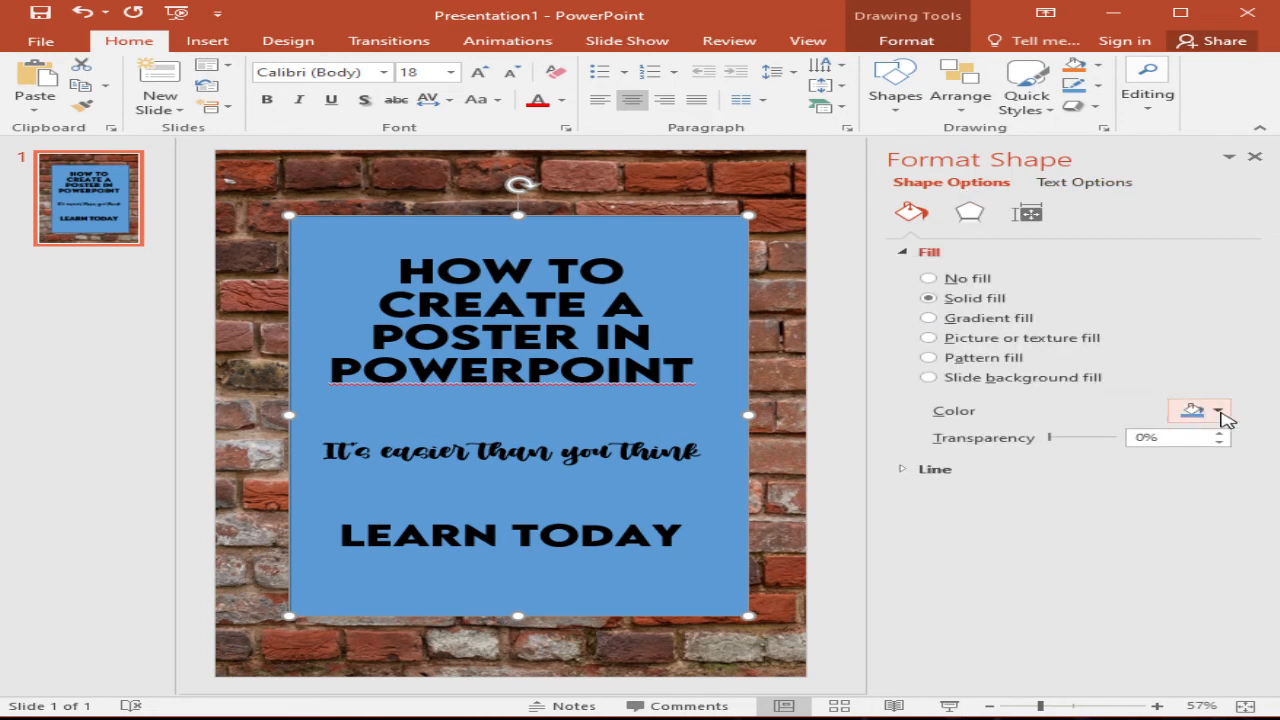
pyautogui.click(1216, 410)
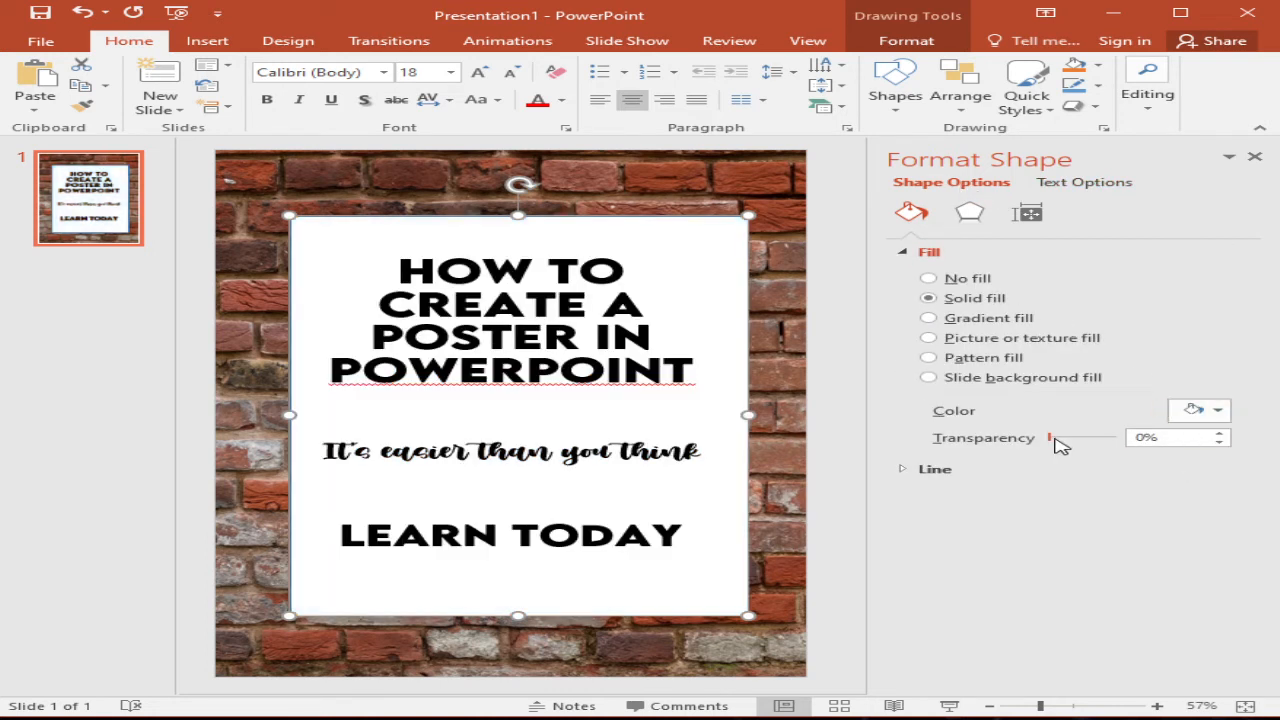
pyautogui.moveTo(1048, 438); pyautogui.dragTo(1080, 438)
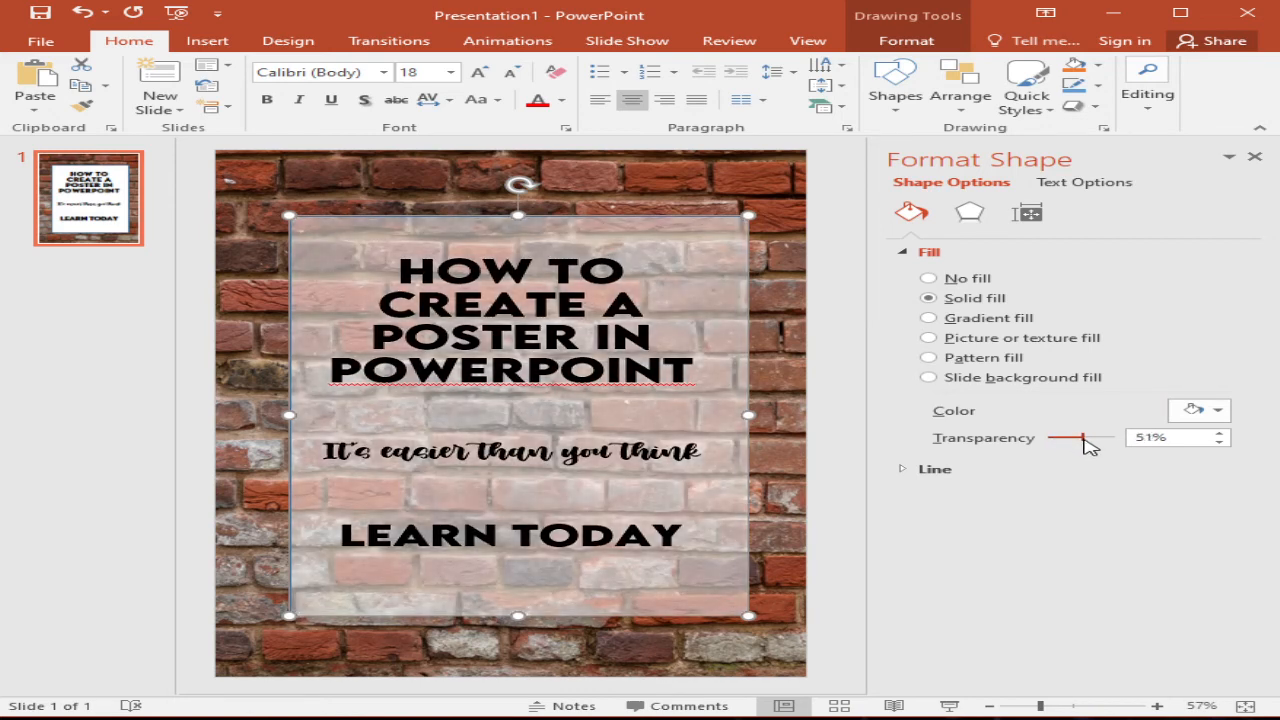
pyautogui.moveTo(1064, 436); pyautogui.dragTo(1080, 436)
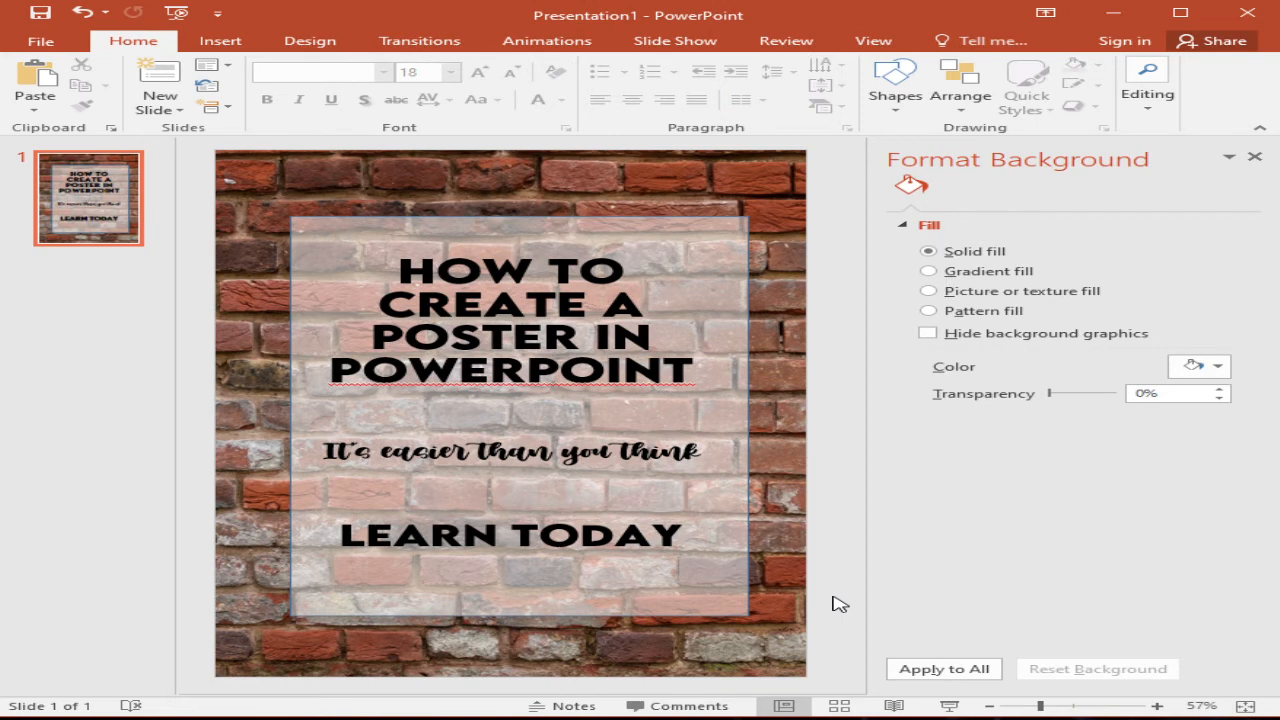
pyautogui.moveTo(804, 510)
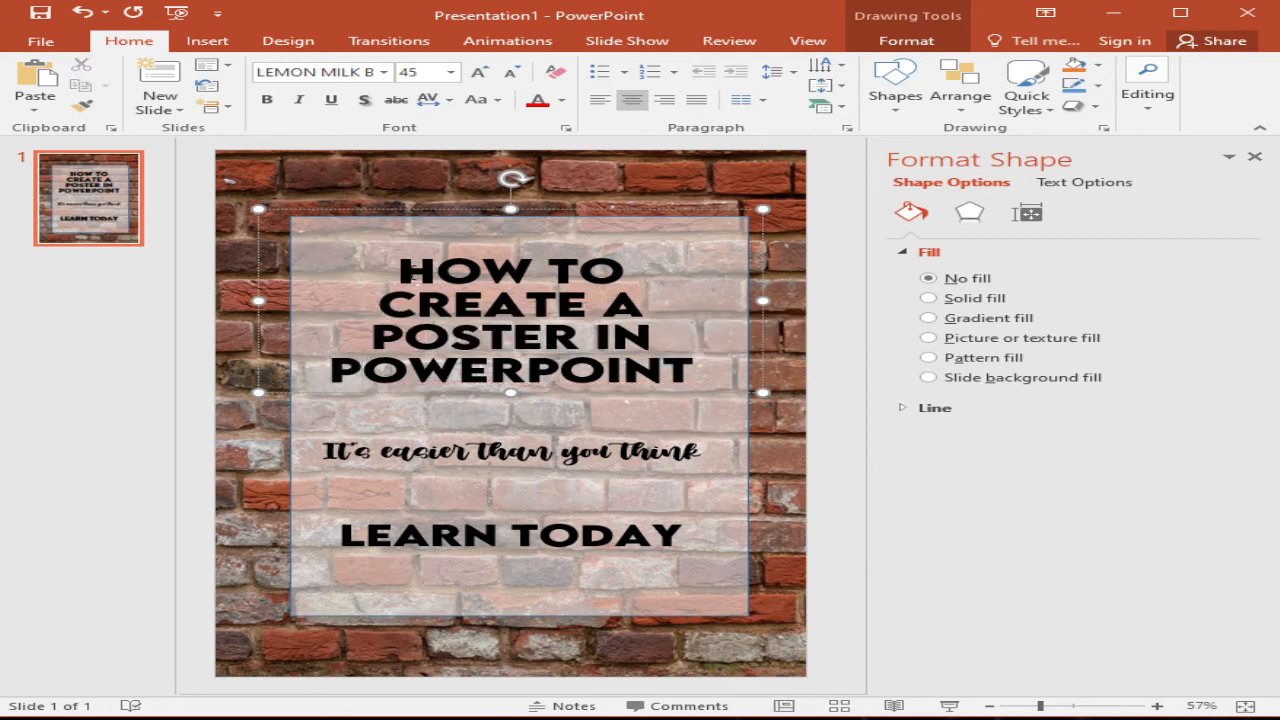
# - Enlarge the first letters of the title words, including both Ps of POWERPOINT
pyautogui.click(480, 72)
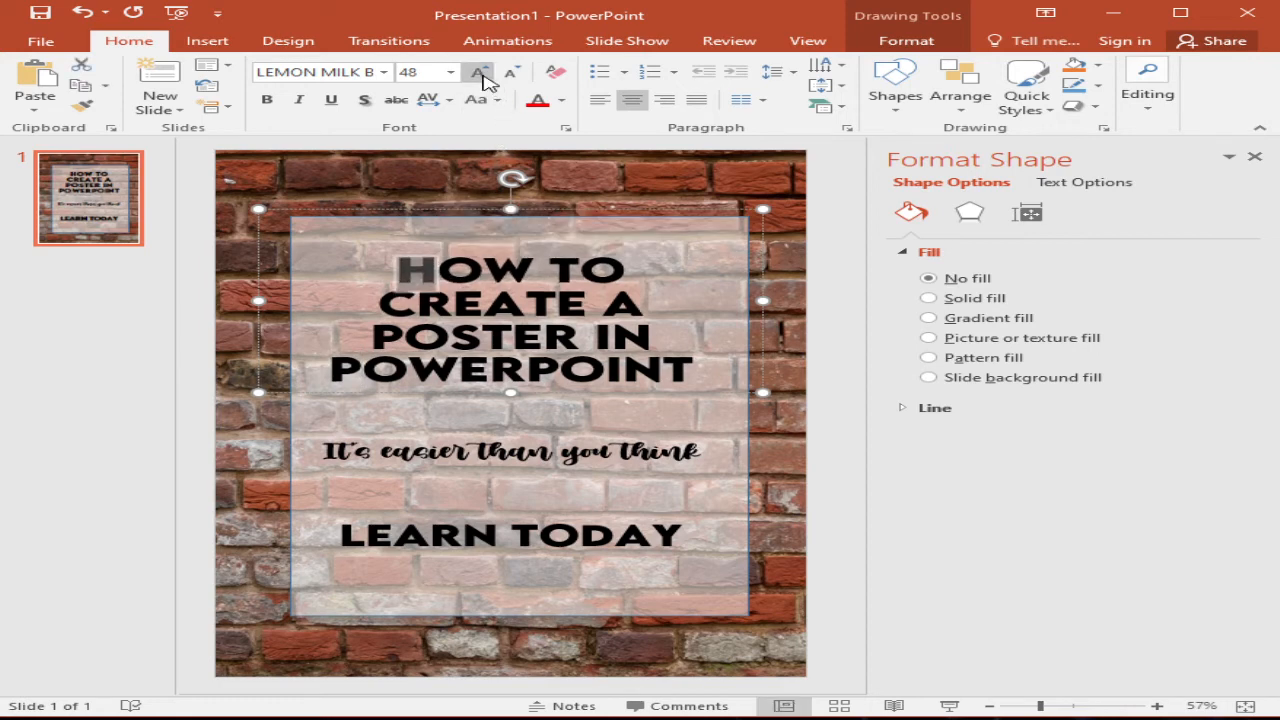
pyautogui.click(512, 72)
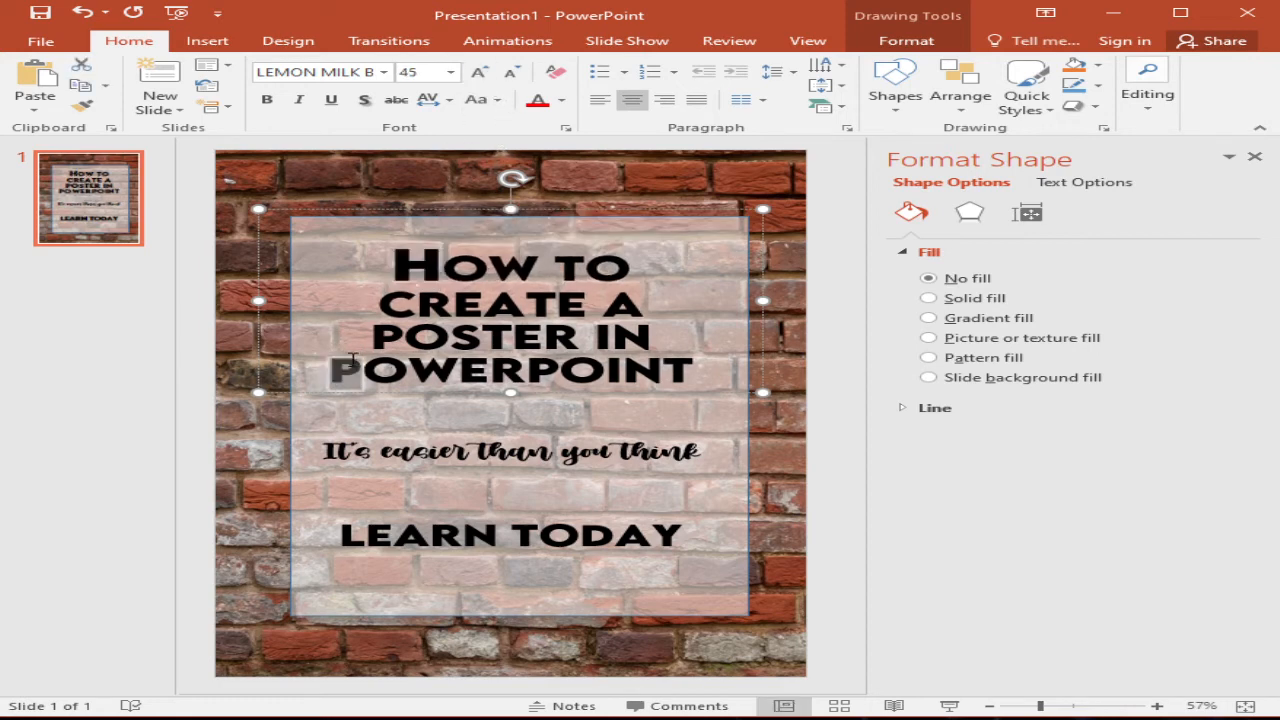
pyautogui.click(480, 72)
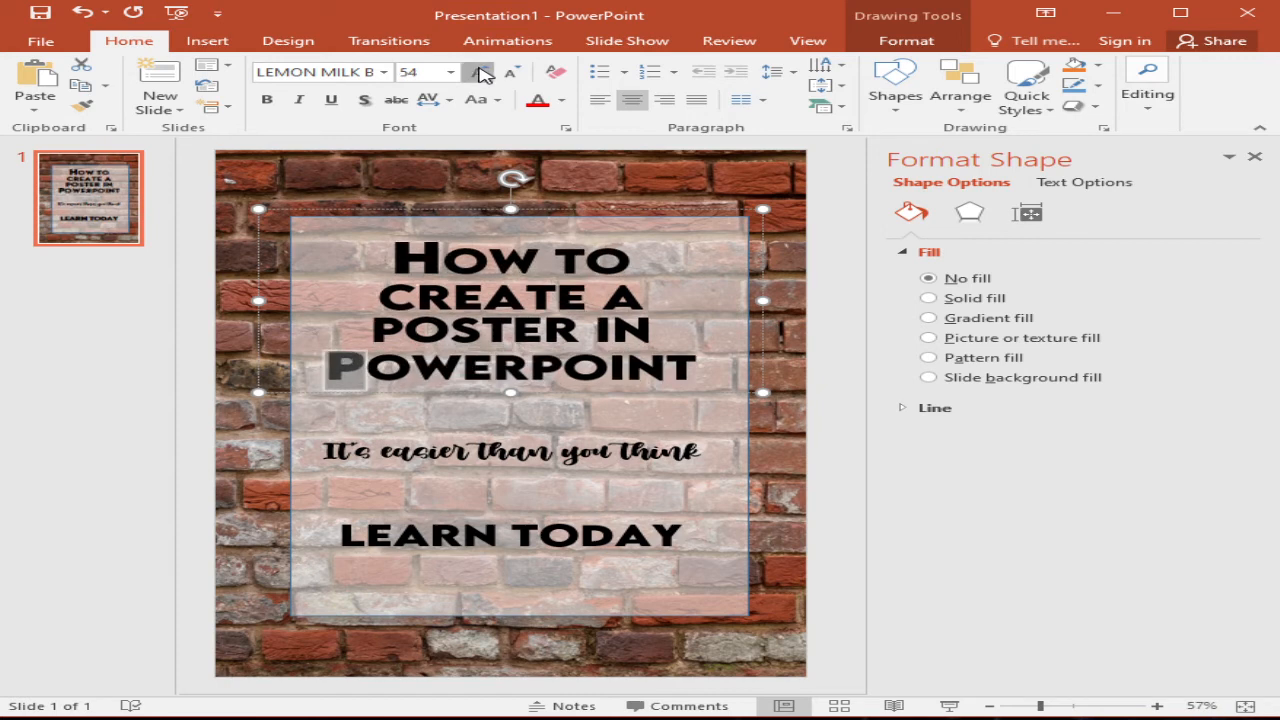
pyautogui.click(512, 72)
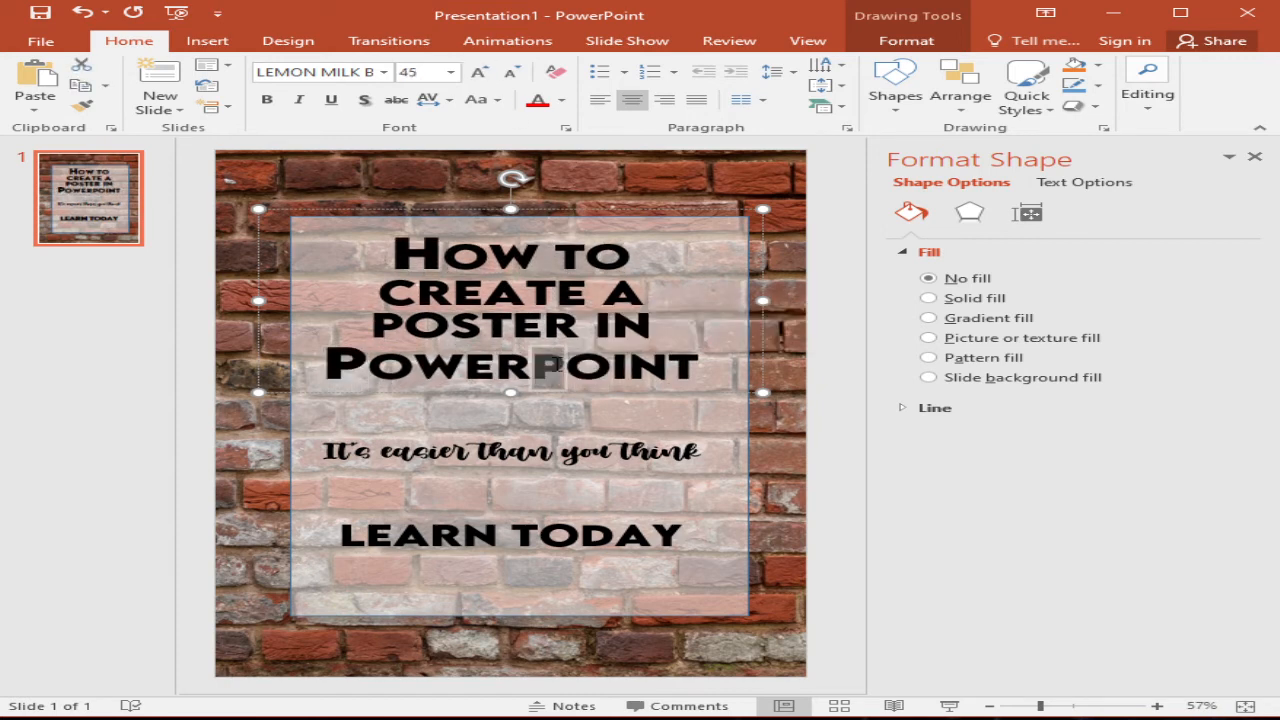
pyautogui.click(478, 72)
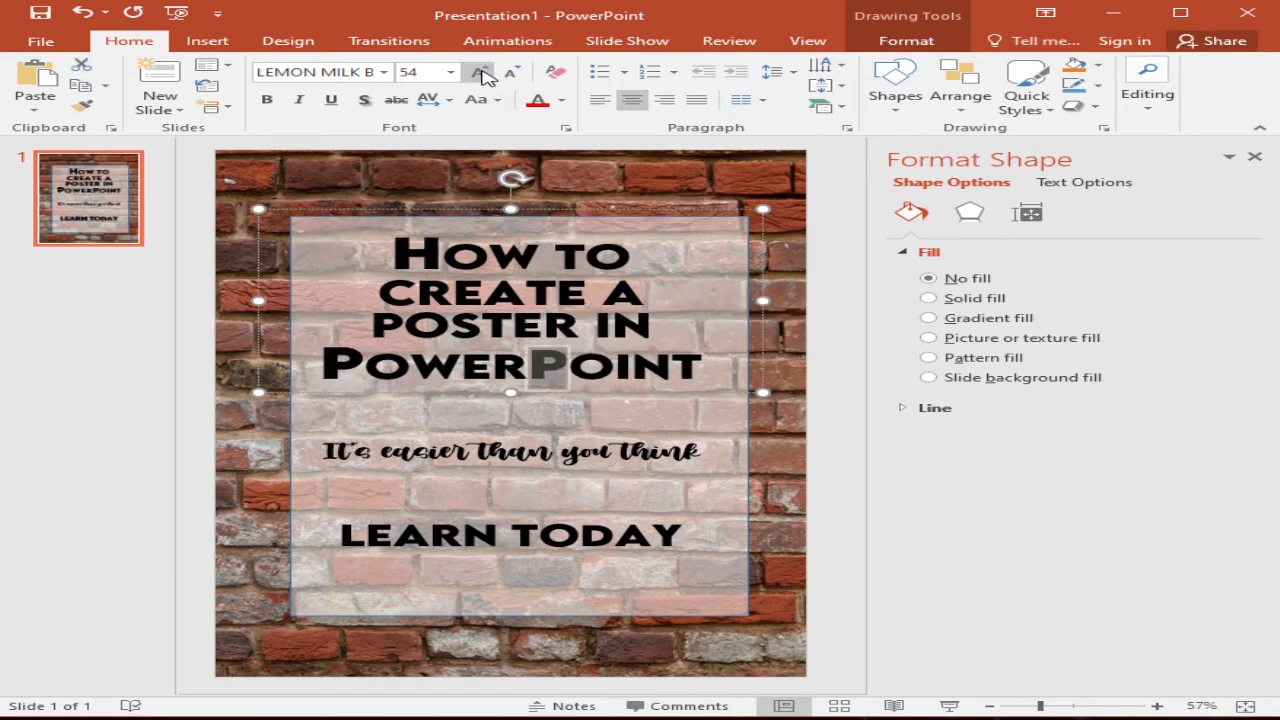
pyautogui.click(480, 72)
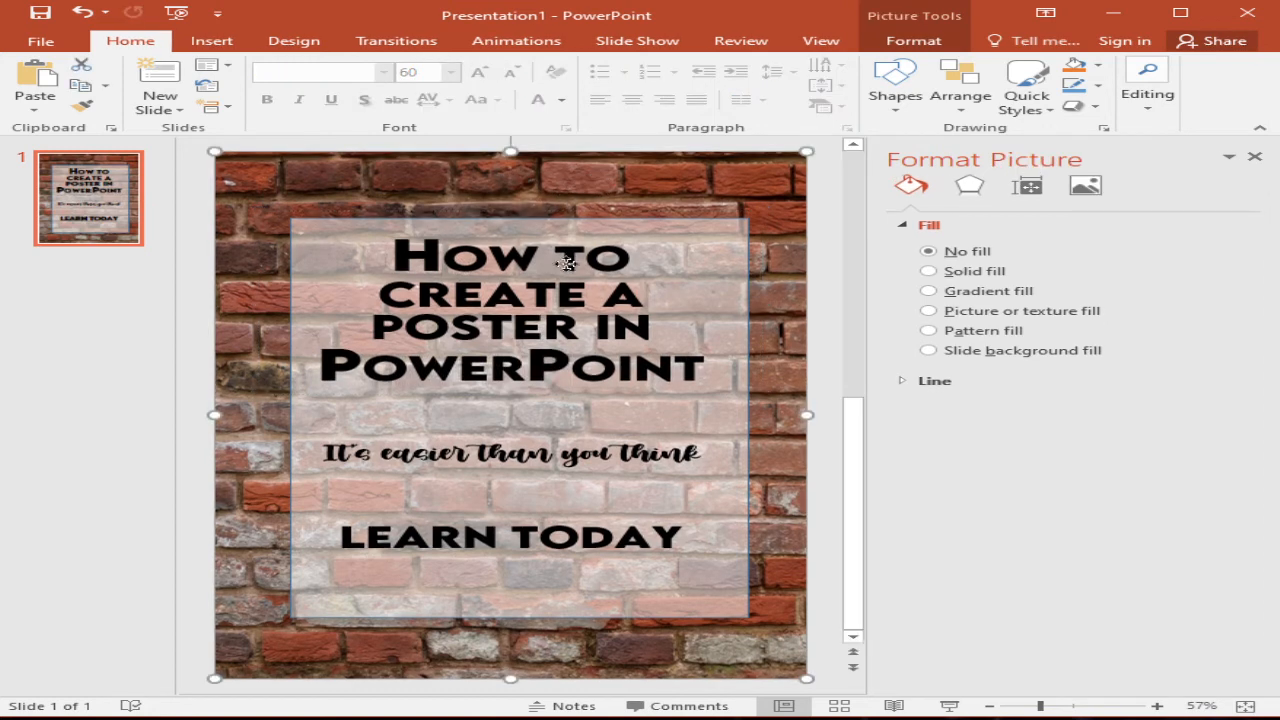
# - Select the title, script subtitle, LEARN TODAY and the translucent panel to check them
pyautogui.click(510, 310)
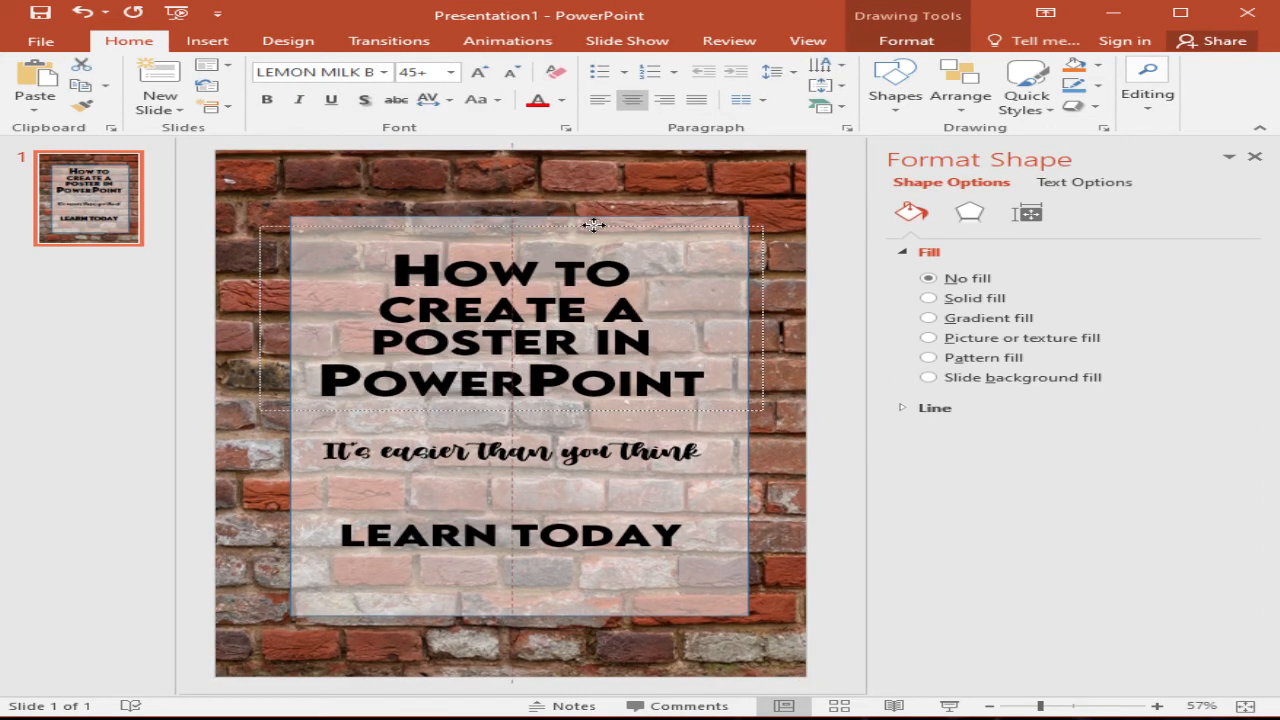
pyautogui.click(510, 450)
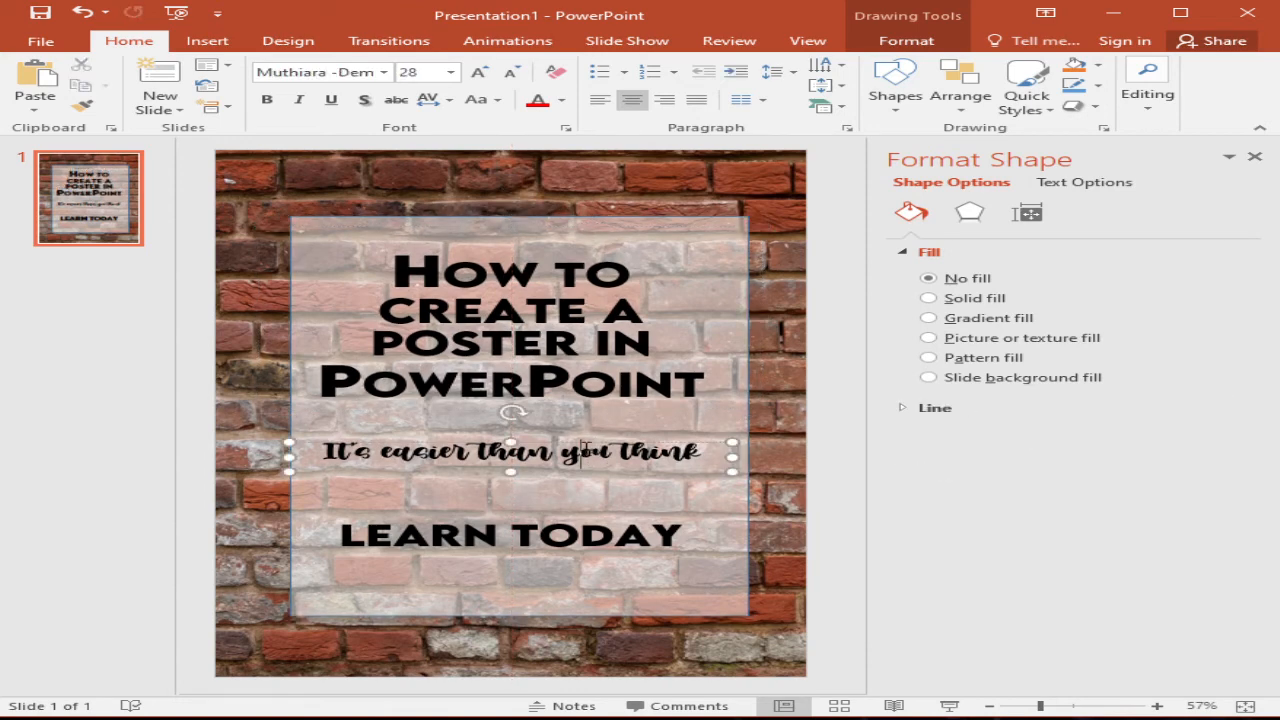
pyautogui.click(510, 536)
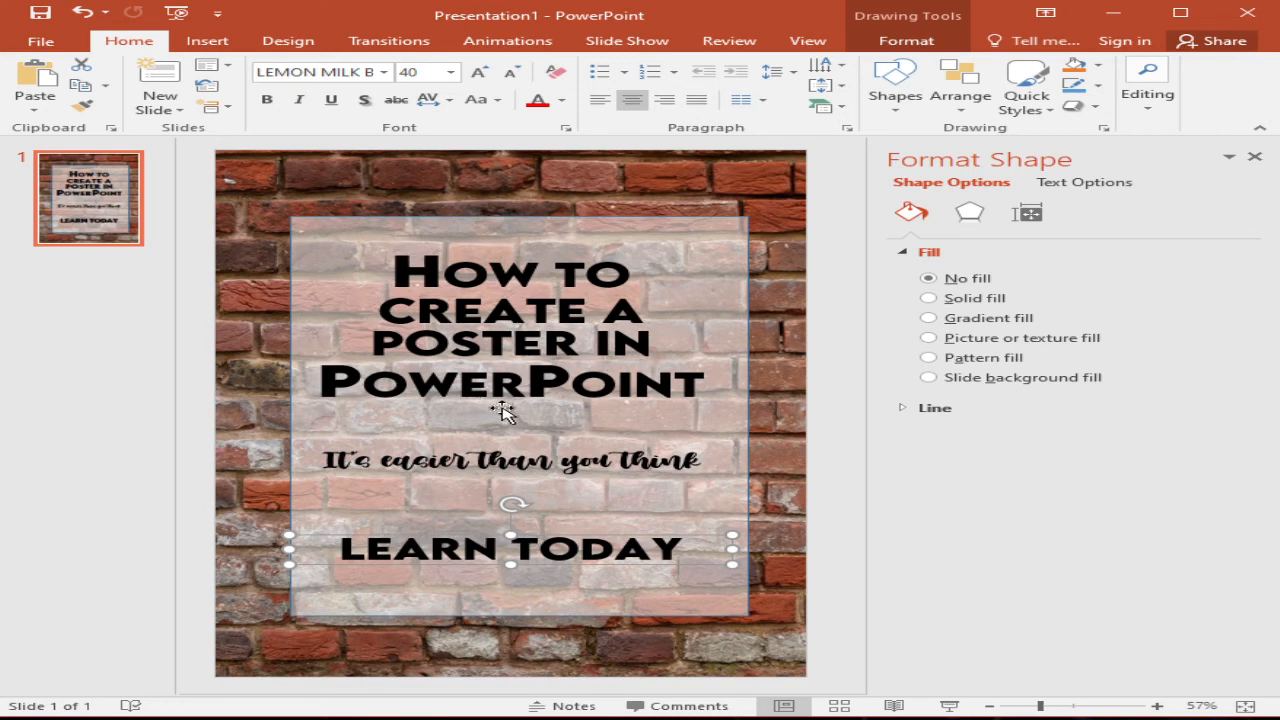
pyautogui.moveTo(548, 576)
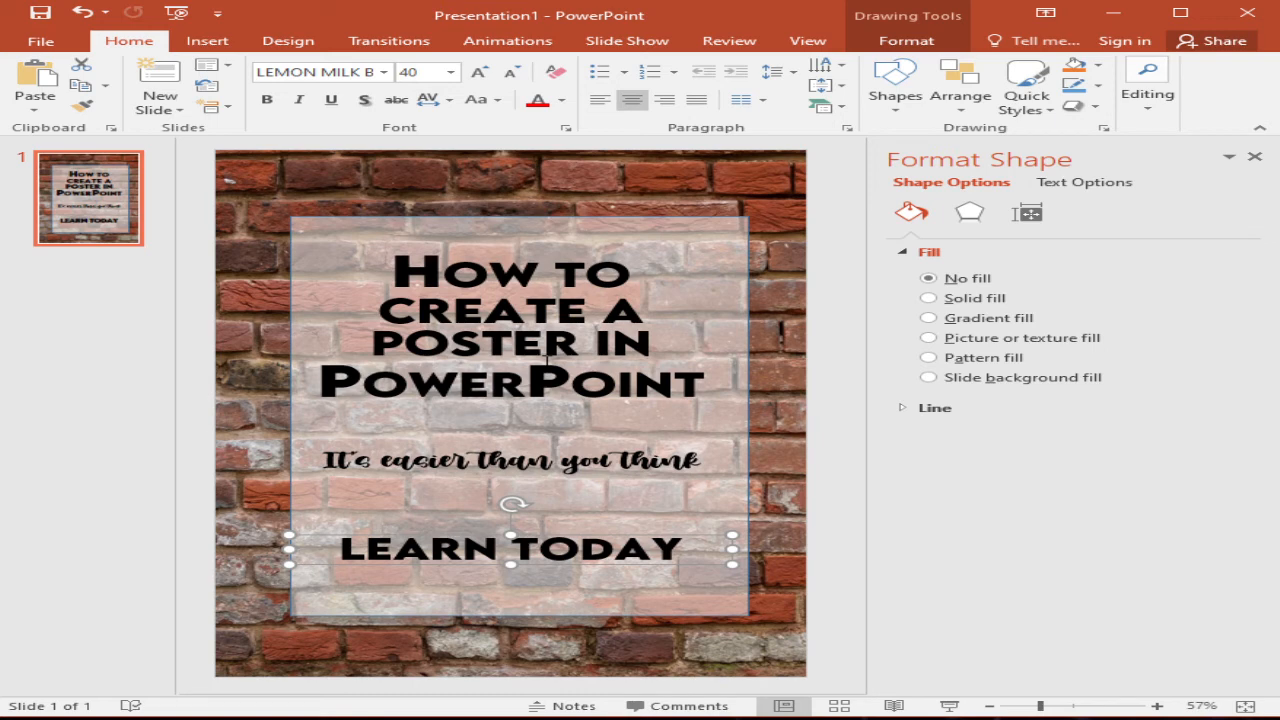
pyautogui.moveTo(304, 432)
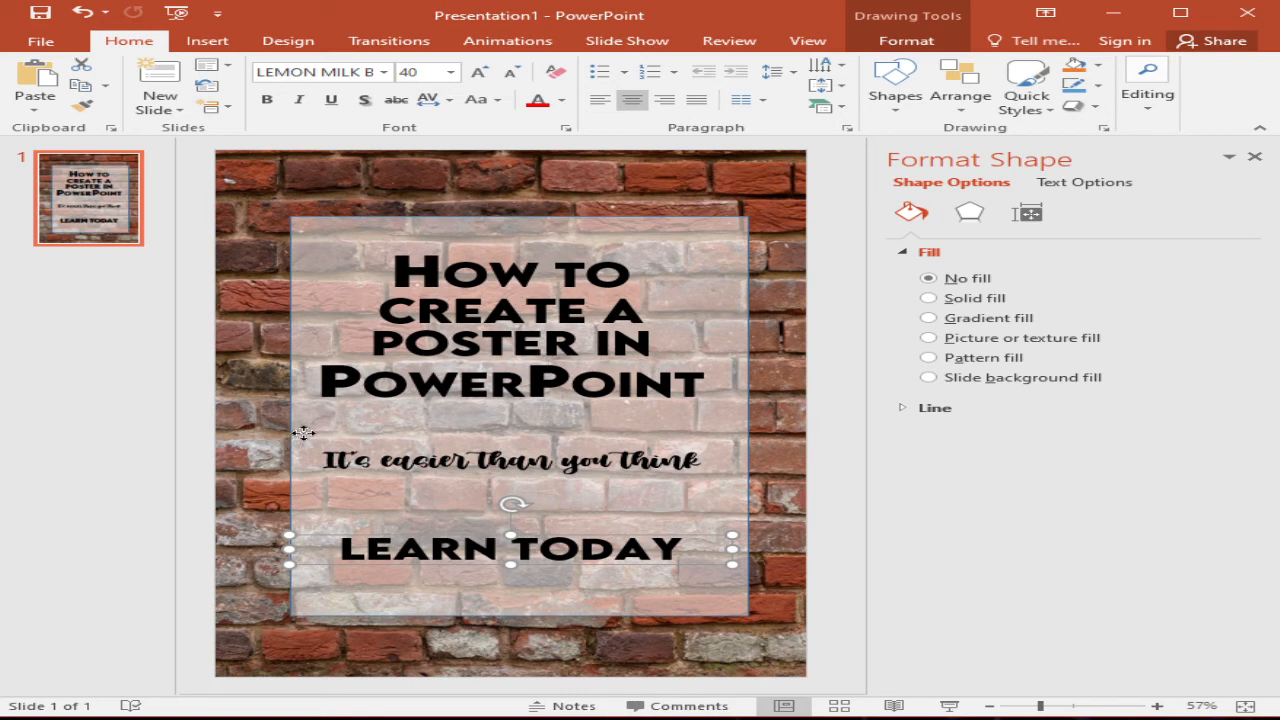
pyautogui.click(928, 298)
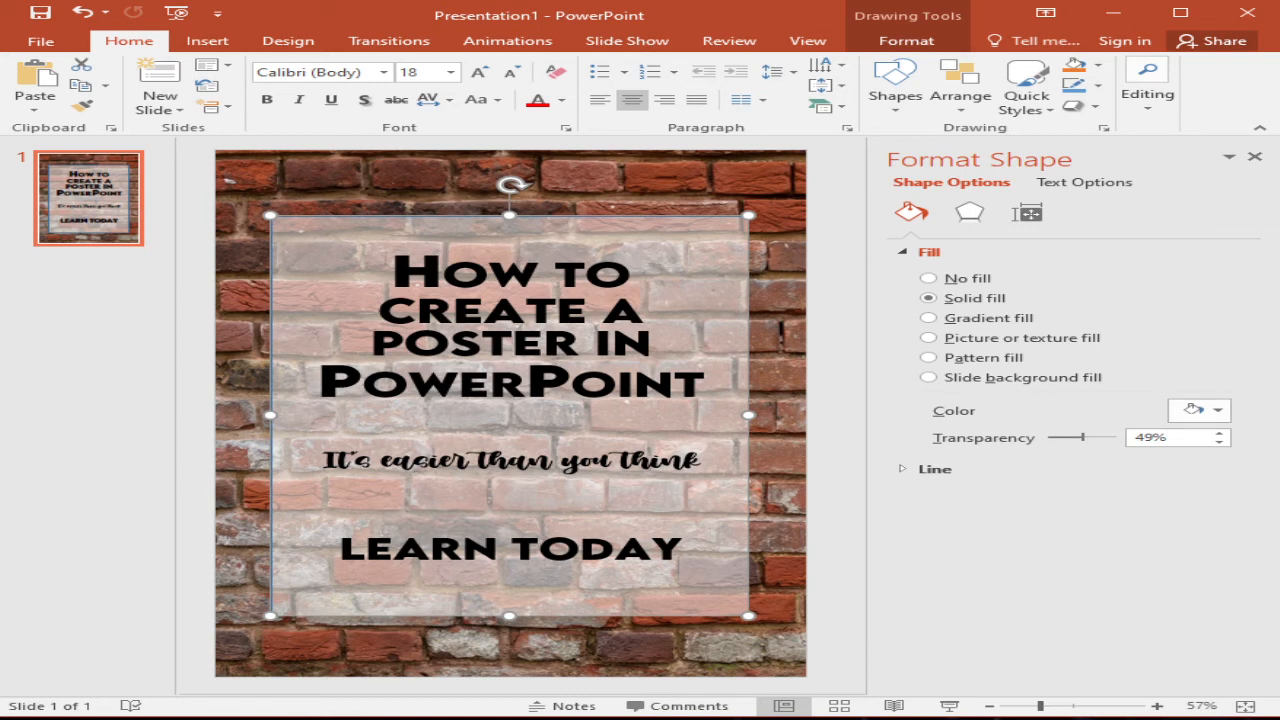
pyautogui.moveTo(1124, 540)
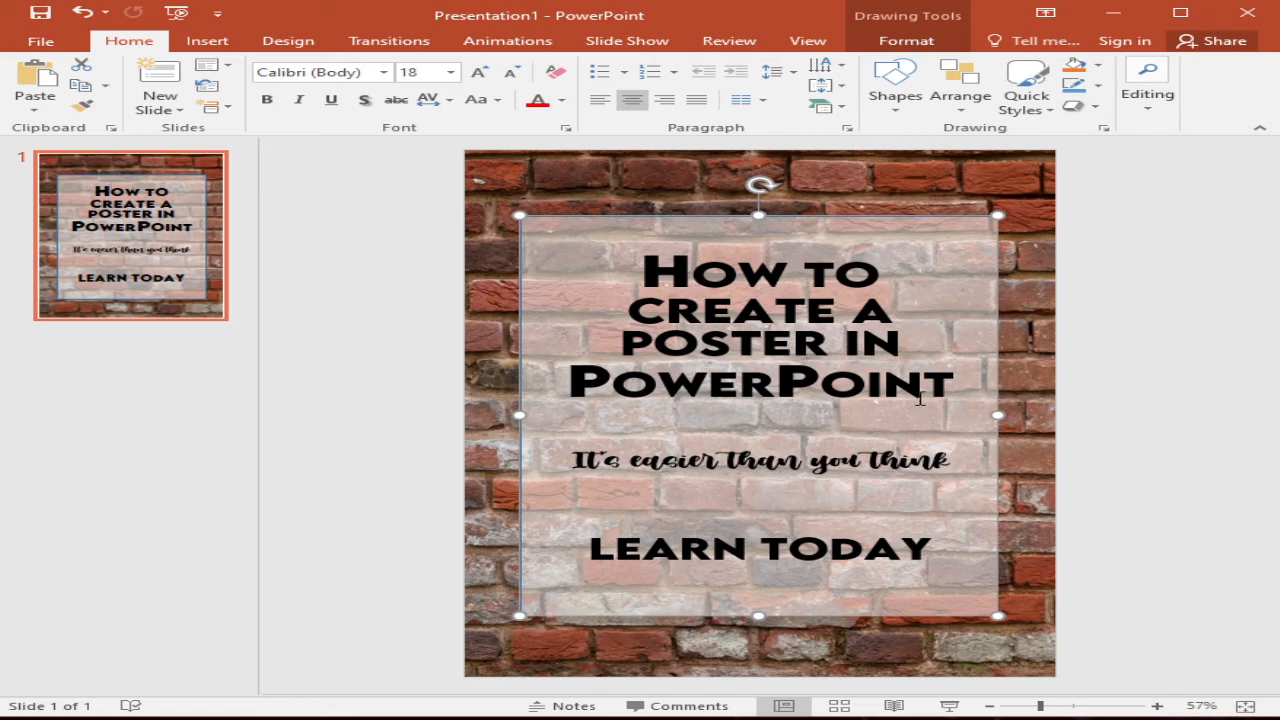
pyautogui.moveTo(900, 418)
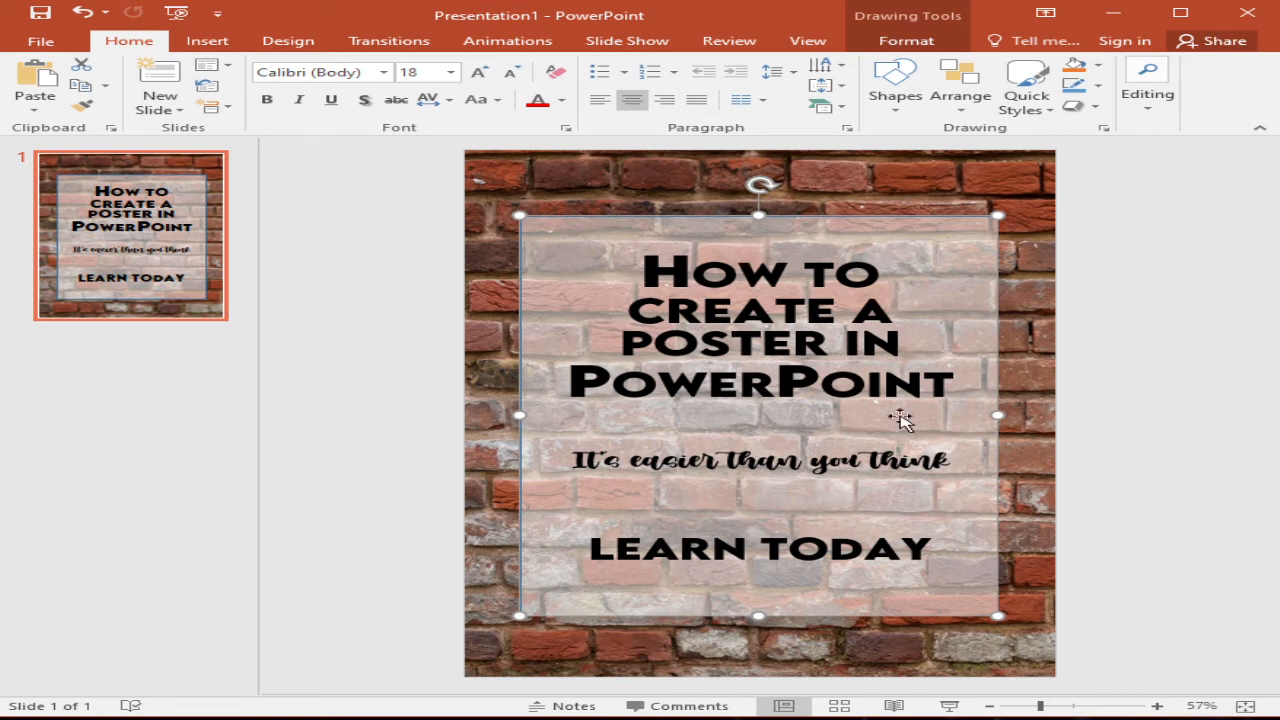
pyautogui.moveTo(288, 40)
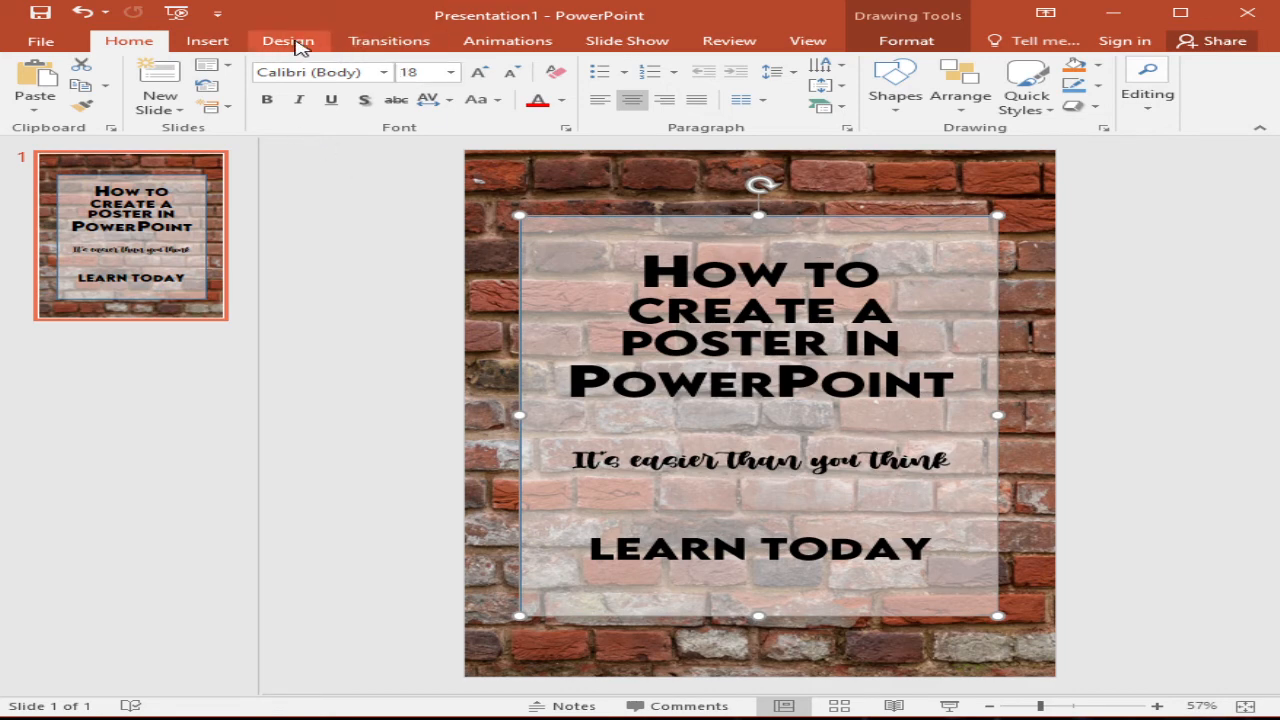
# - Browse the Design themes gallery and dismiss it without applying any theme
pyautogui.click(288, 40)
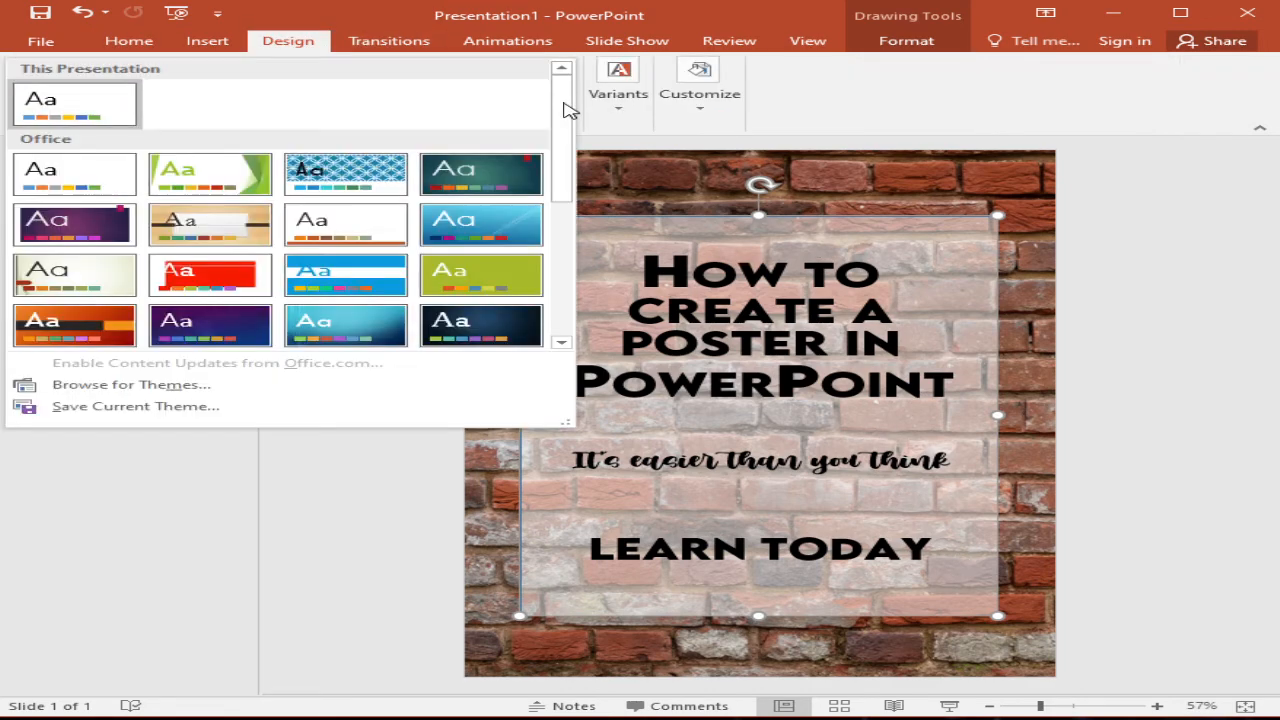
pyautogui.moveTo(210, 224)
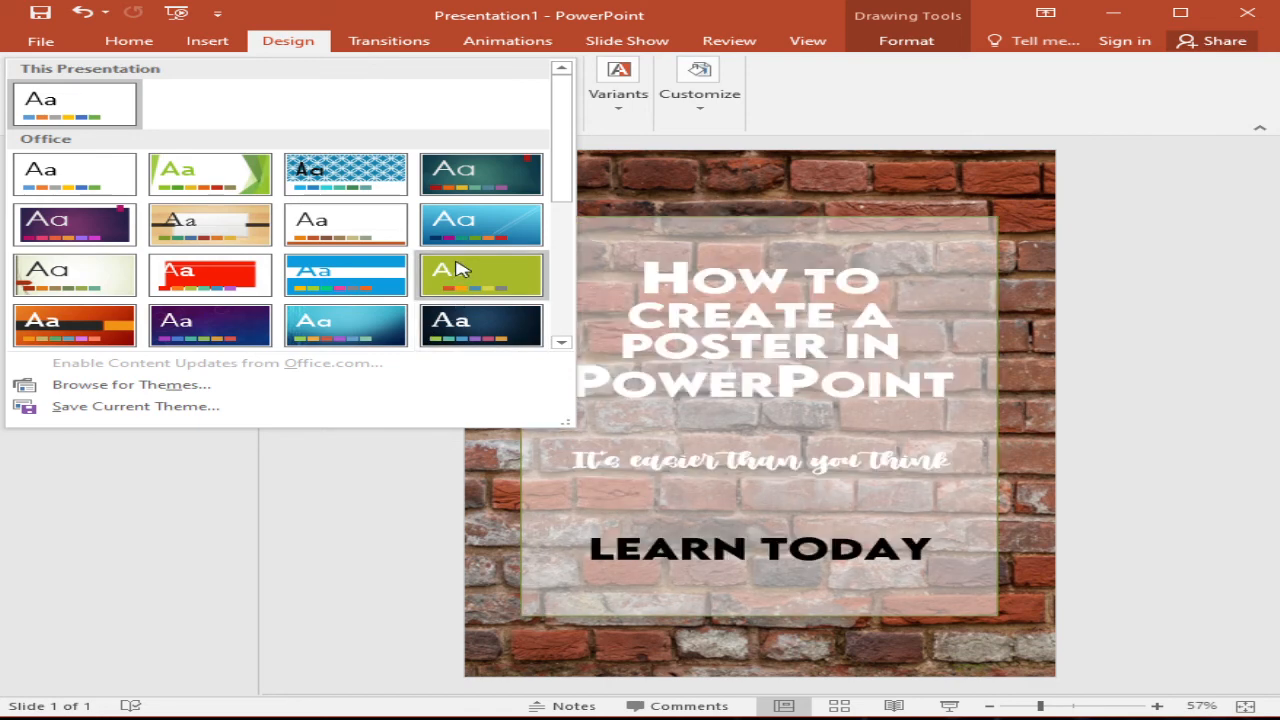
pyautogui.scroll(-3)
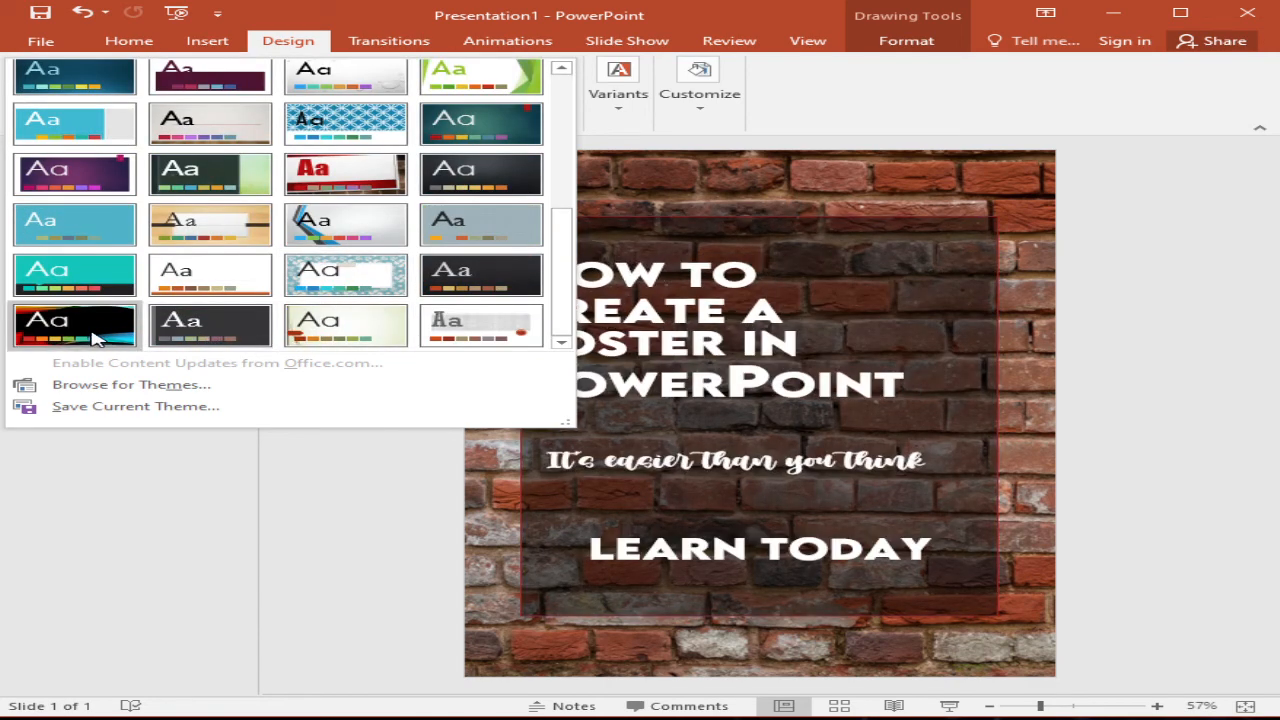
pyautogui.moveTo(210, 324)
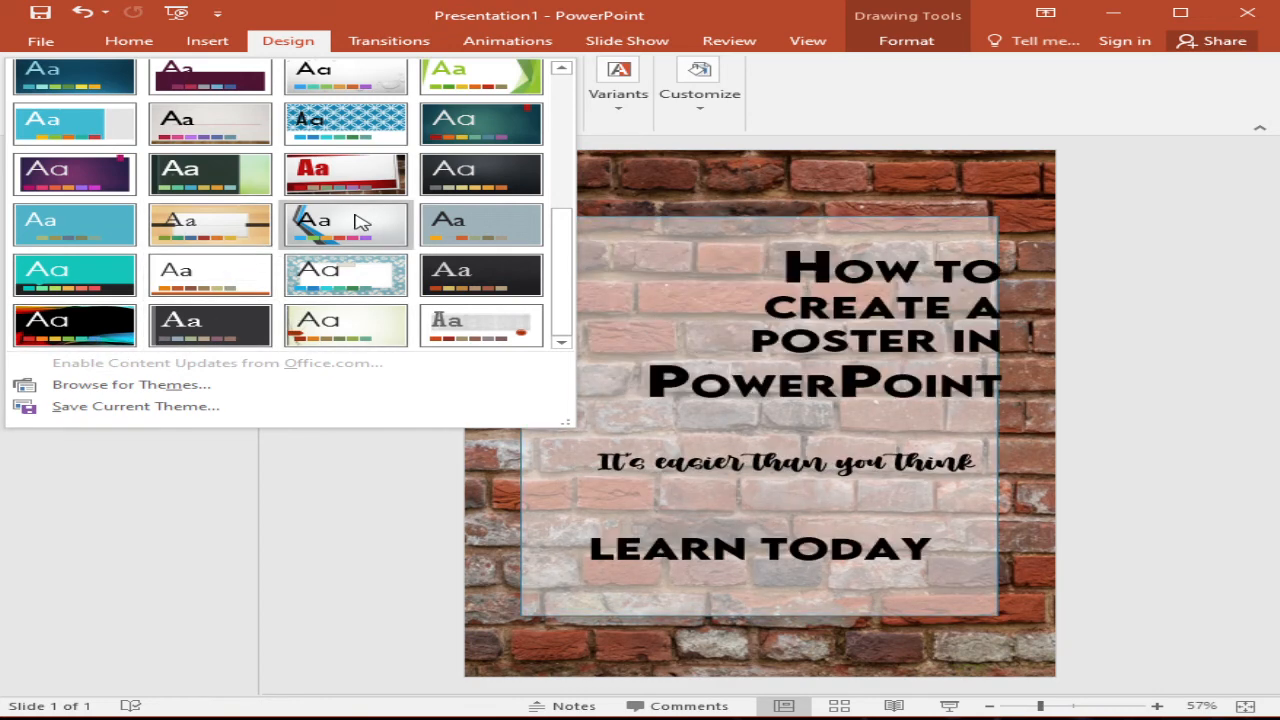
pyautogui.moveTo(210, 224)
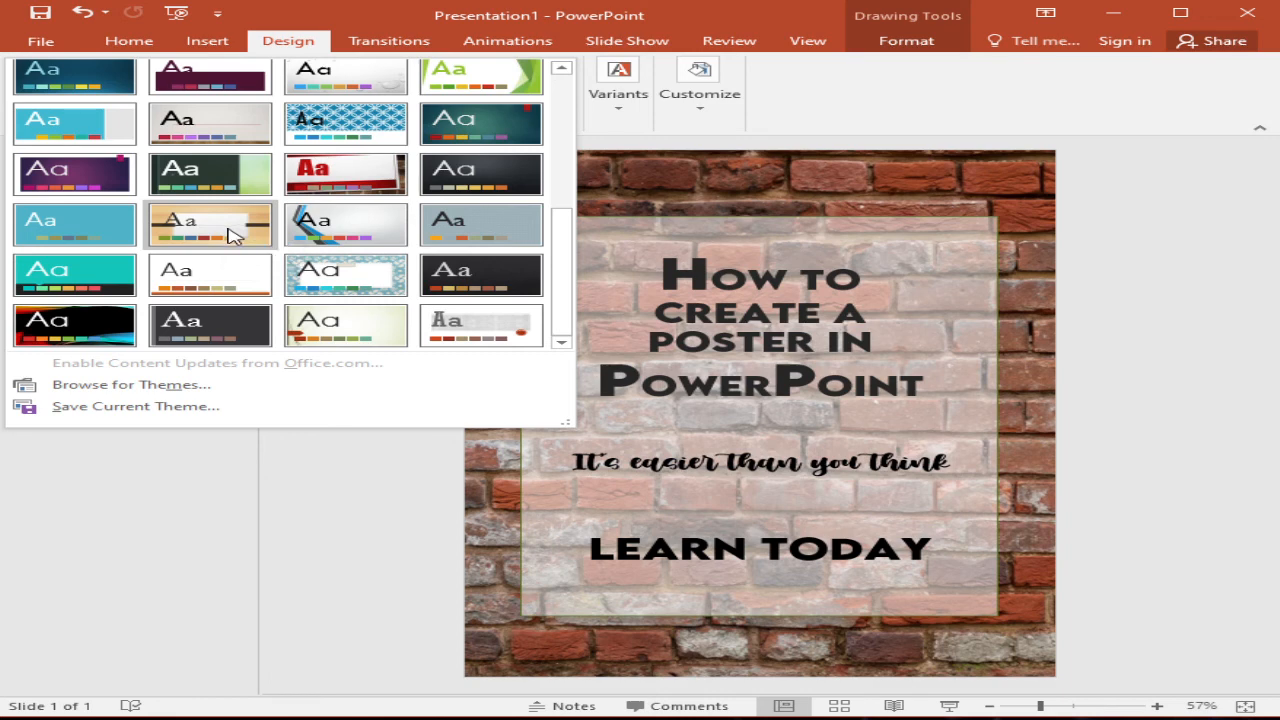
pyautogui.moveTo(72, 324)
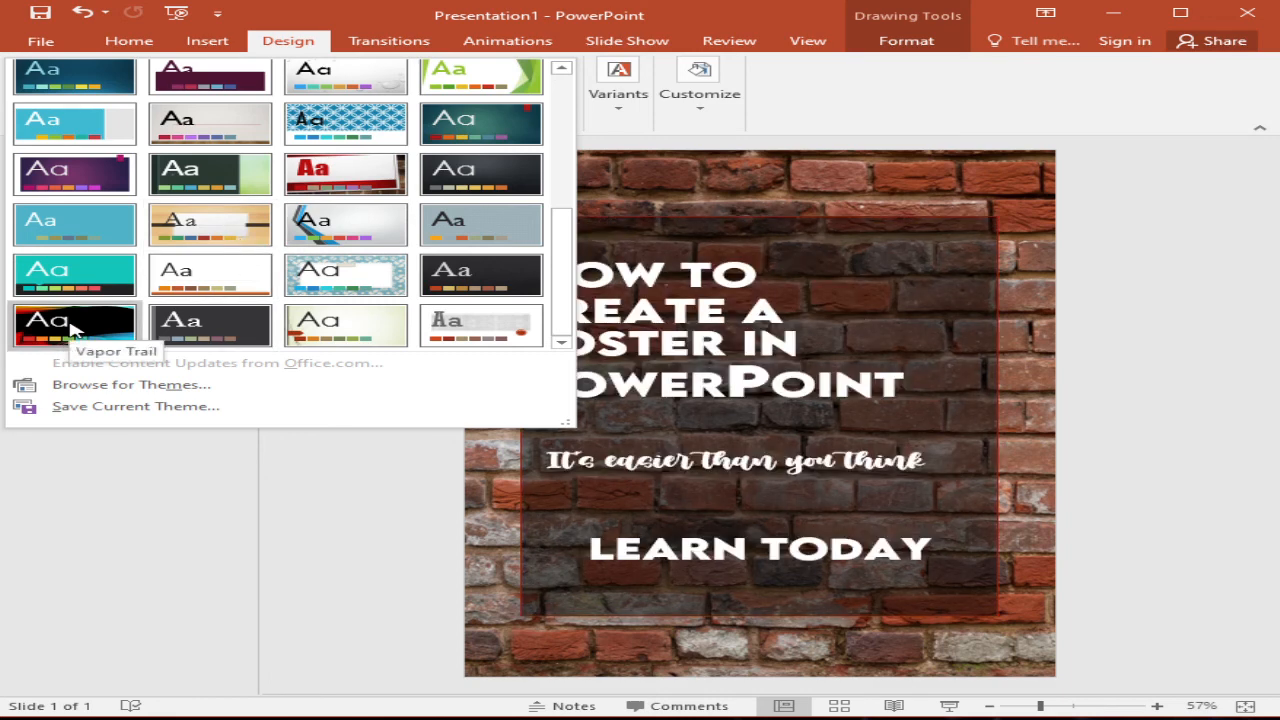
pyautogui.click(72, 320)
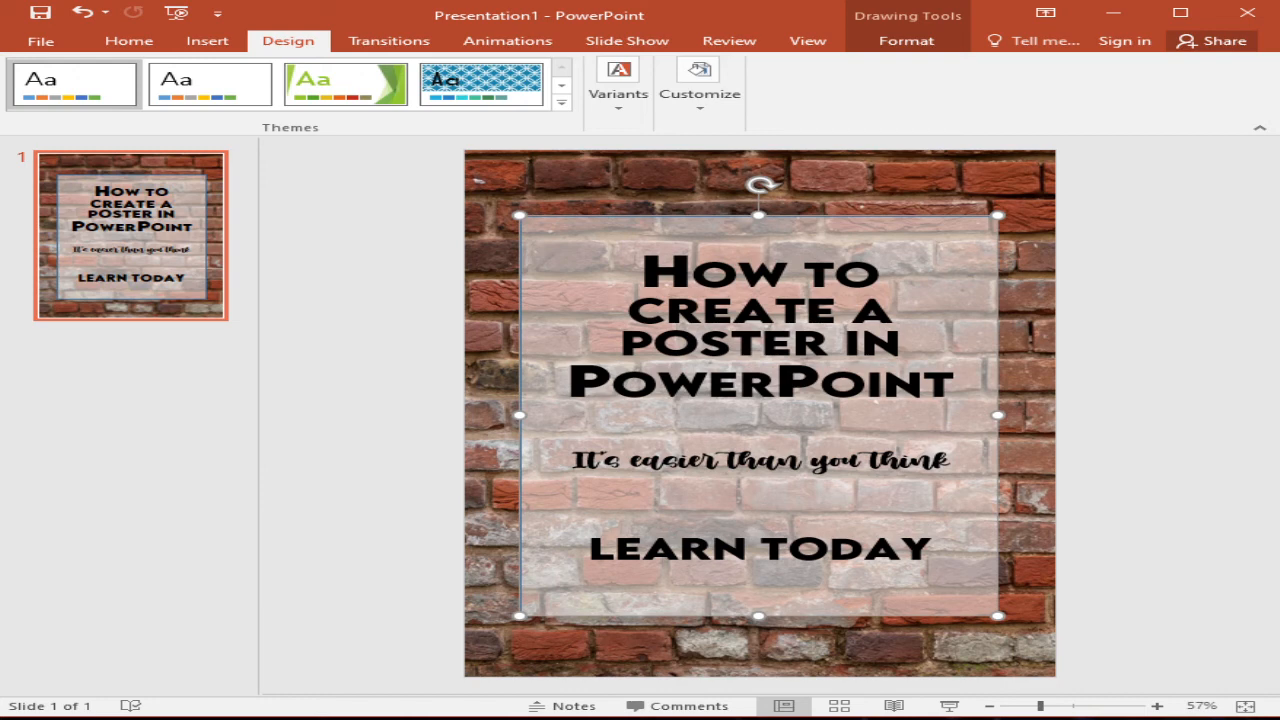
pyautogui.moveTo(456, 374)
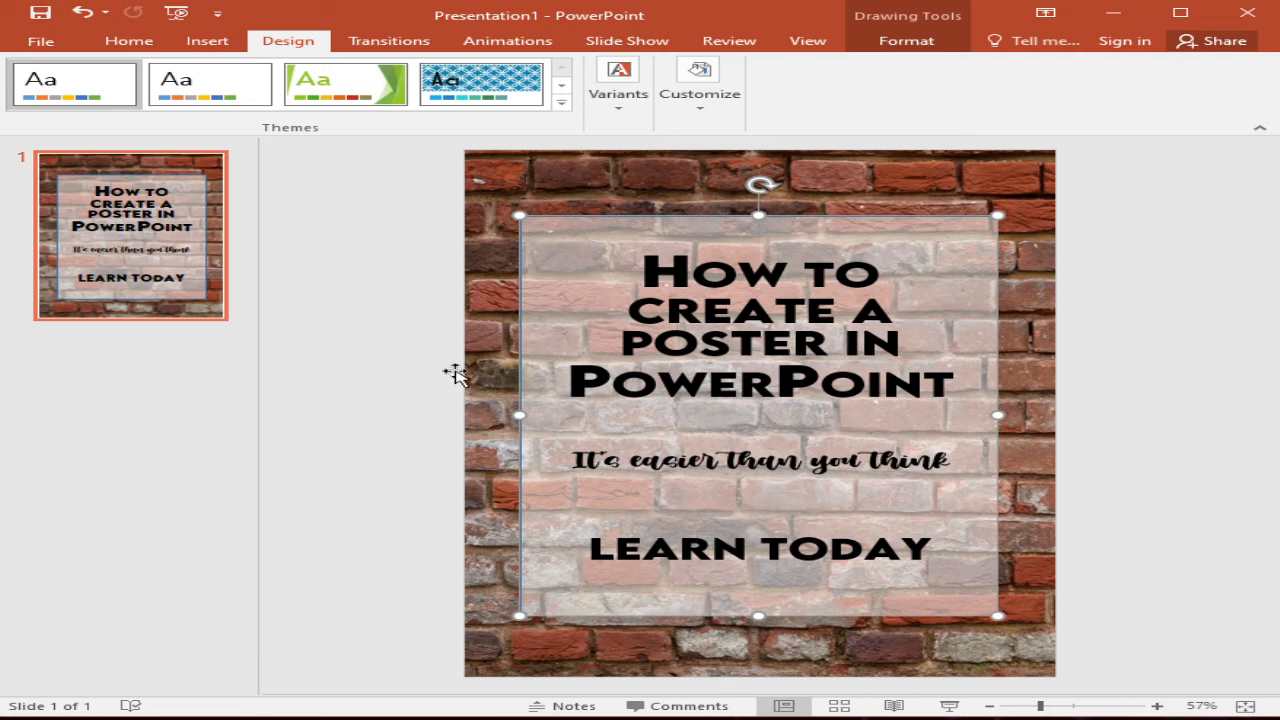
pyautogui.moveTo(384, 388)
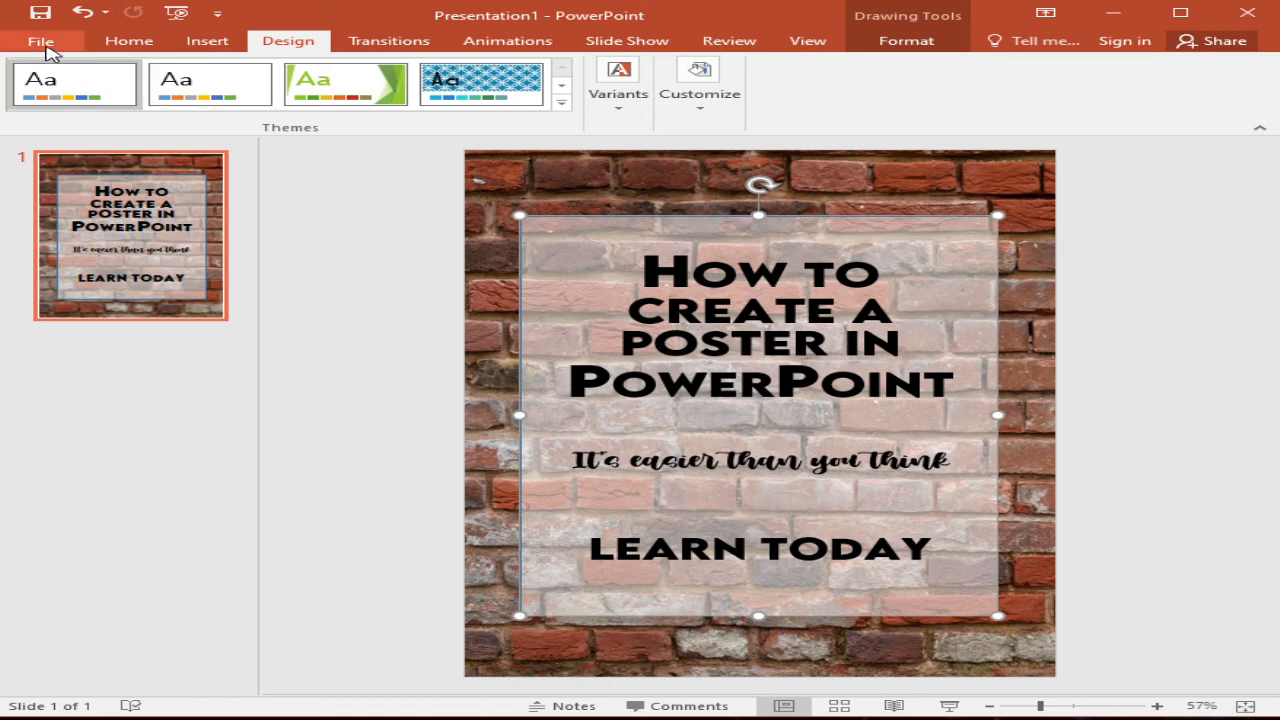
# - Copy the poster slide, paste it as a picture and bring up its Save as Picture options
pyautogui.click(40, 40)
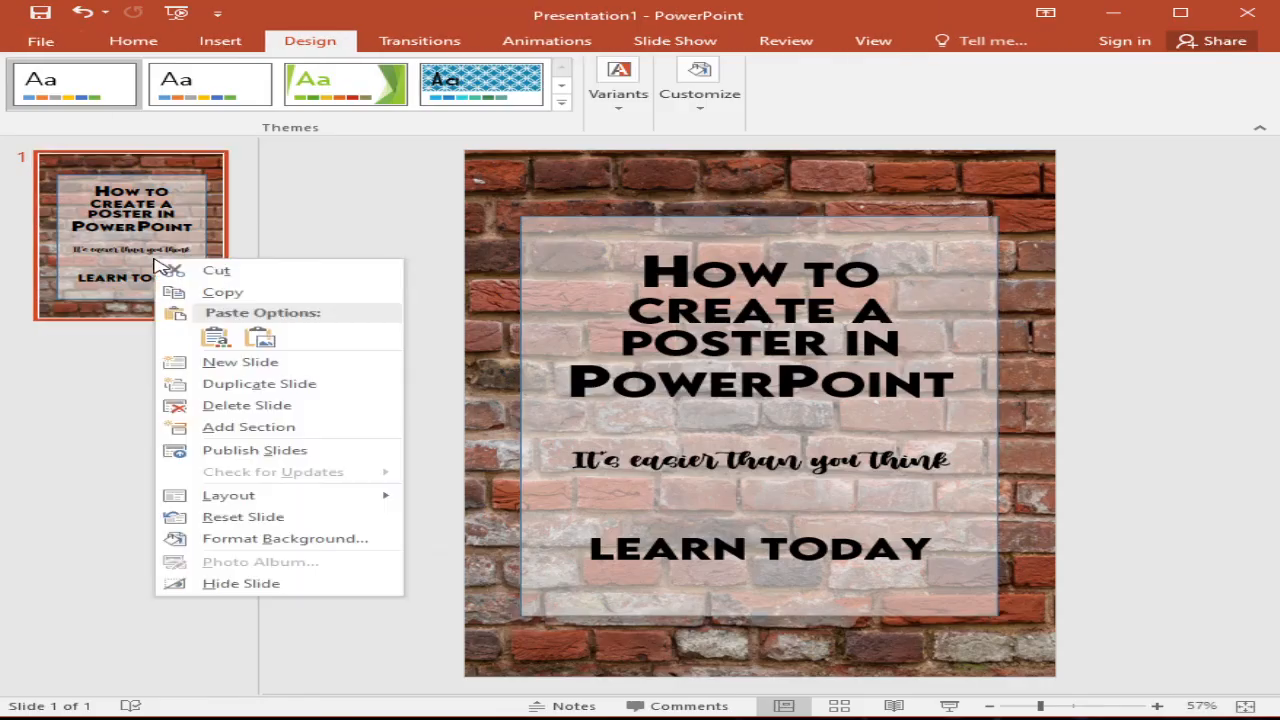
pyautogui.moveTo(130, 238)
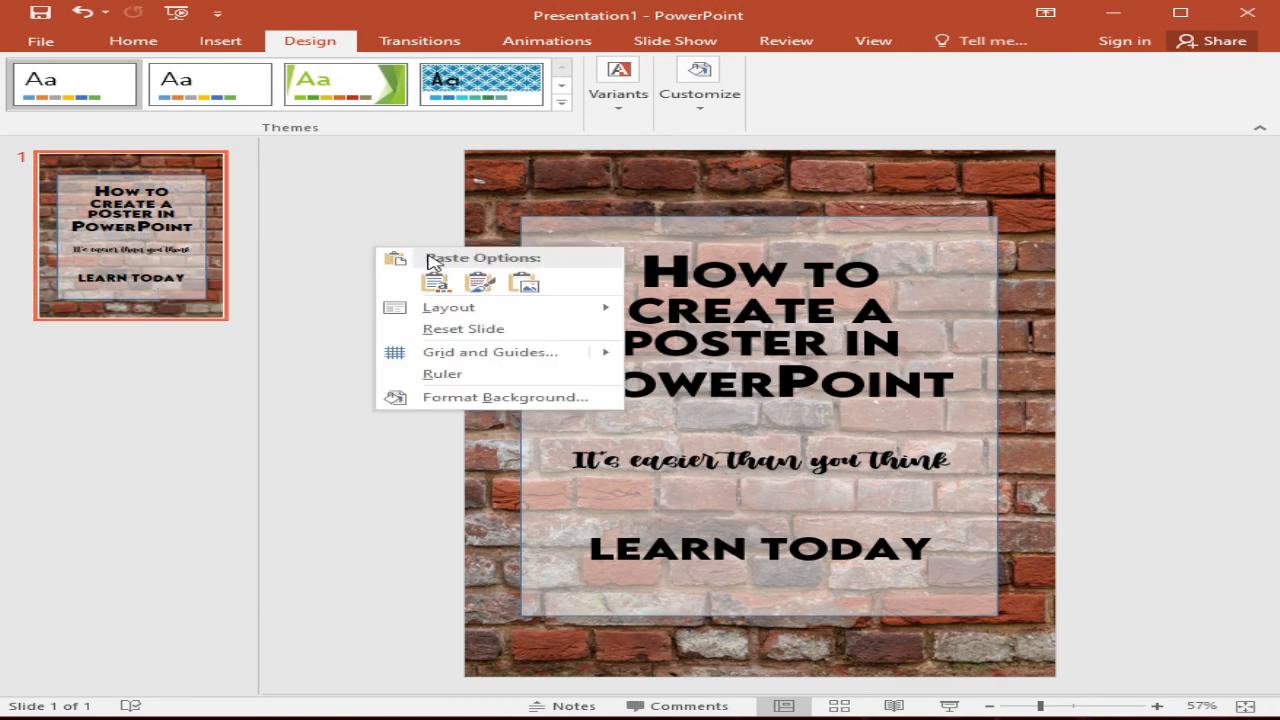
pyautogui.click(438, 282)
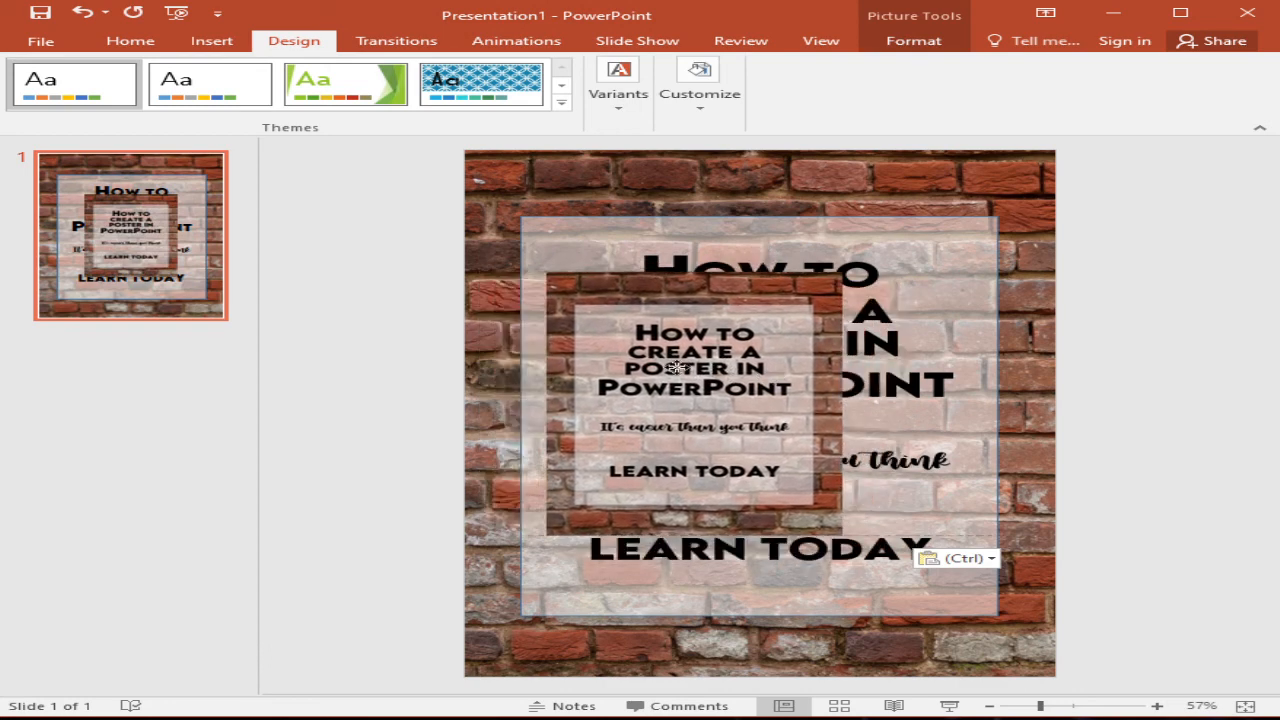
pyautogui.rightClick(676, 368)
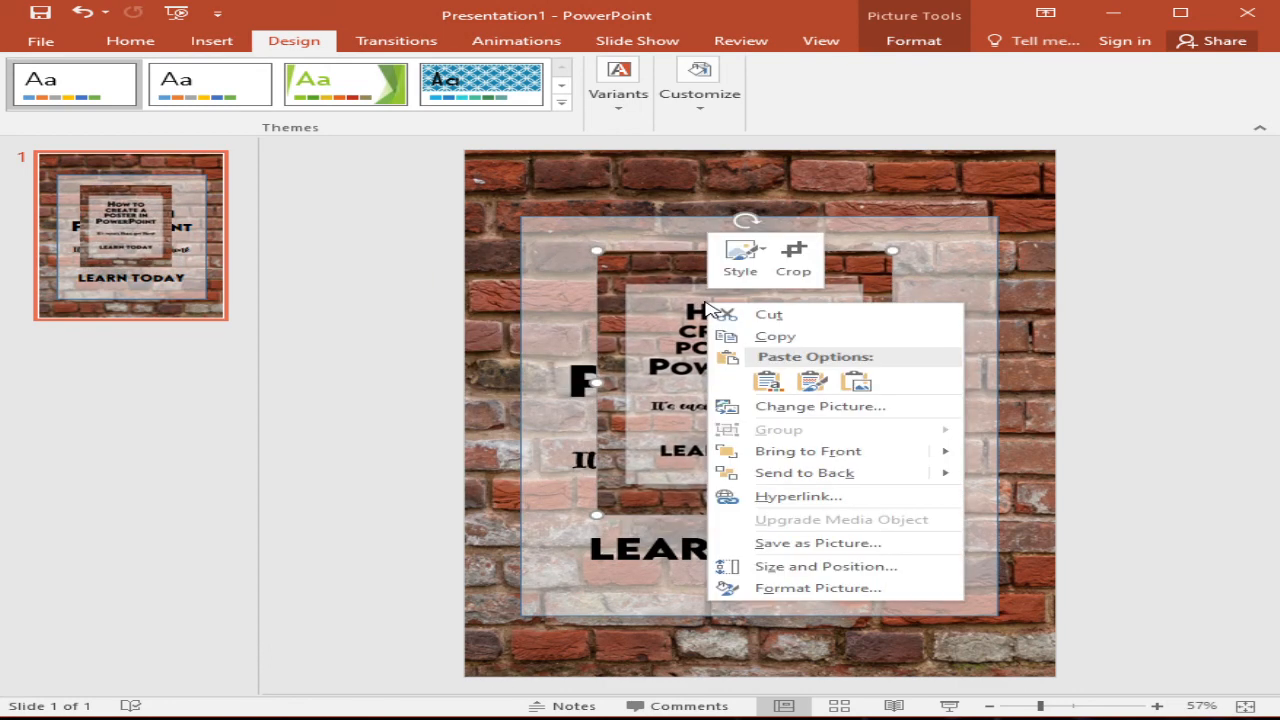
pyautogui.moveTo(816, 544)
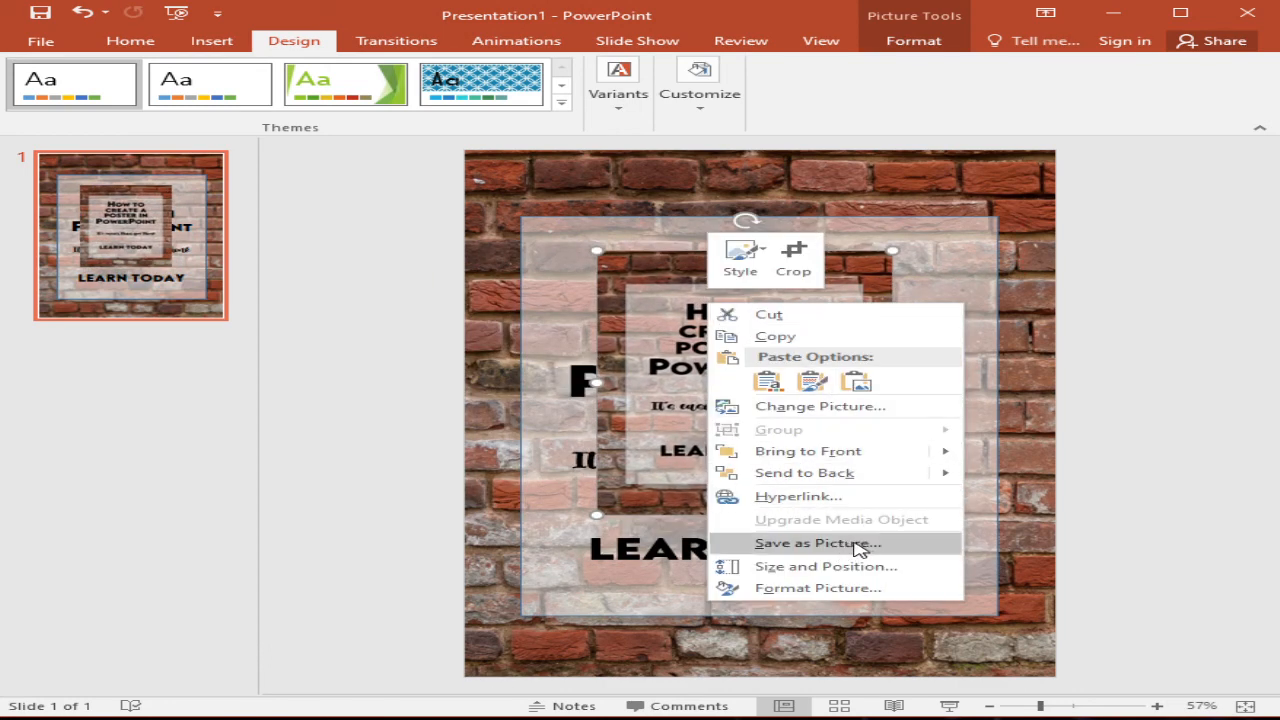
pyautogui.moveTo(848, 548)
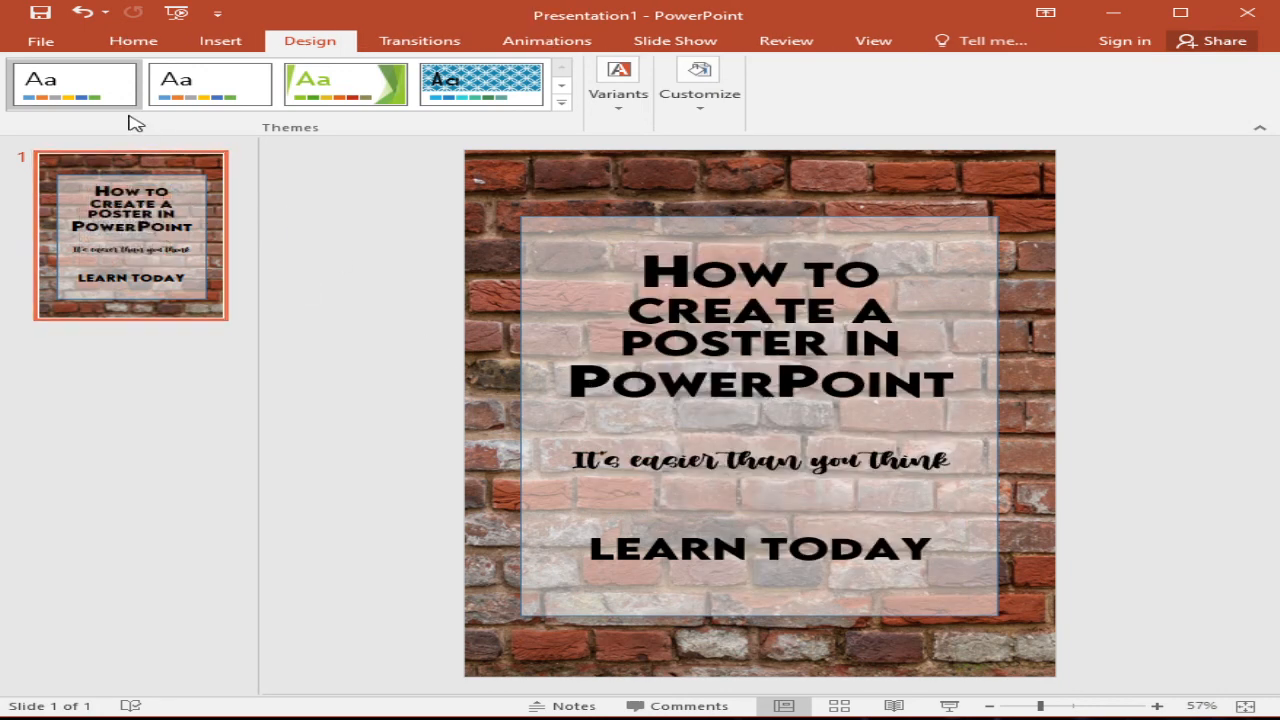
# - Visit the File view and return to editing the slide
pyautogui.click(40, 40)
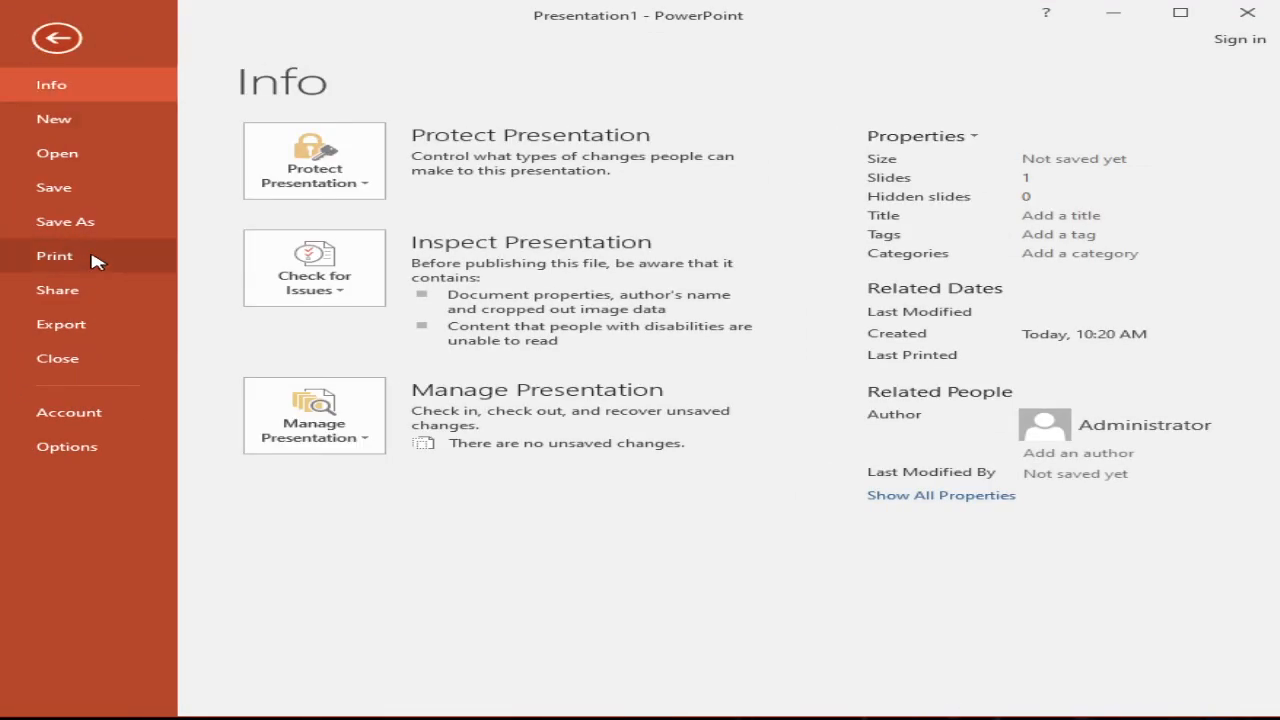
pyautogui.moveTo(96, 268)
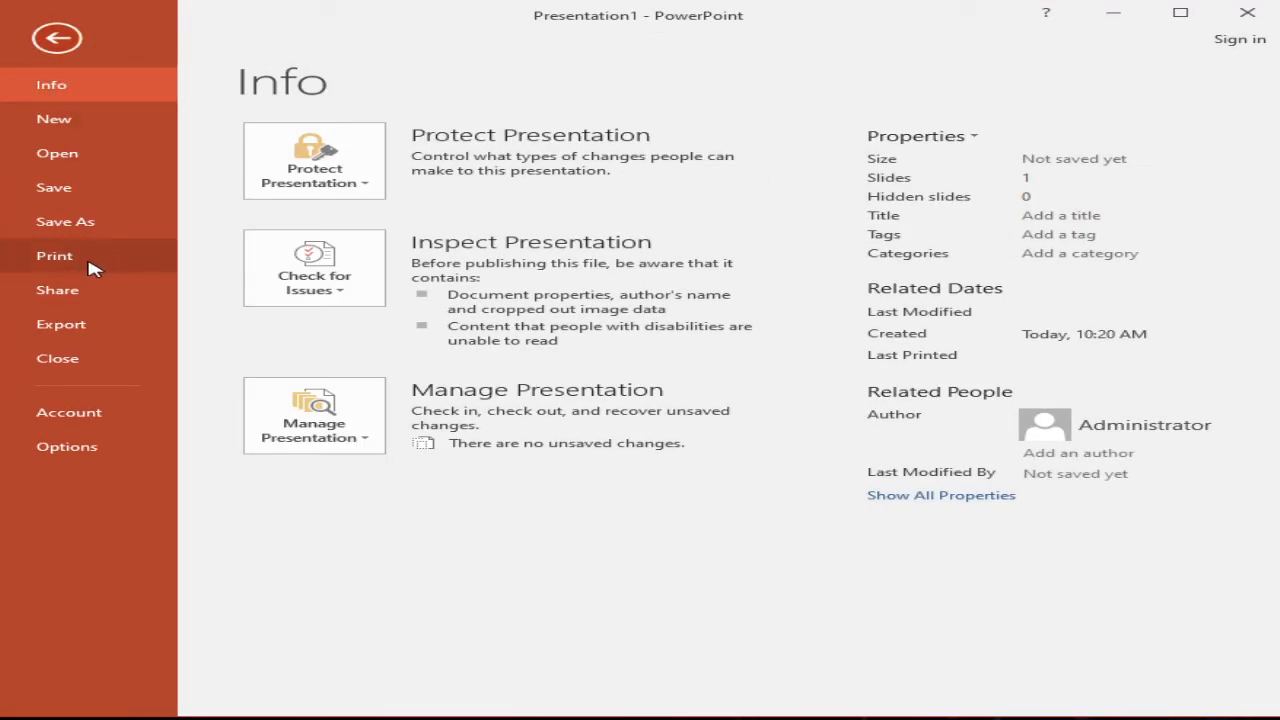
pyautogui.click(56, 36)
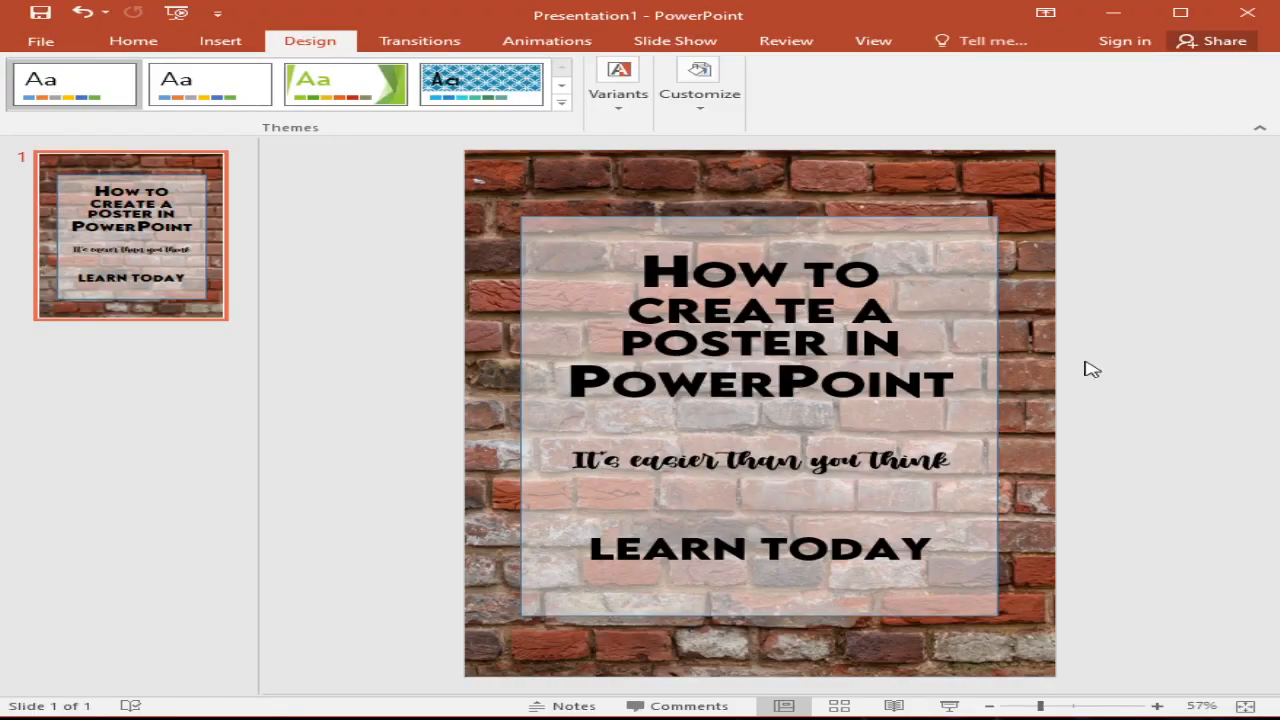